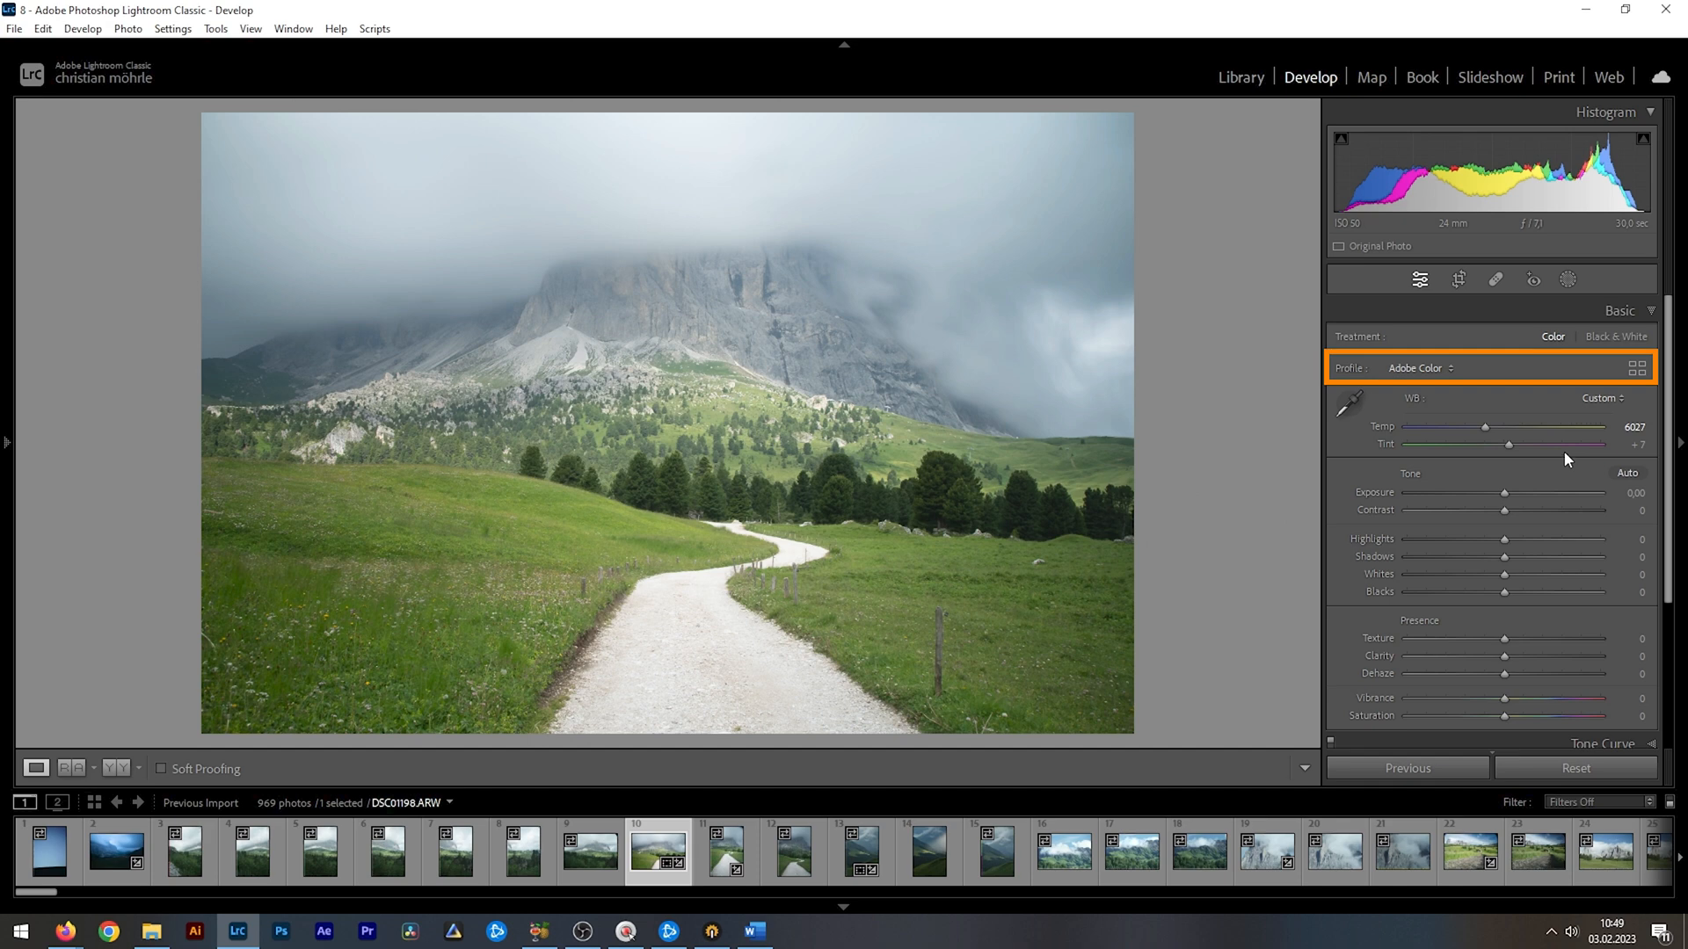
mouse_move(1508, 368)
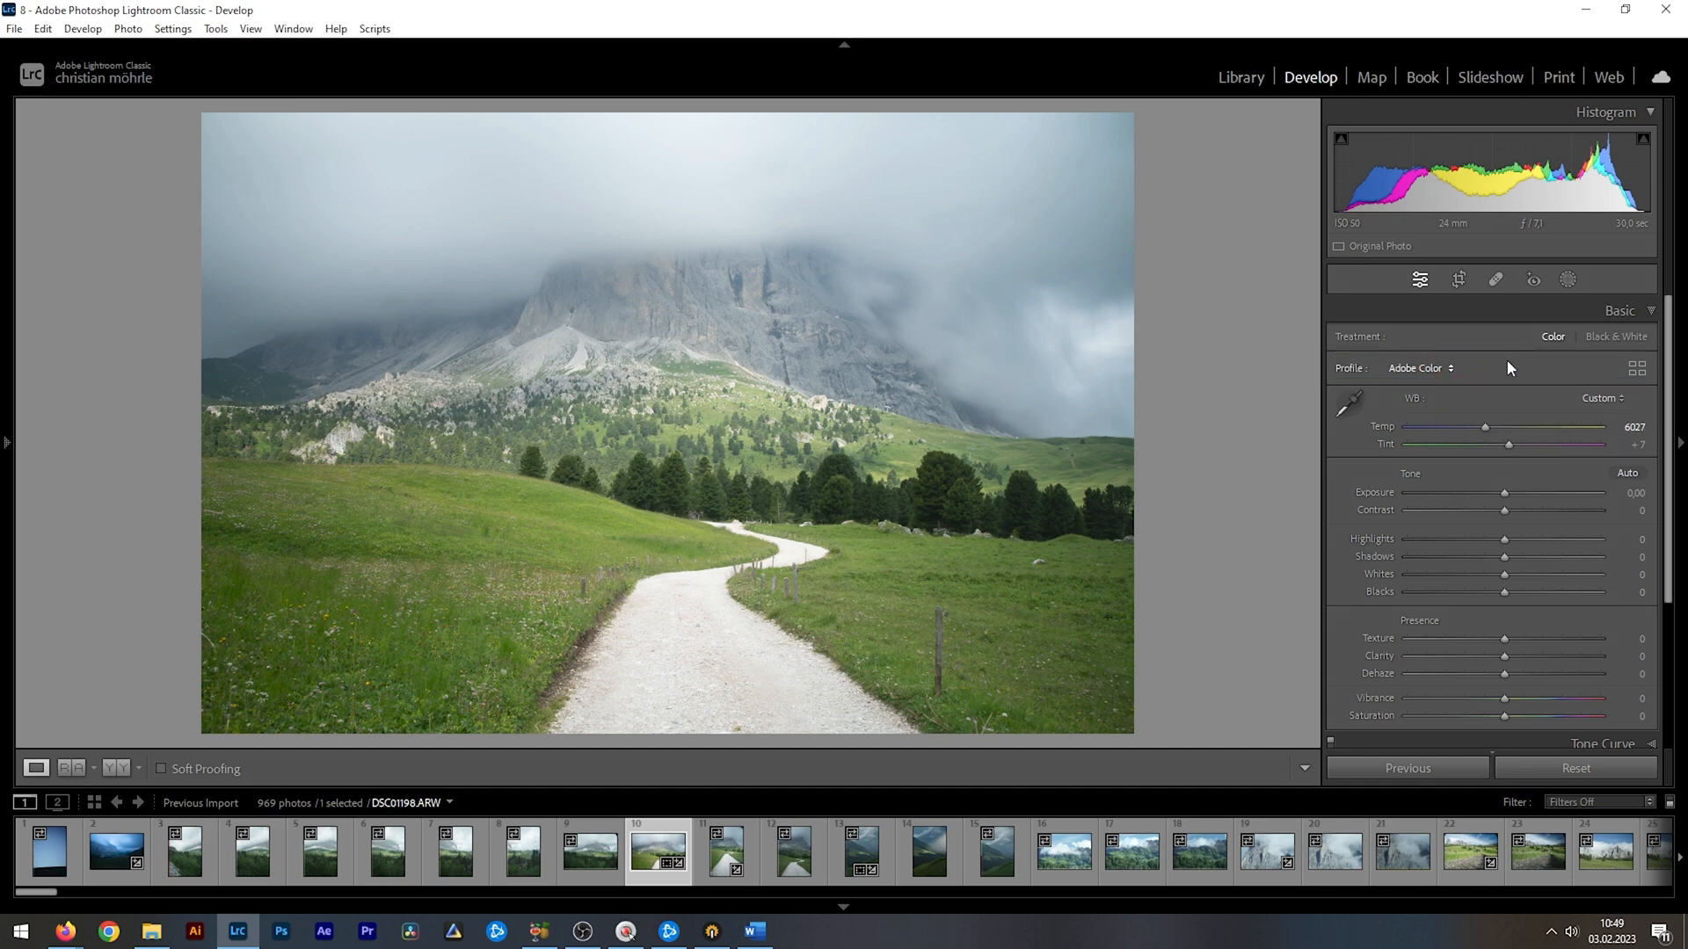
Step: Change the photo's profile from Adobe Color to Adobe Neutral in the Basic panel
click(1420, 369)
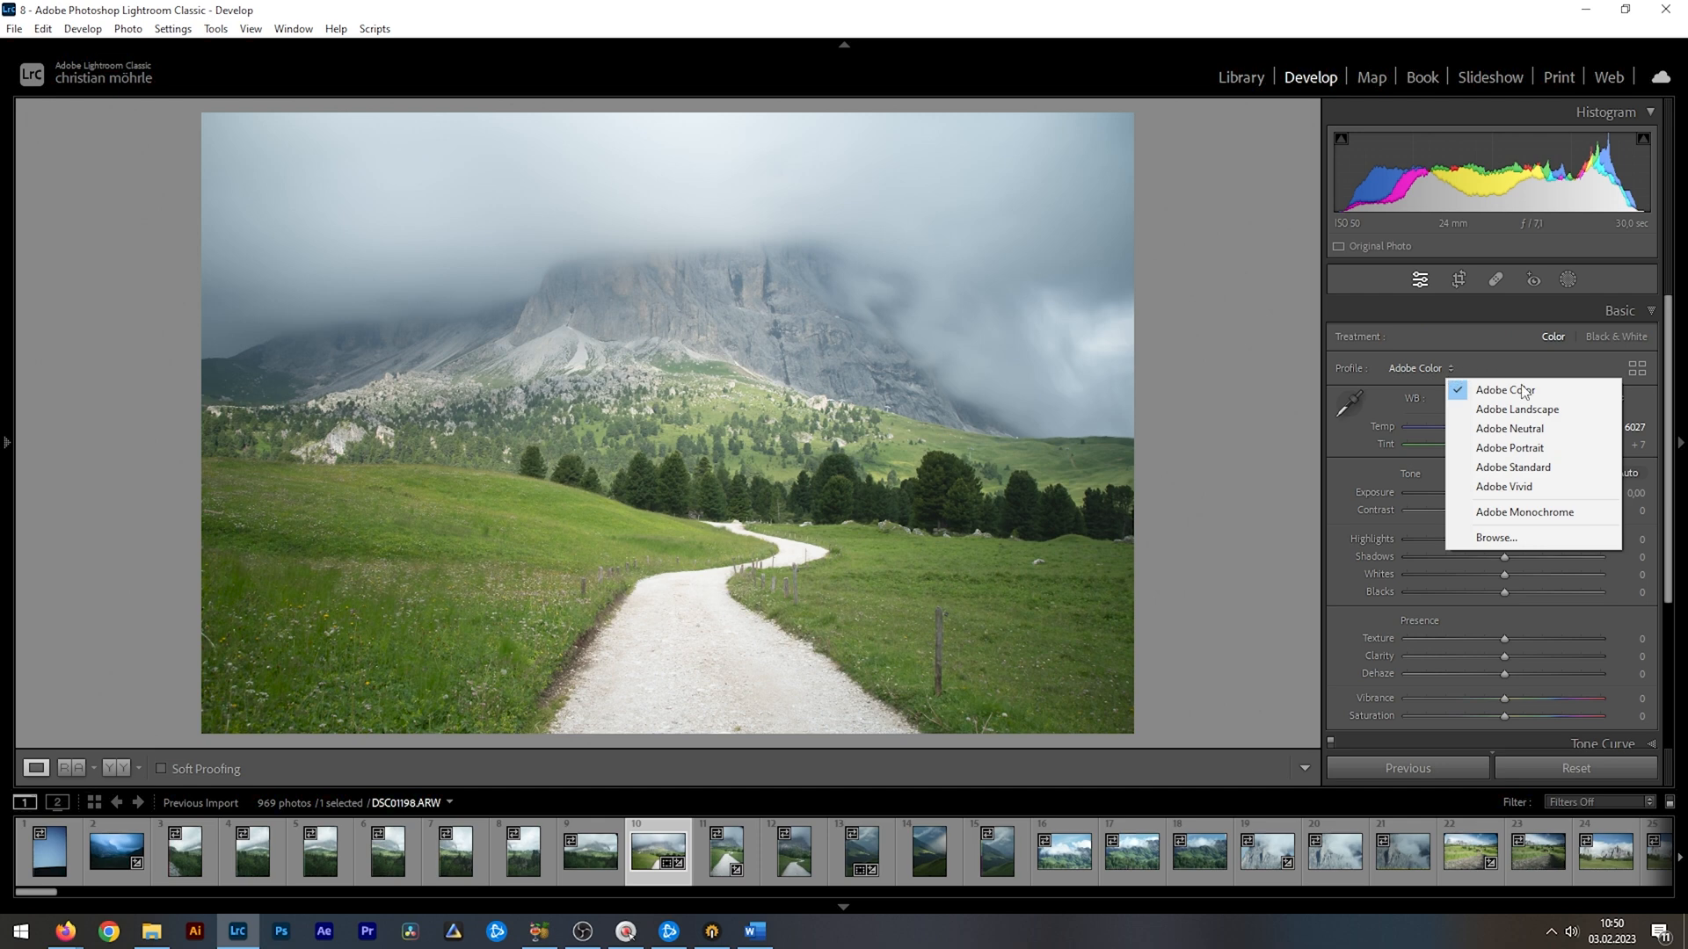
click(1509, 428)
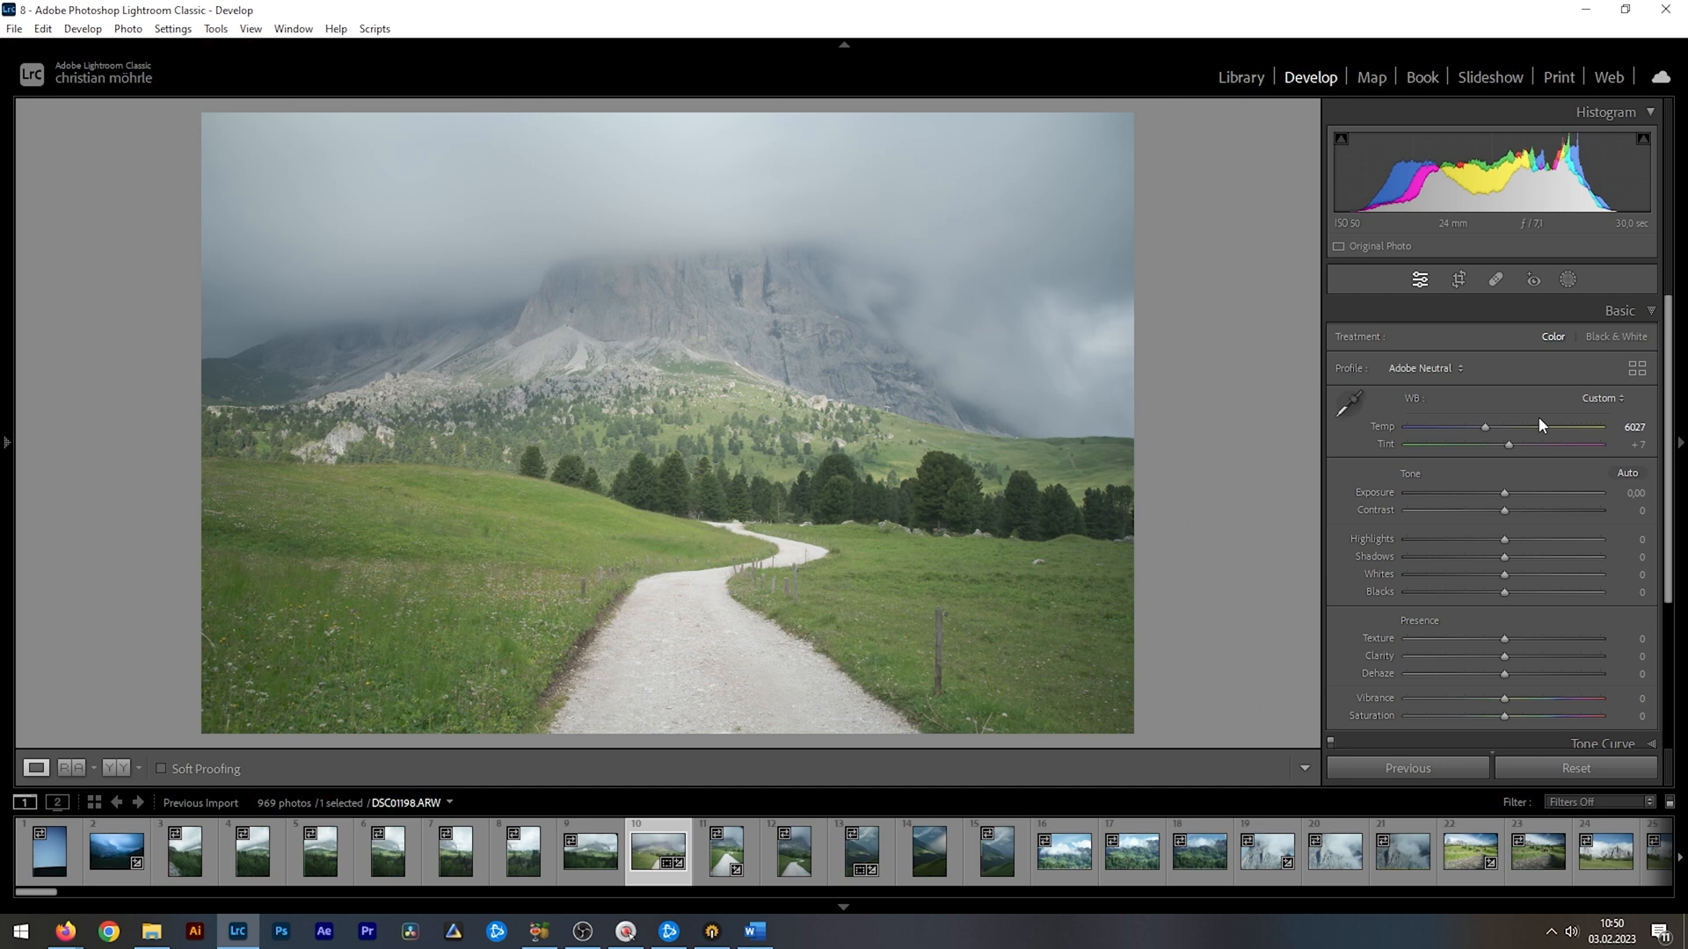
click(1420, 368)
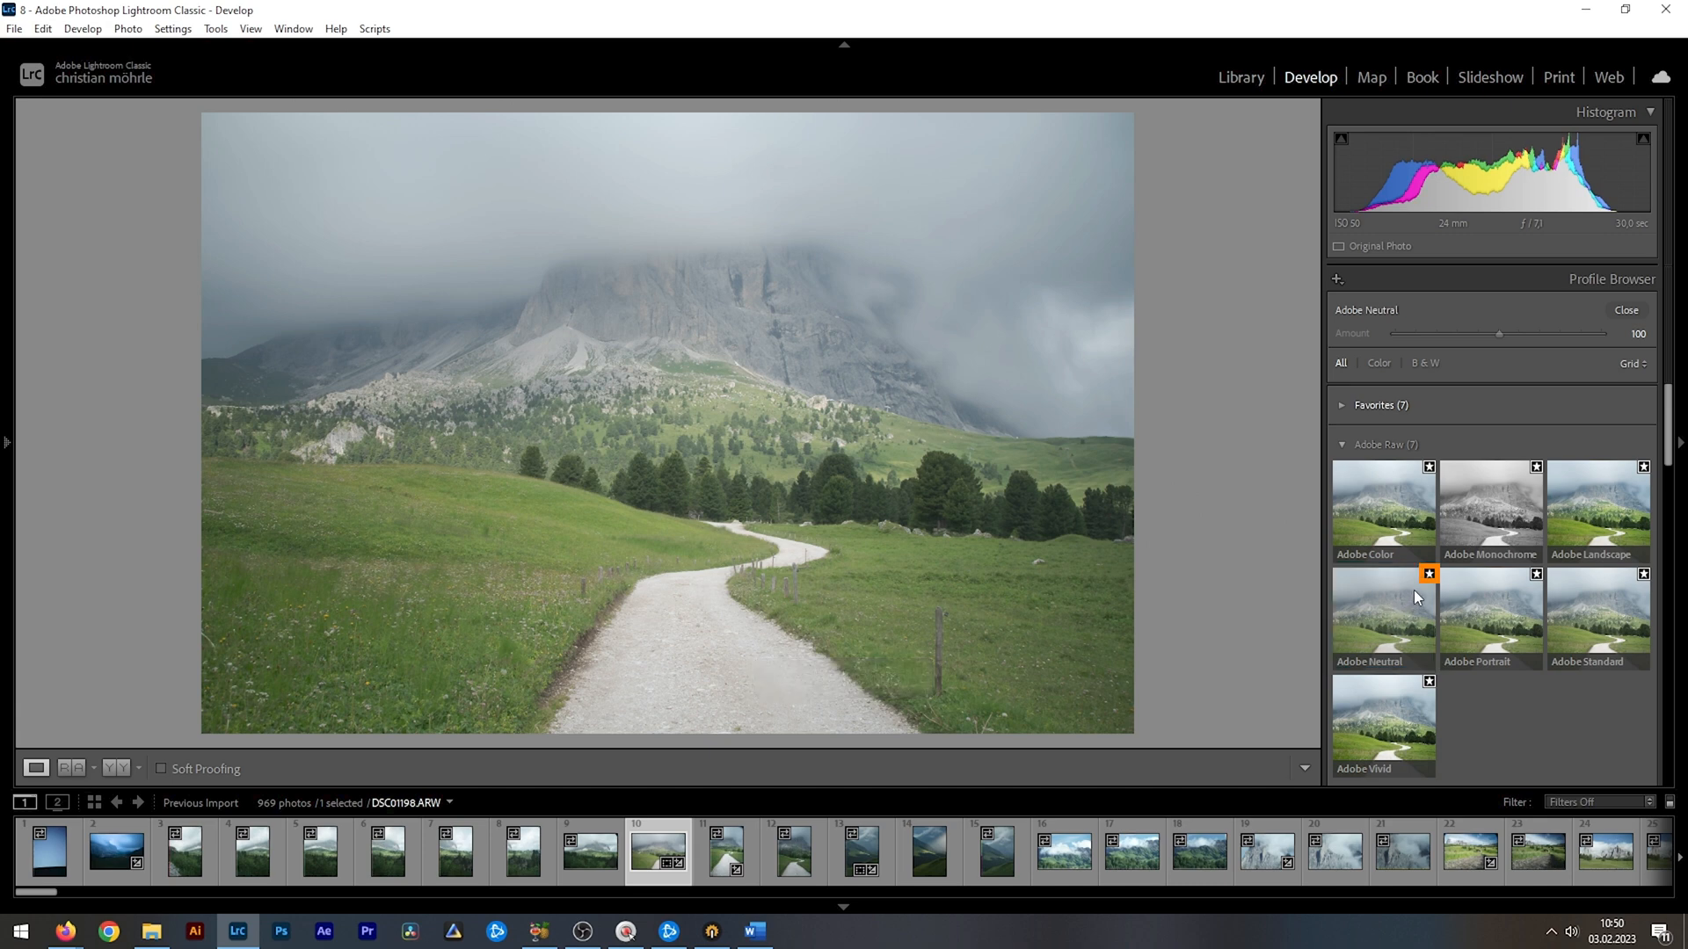
mouse_move(1430, 574)
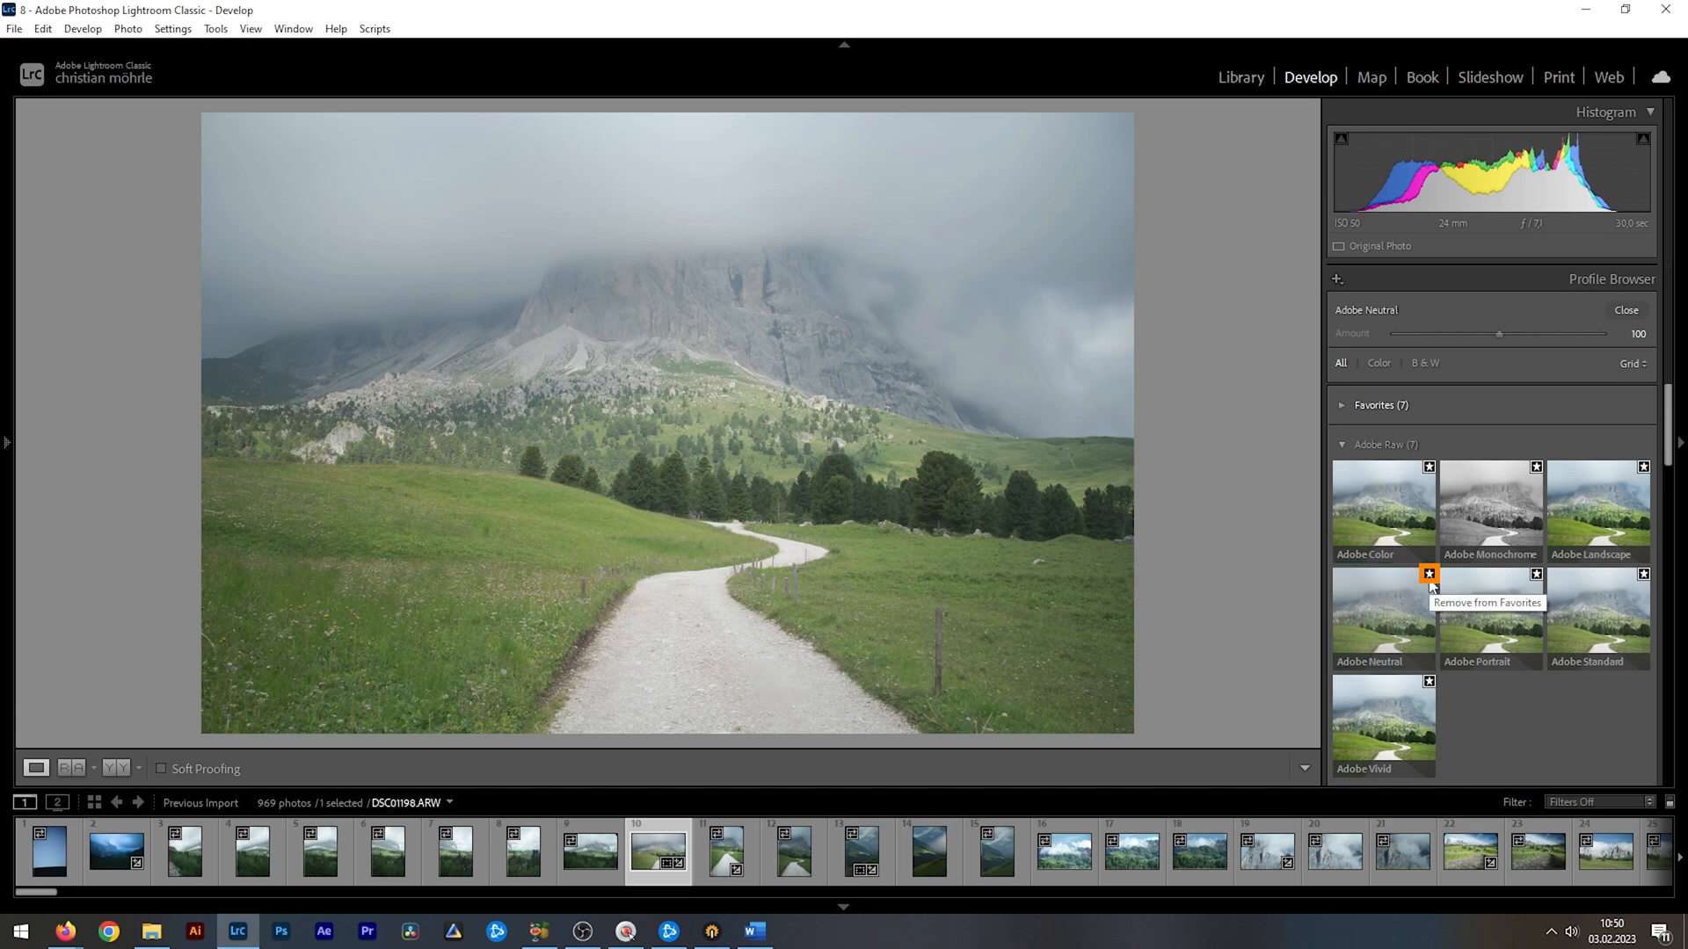
click(1429, 572)
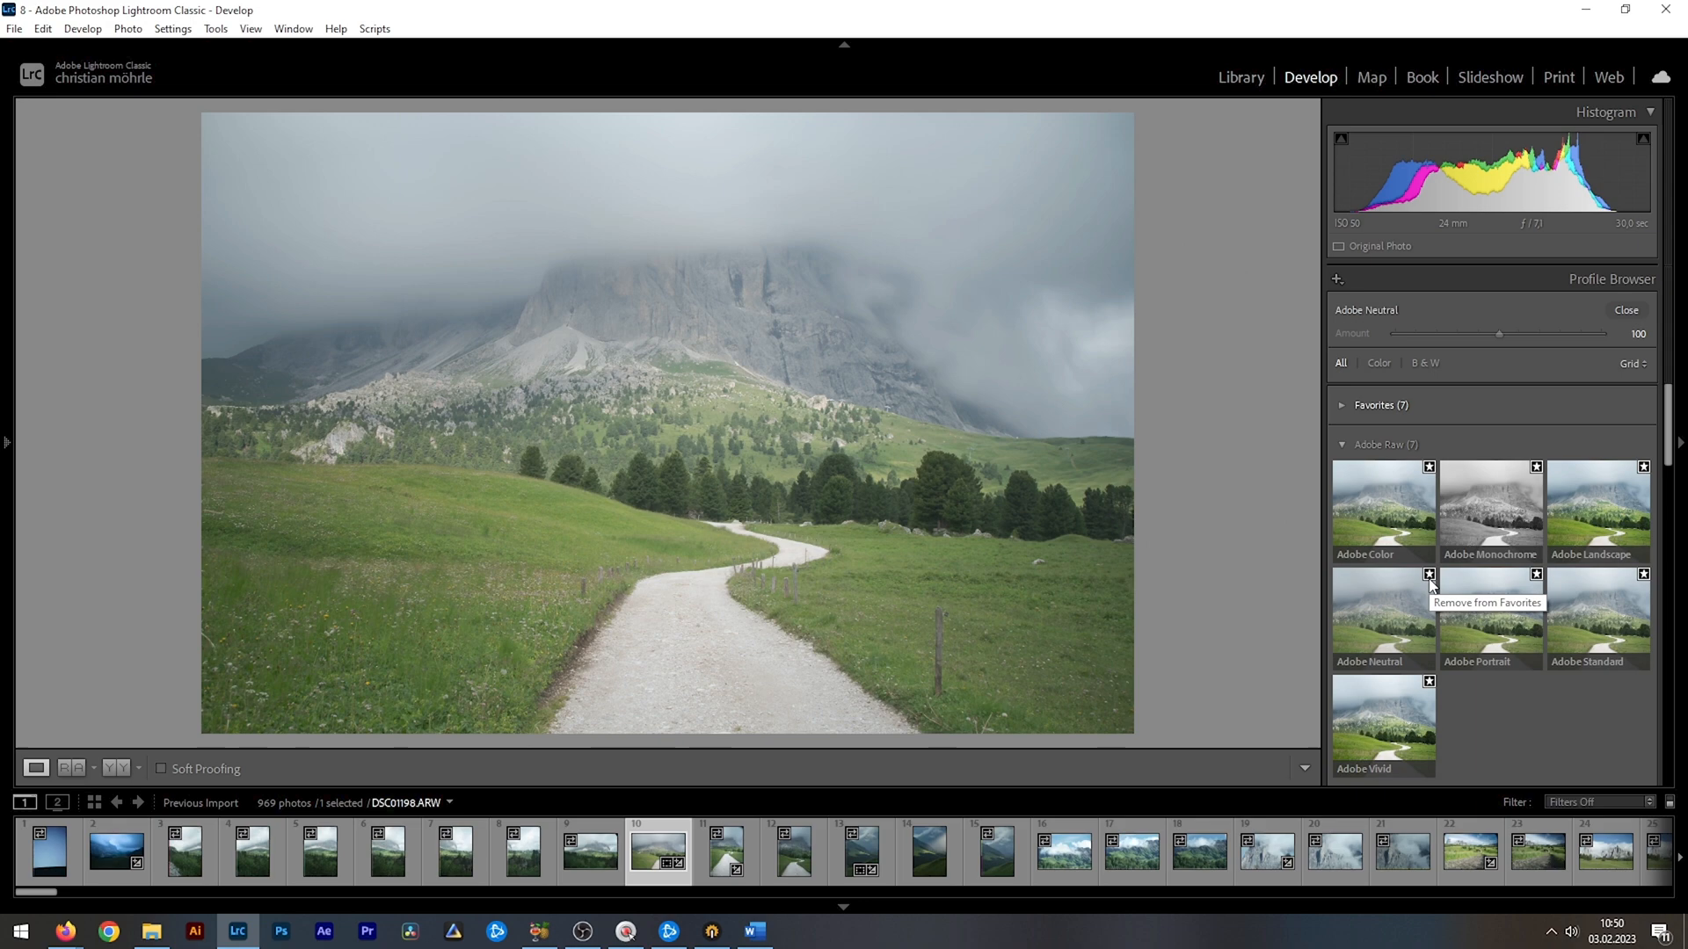
click(1627, 311)
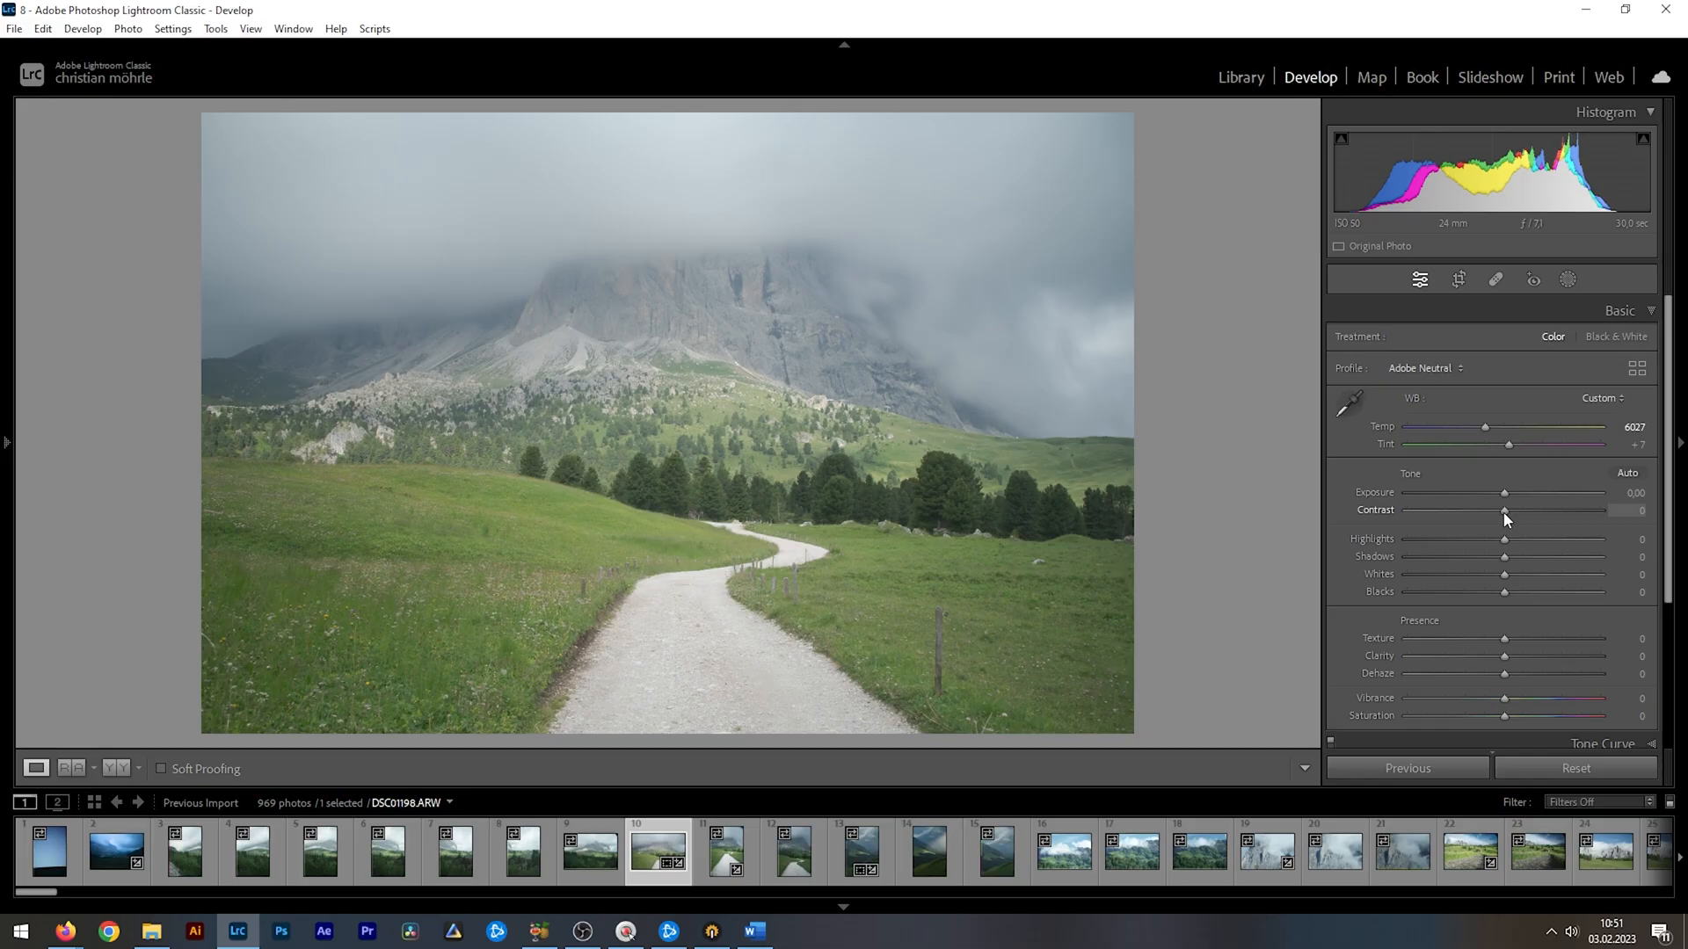
drag(1505, 511, 1515, 511)
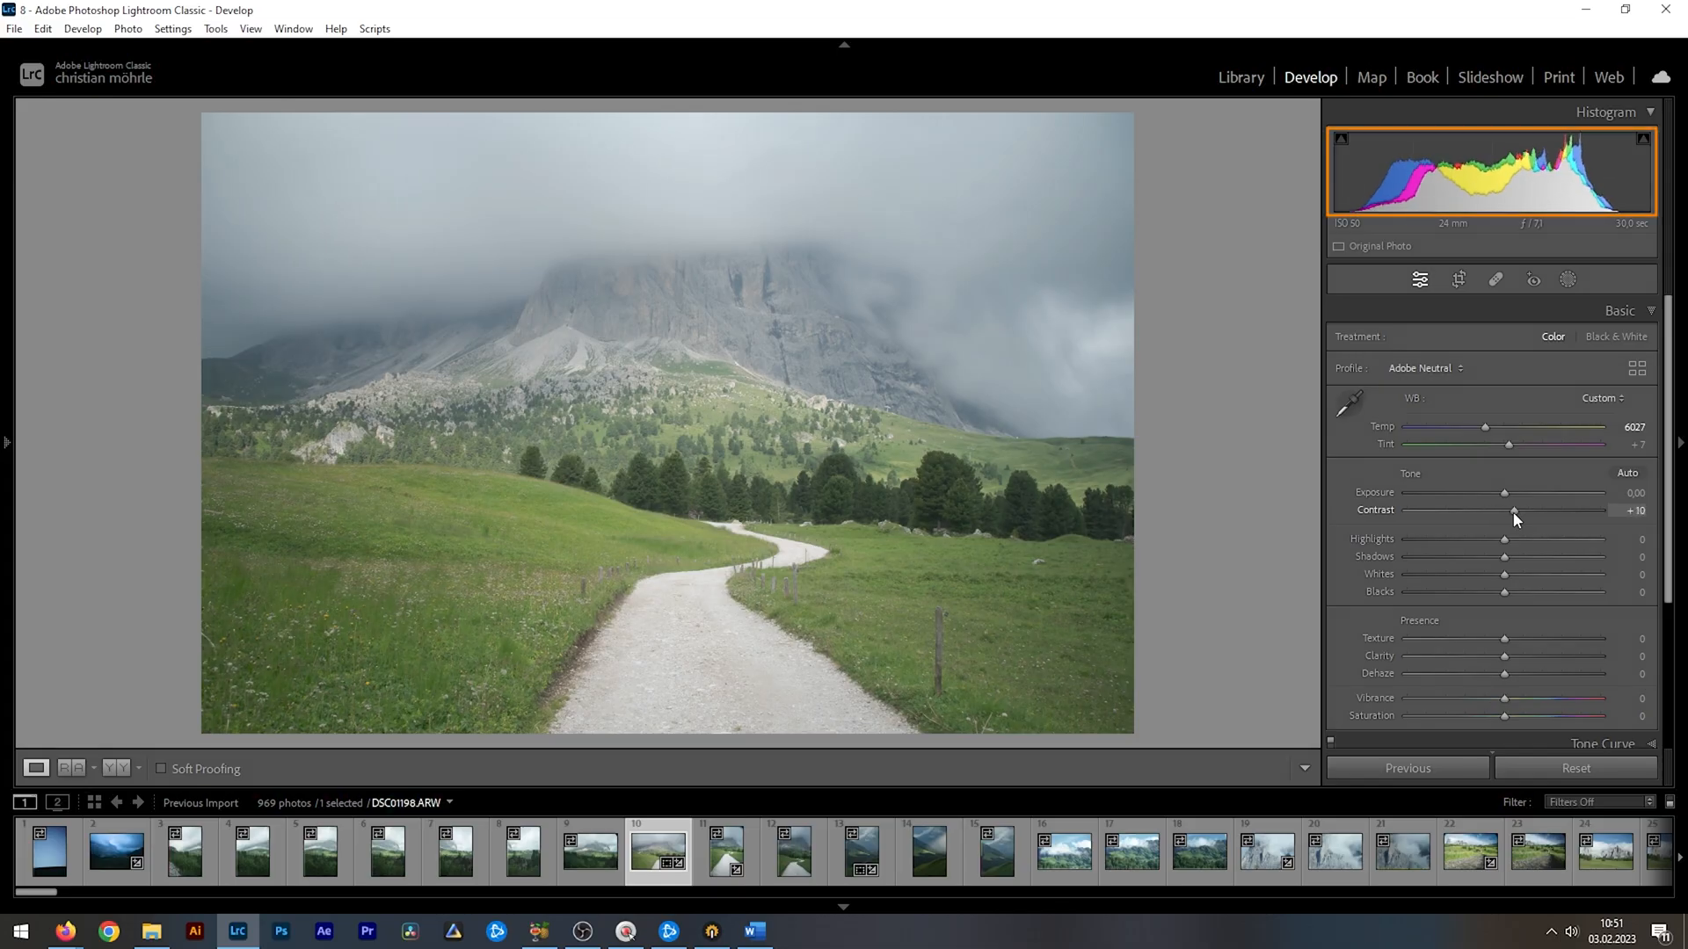
drag(1512, 510, 1509, 510)
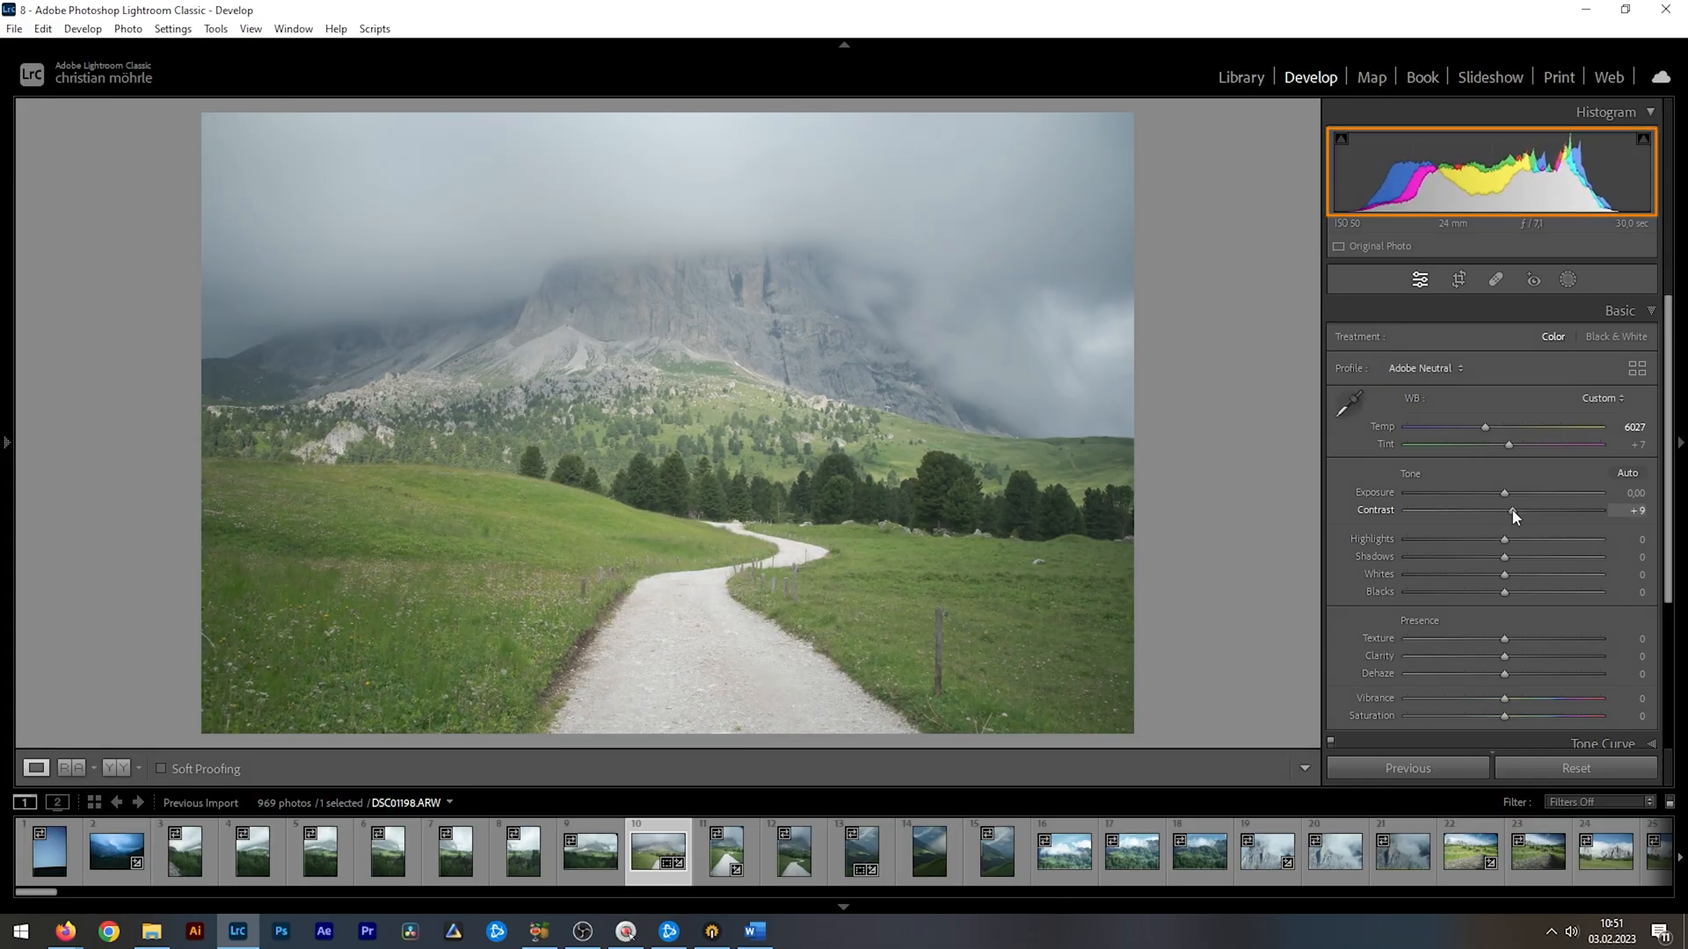
drag(1510, 509, 1544, 510)
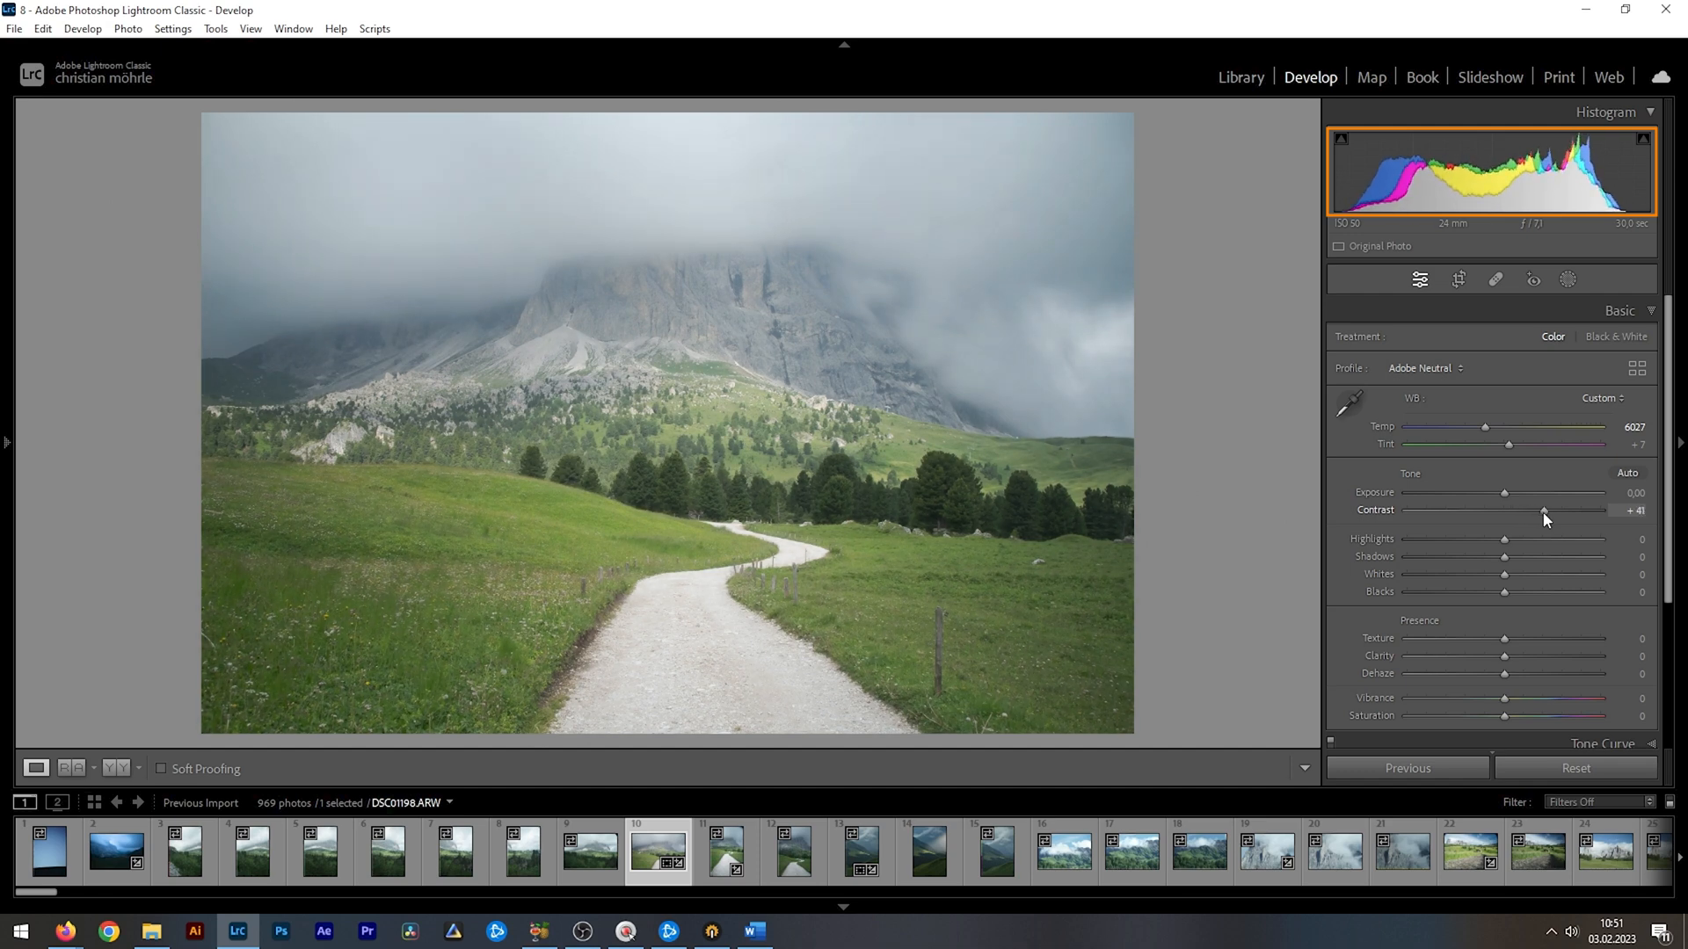
drag(1541, 509, 1563, 509)
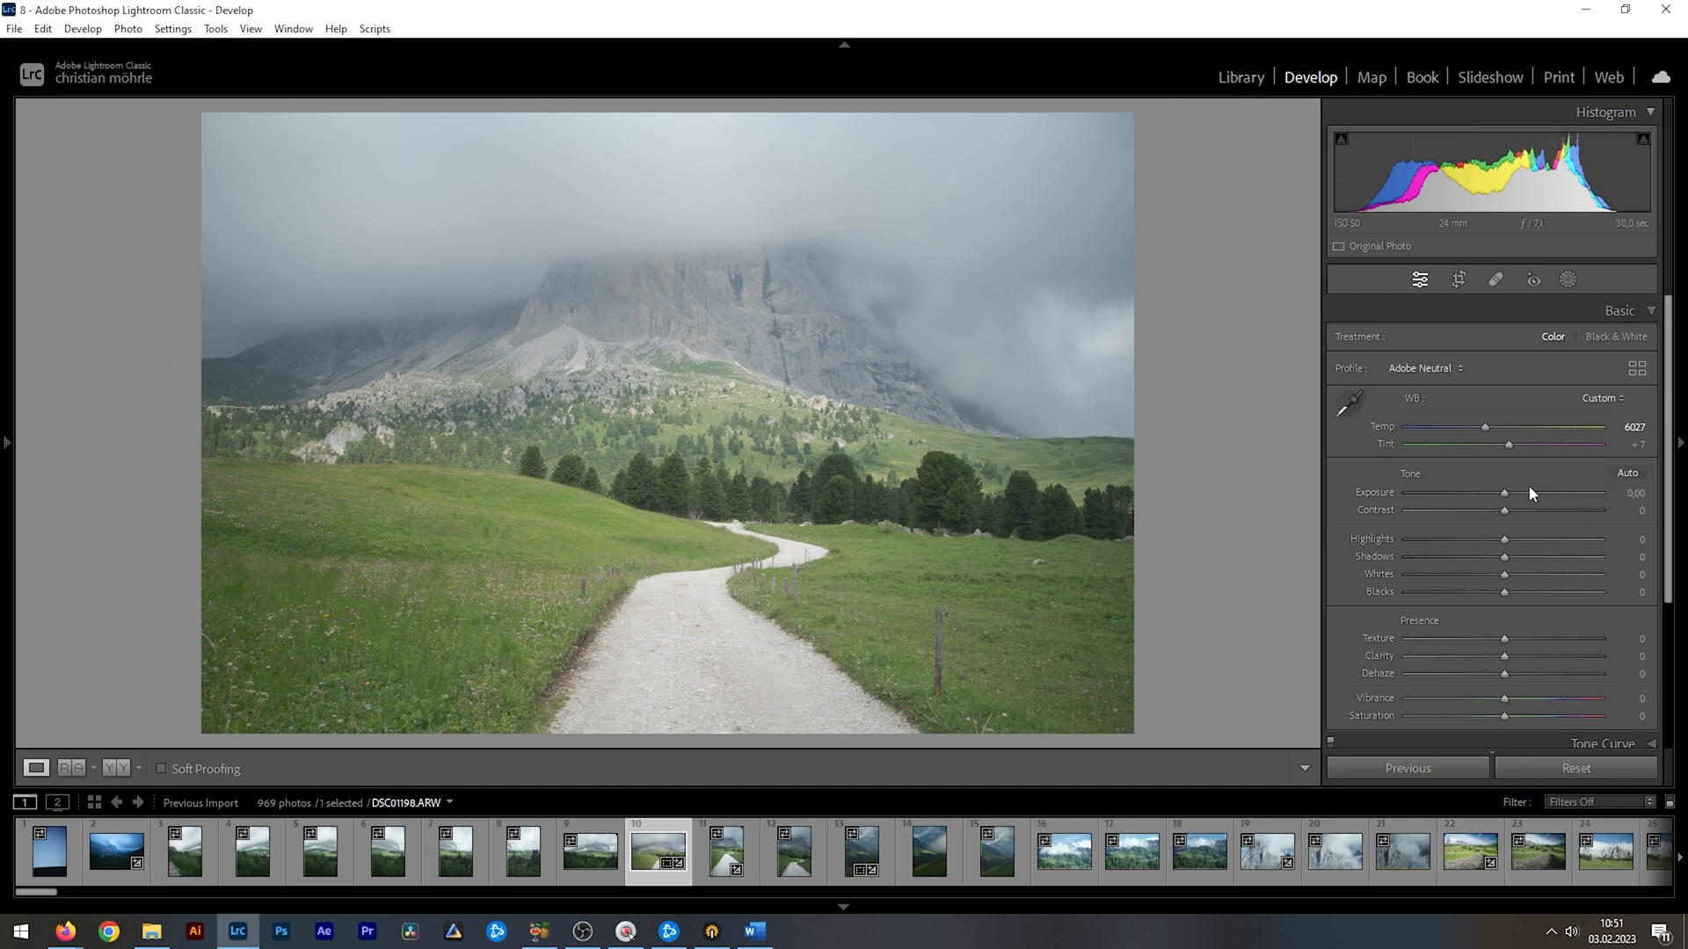
mouse_move(1411, 311)
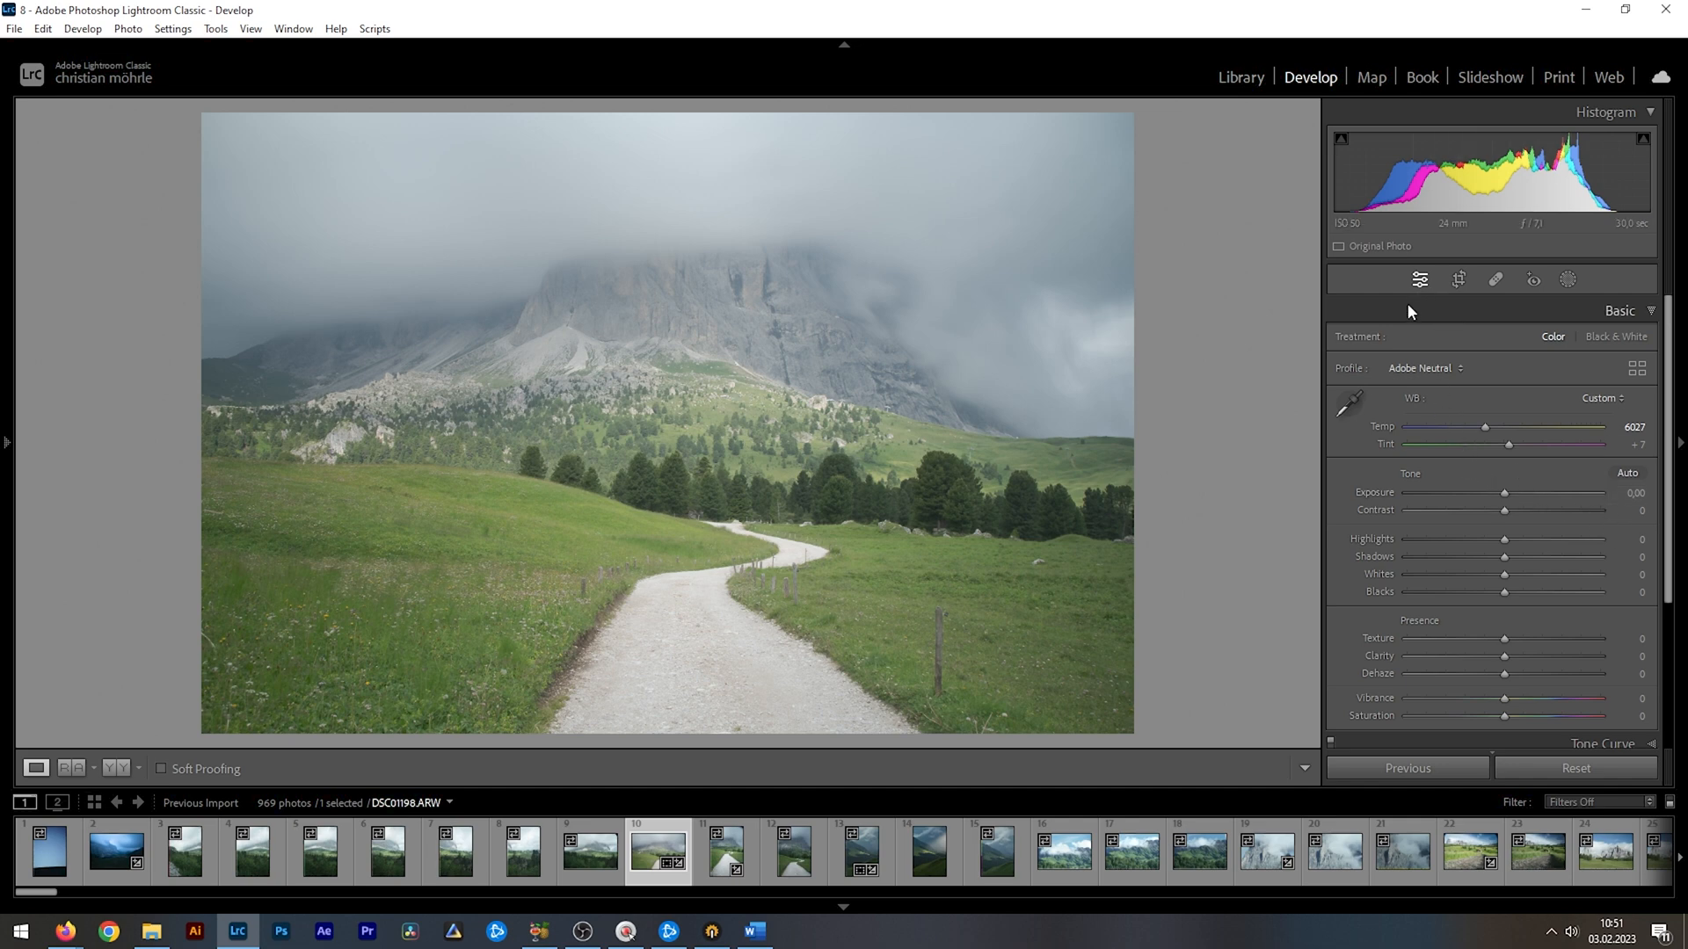
drag(1506, 556, 1466, 557)
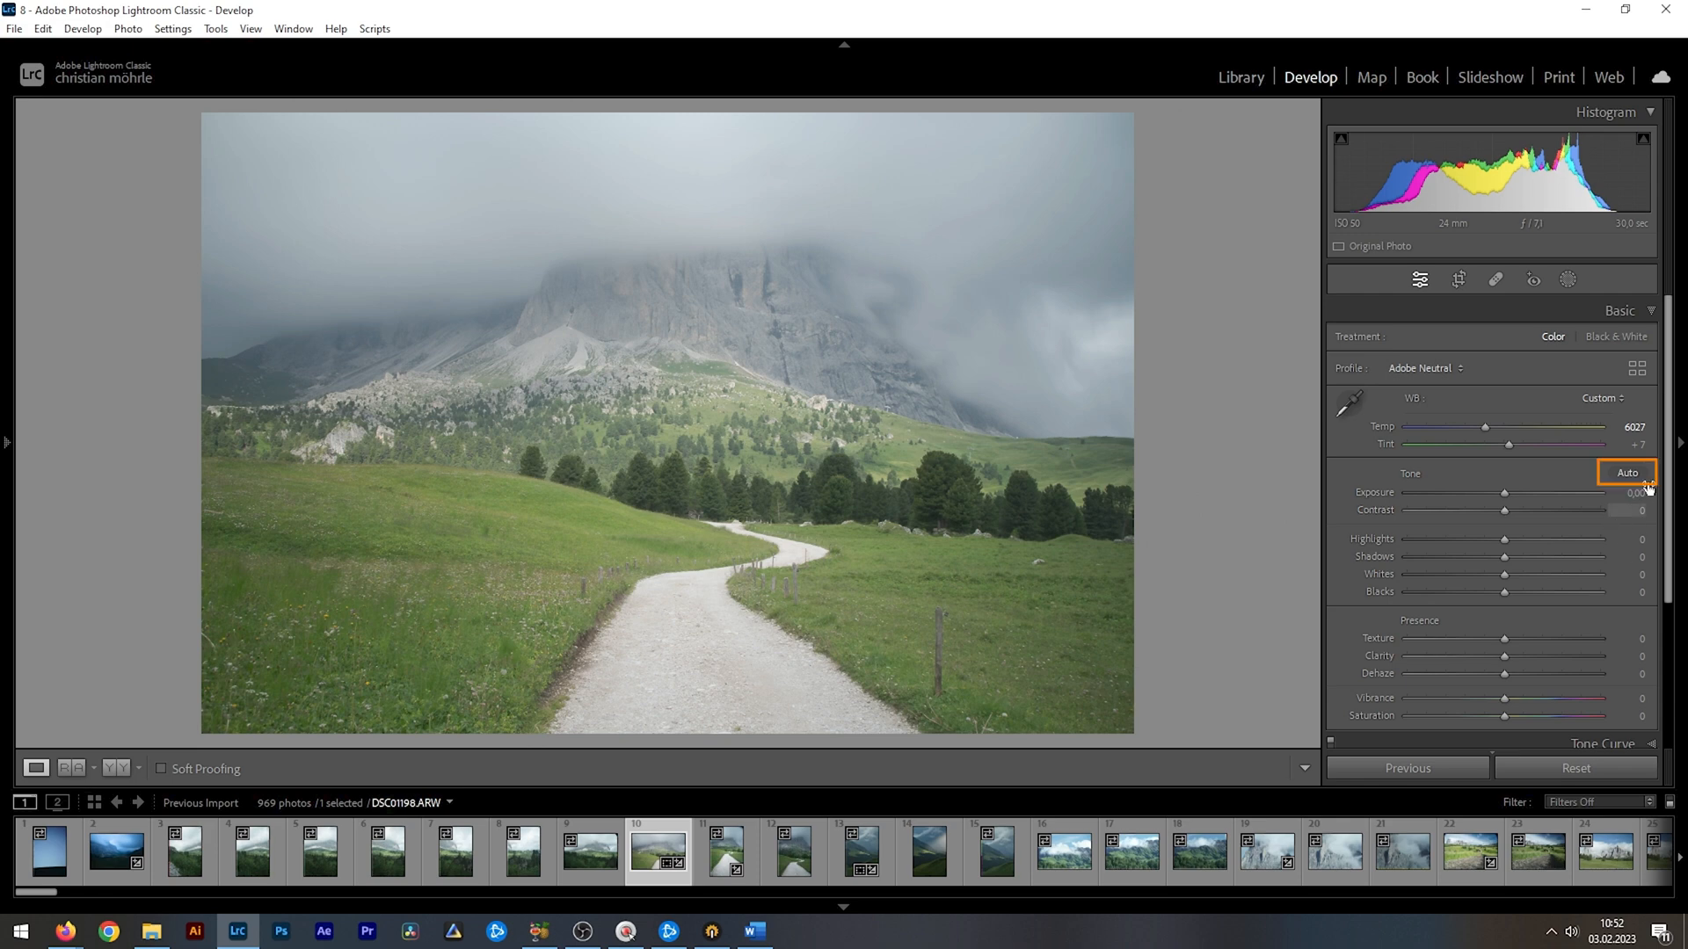
Step: Apply Auto tone, giving exposure 0.39, contrast +27, highlights −57, shadows +35, vibrance +24
click(1627, 471)
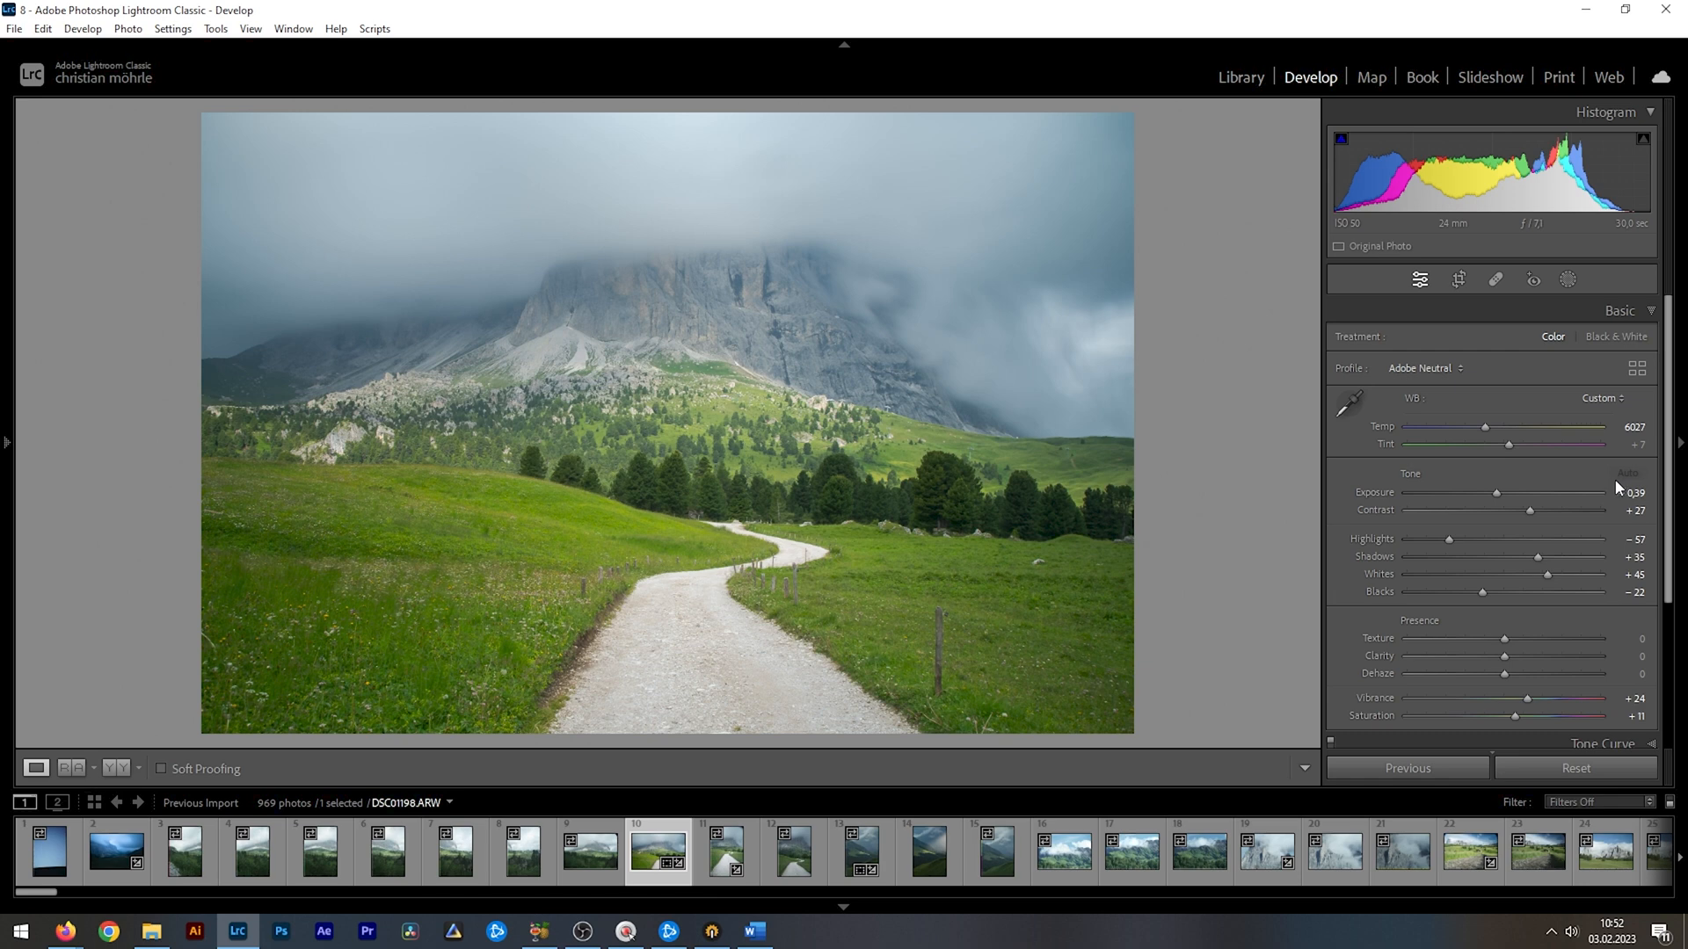
mouse_move(1617, 488)
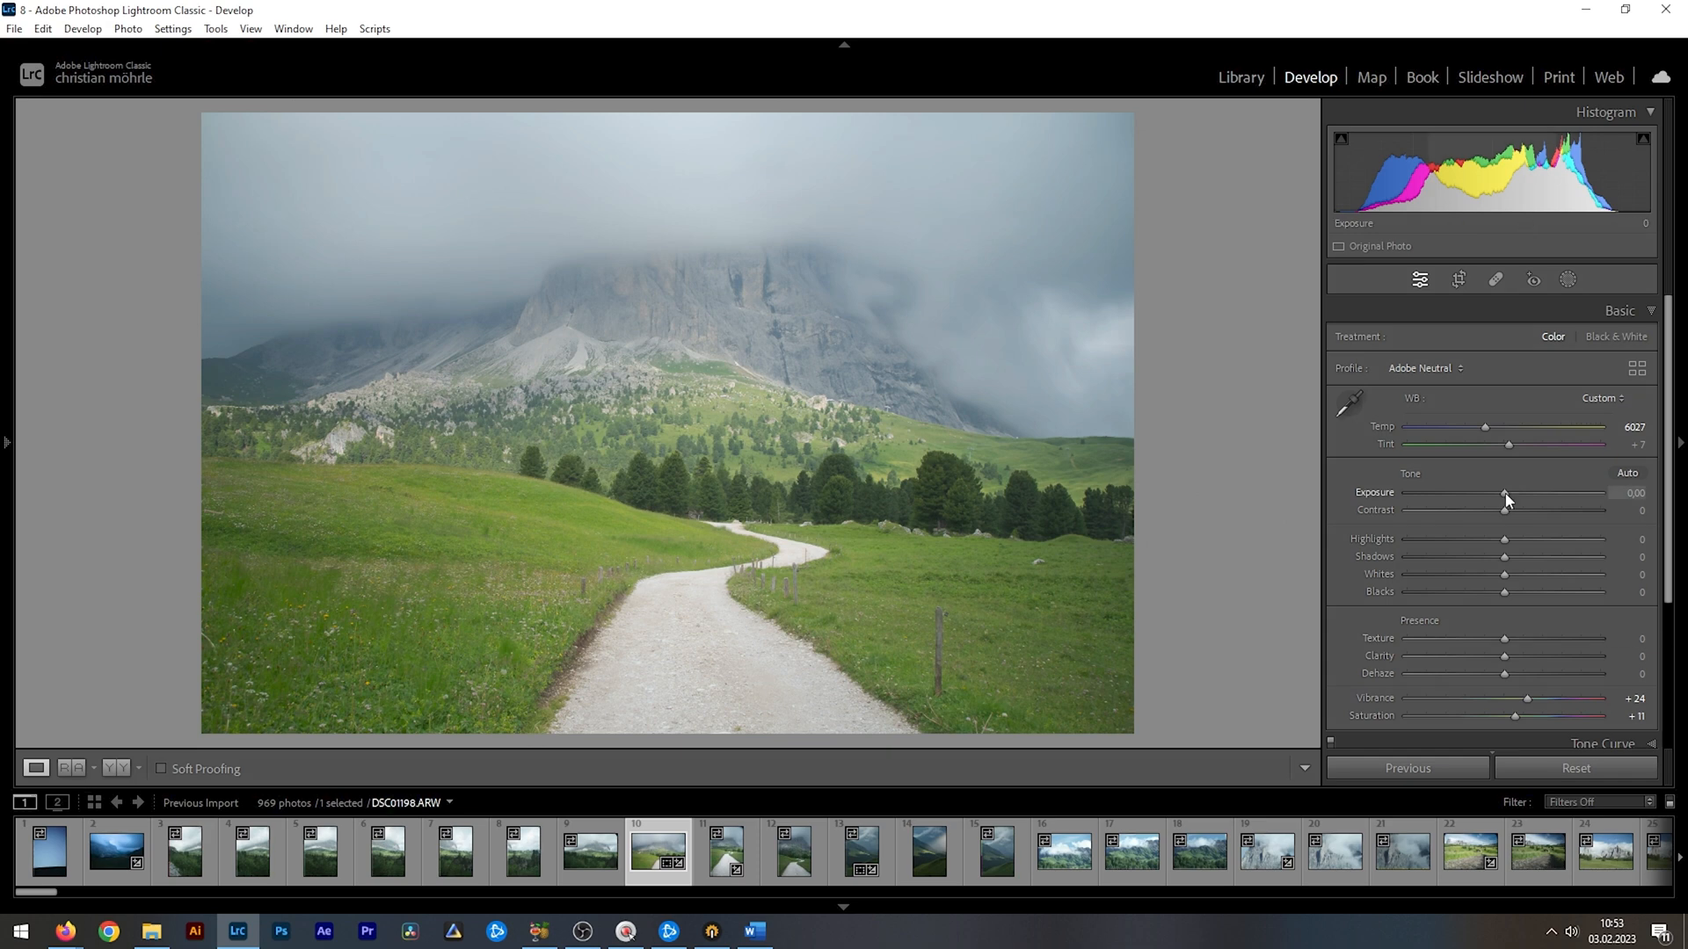
Step: Set exposure −1.47, highlights +68, whites +54 and shadows −36
drag(1505, 492, 1478, 492)
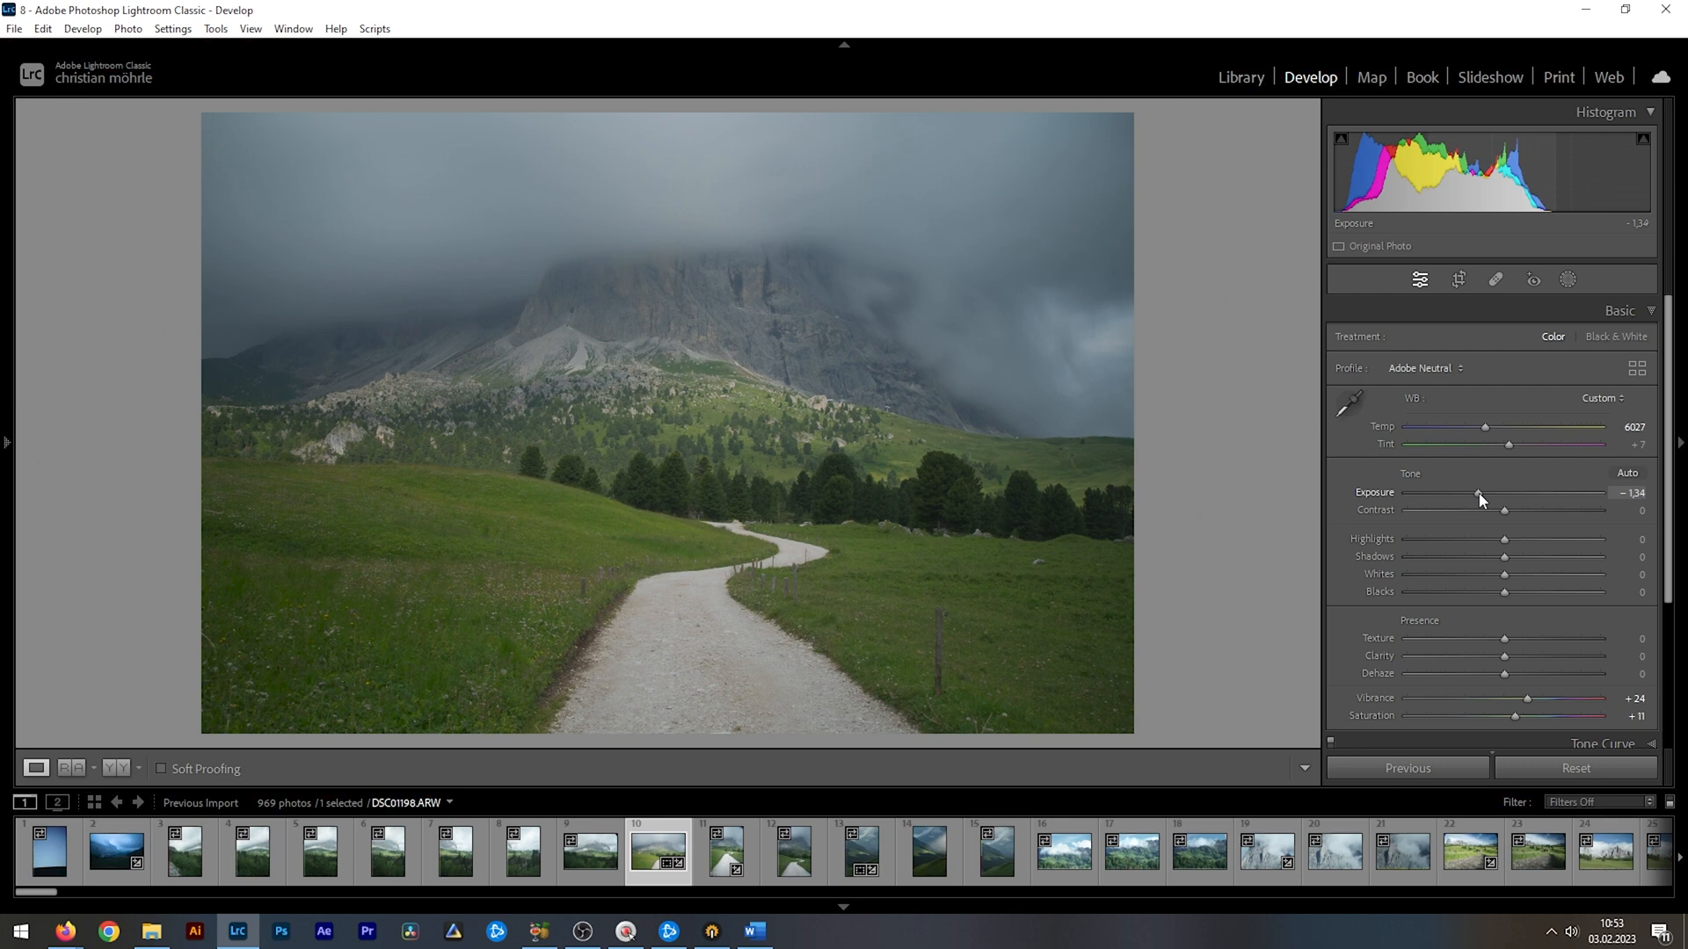
drag(1481, 493, 1476, 493)
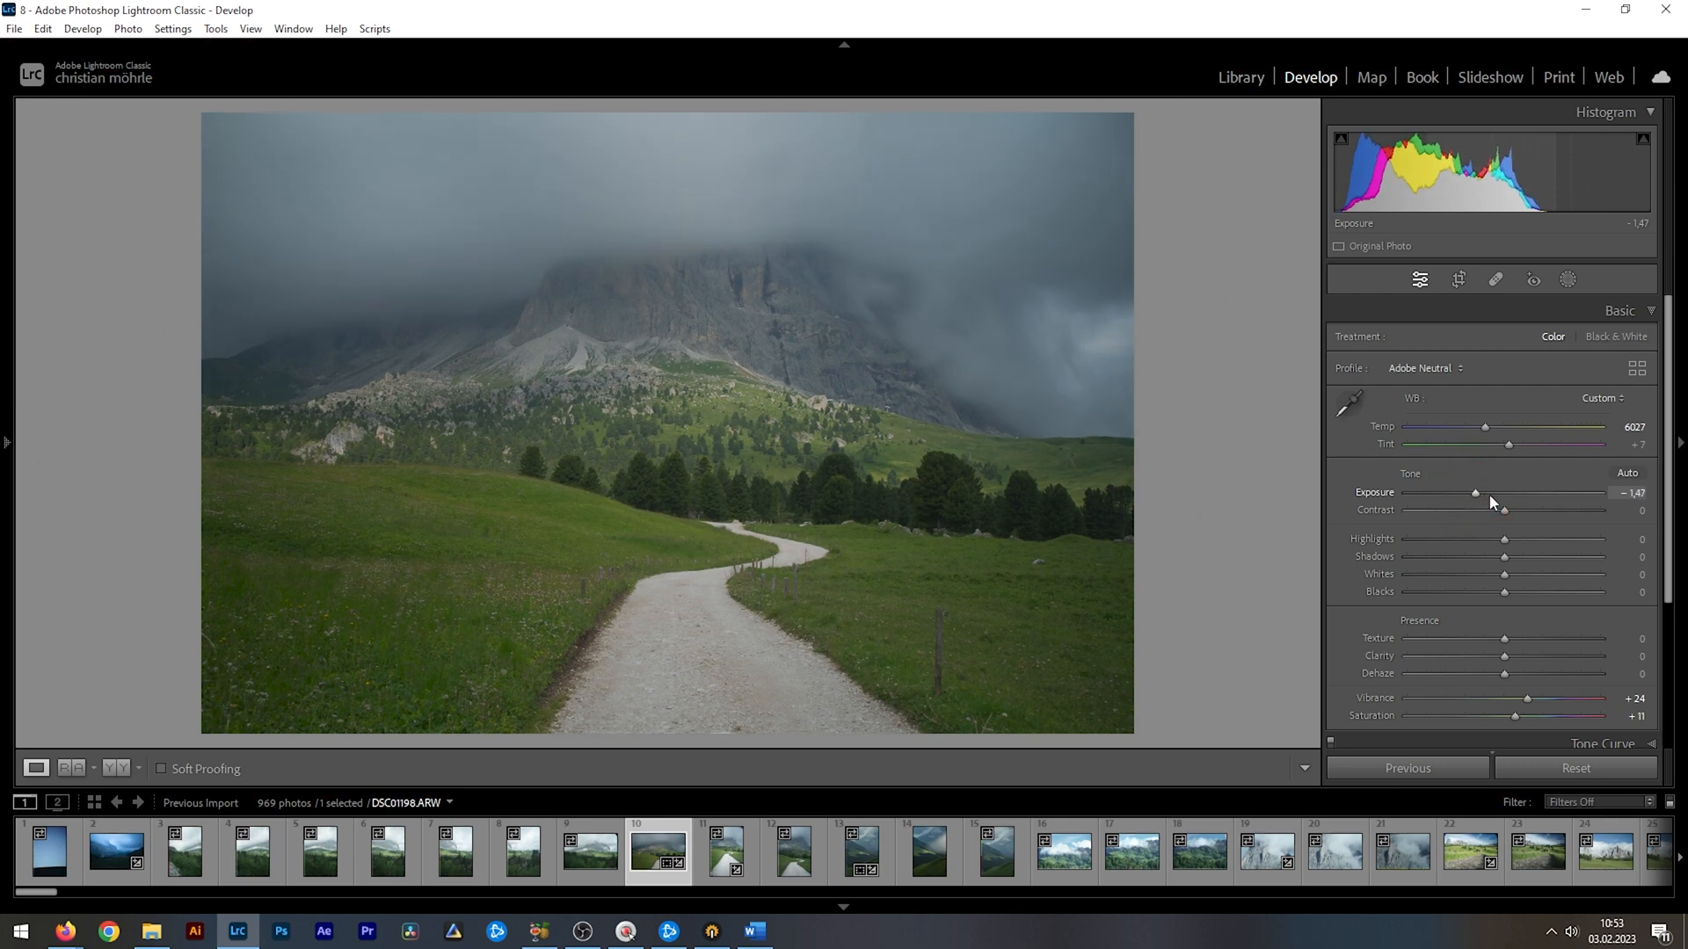
mouse_move(1551, 541)
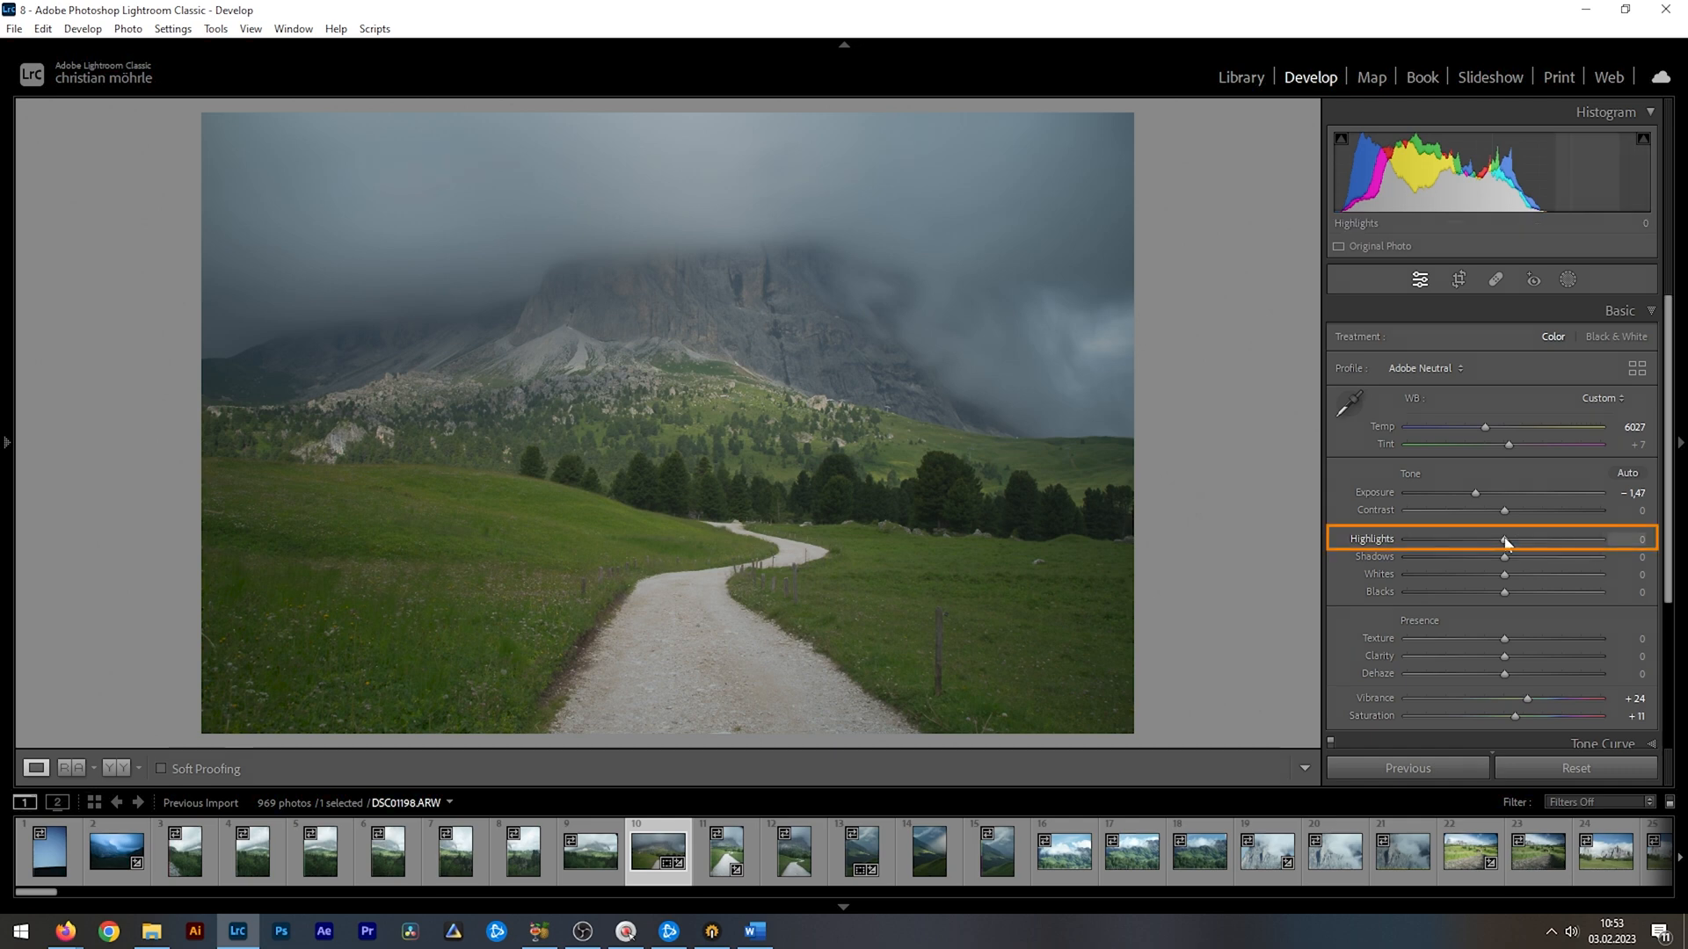
drag(1505, 538, 1571, 538)
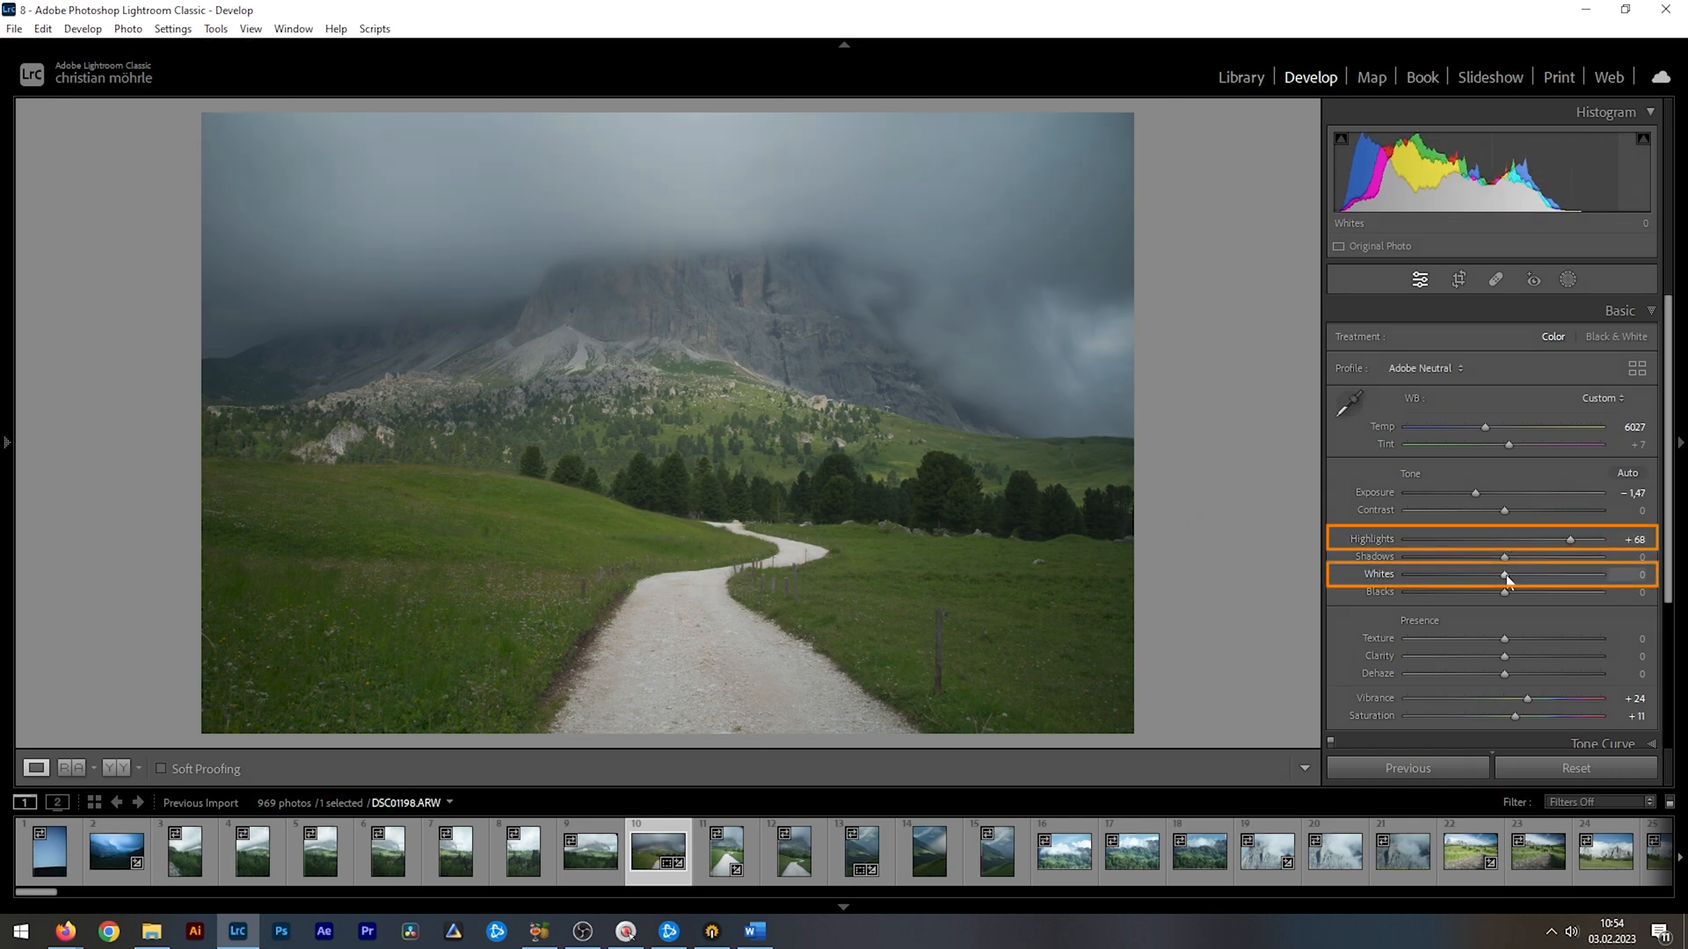
drag(1505, 574, 1555, 574)
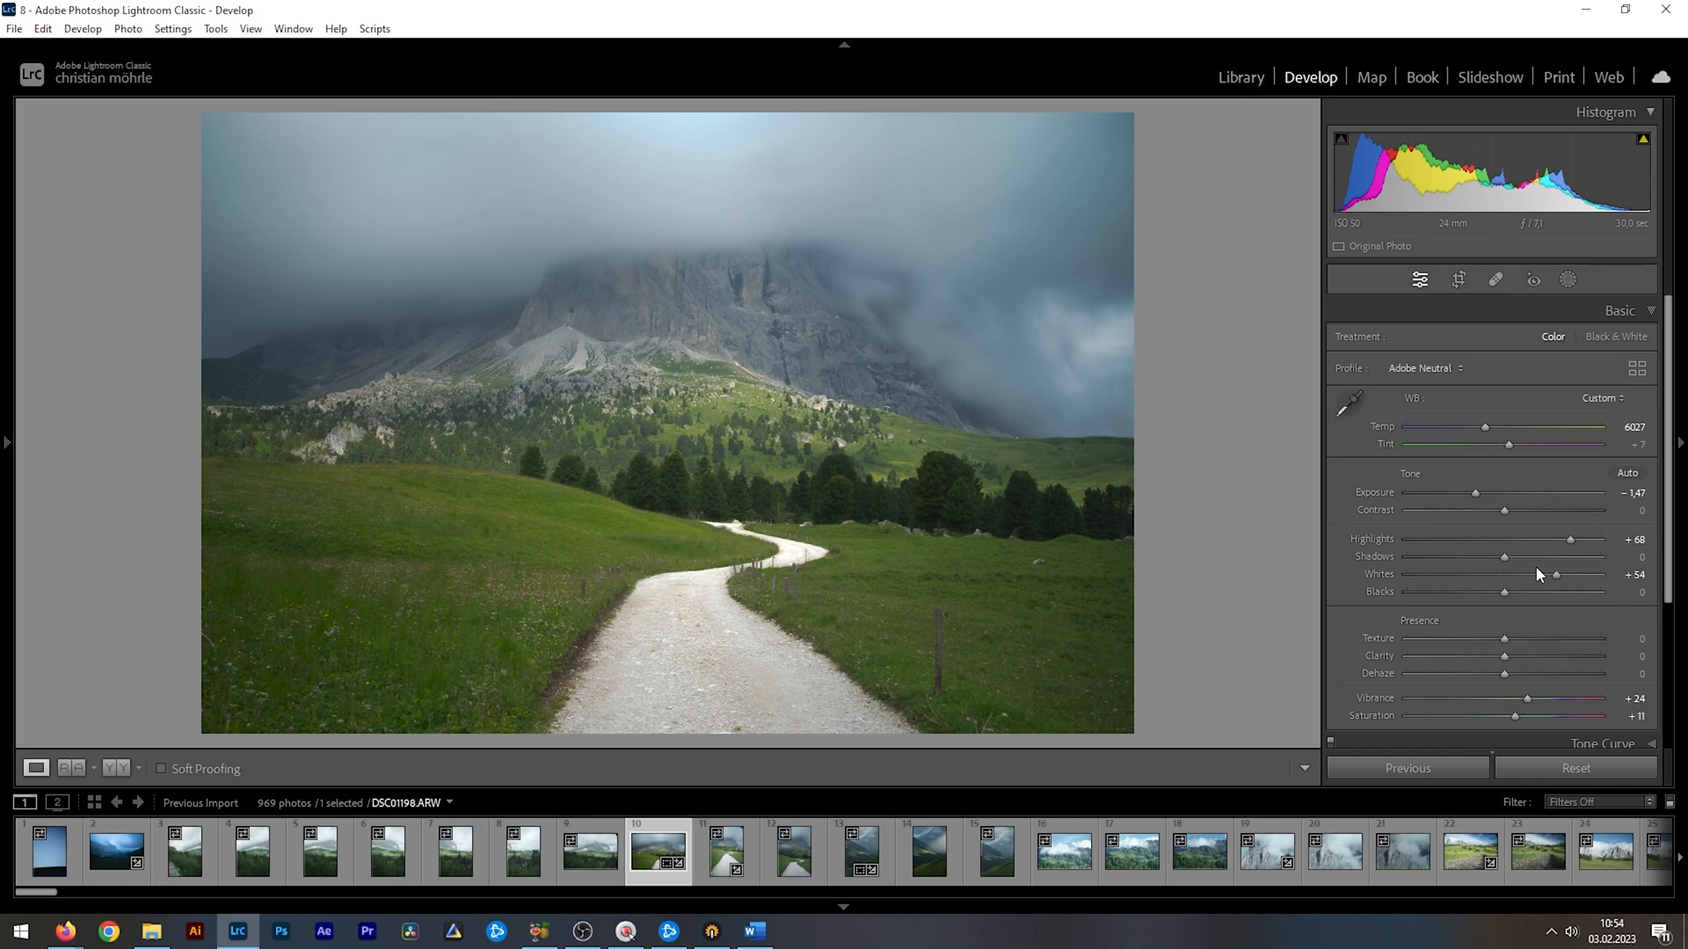
drag(1504, 556, 1477, 556)
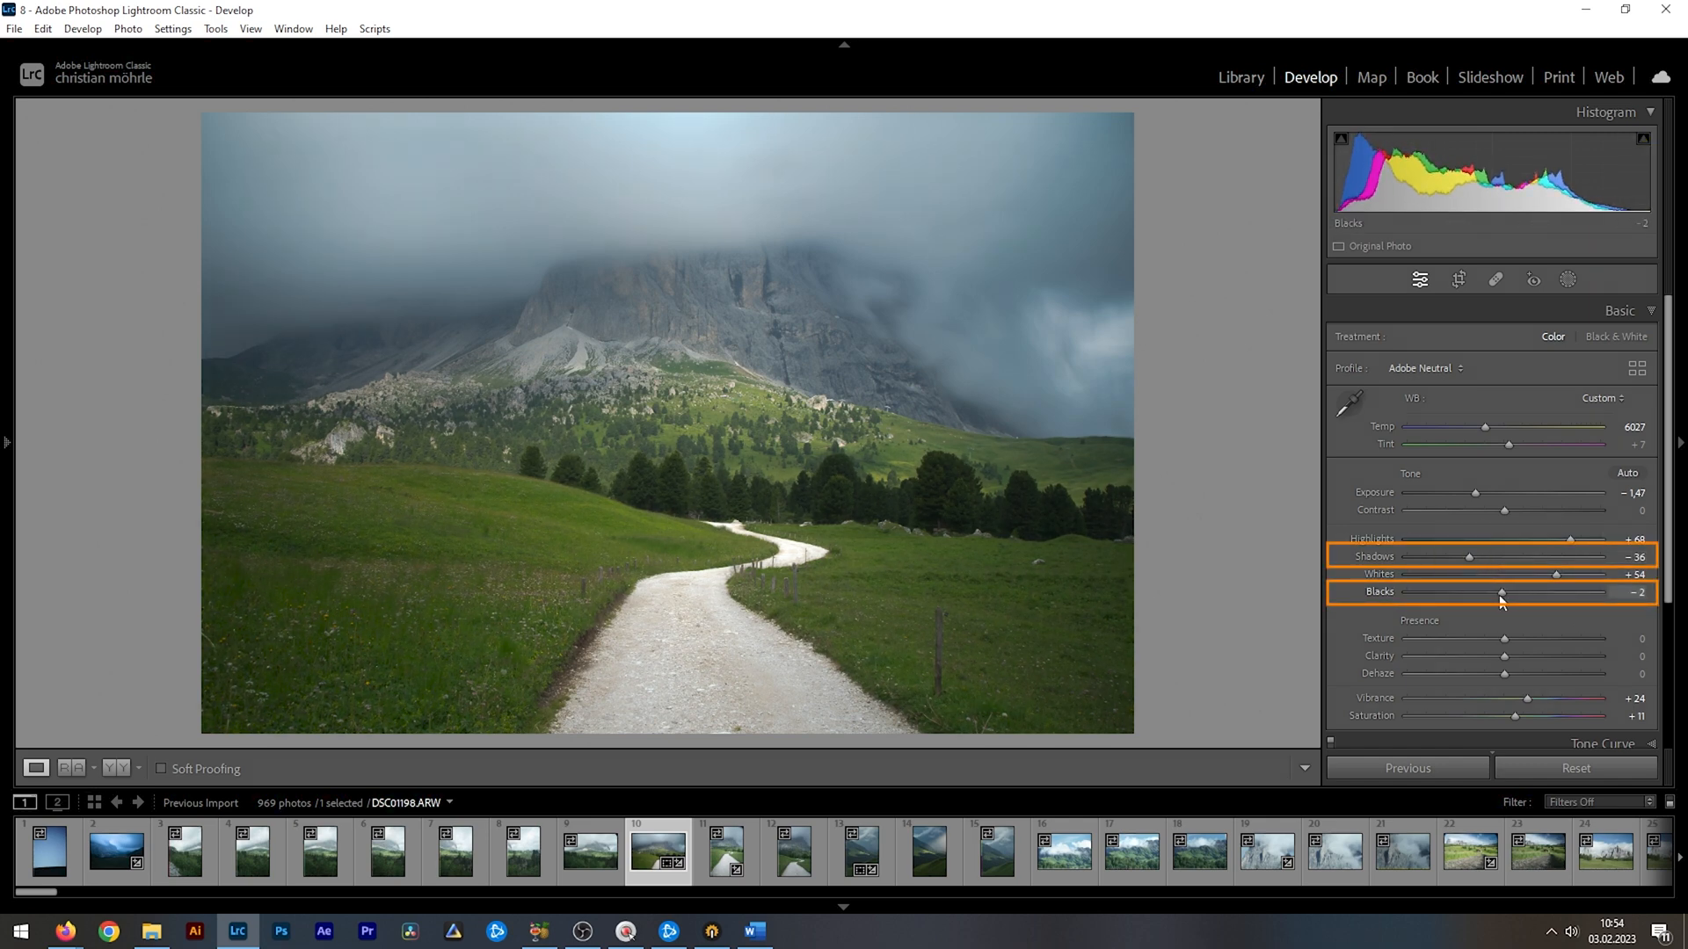
Step: Preview black clipping while dragging Blacks, then settle Blacks at −4
drag(1504, 596, 1498, 596)
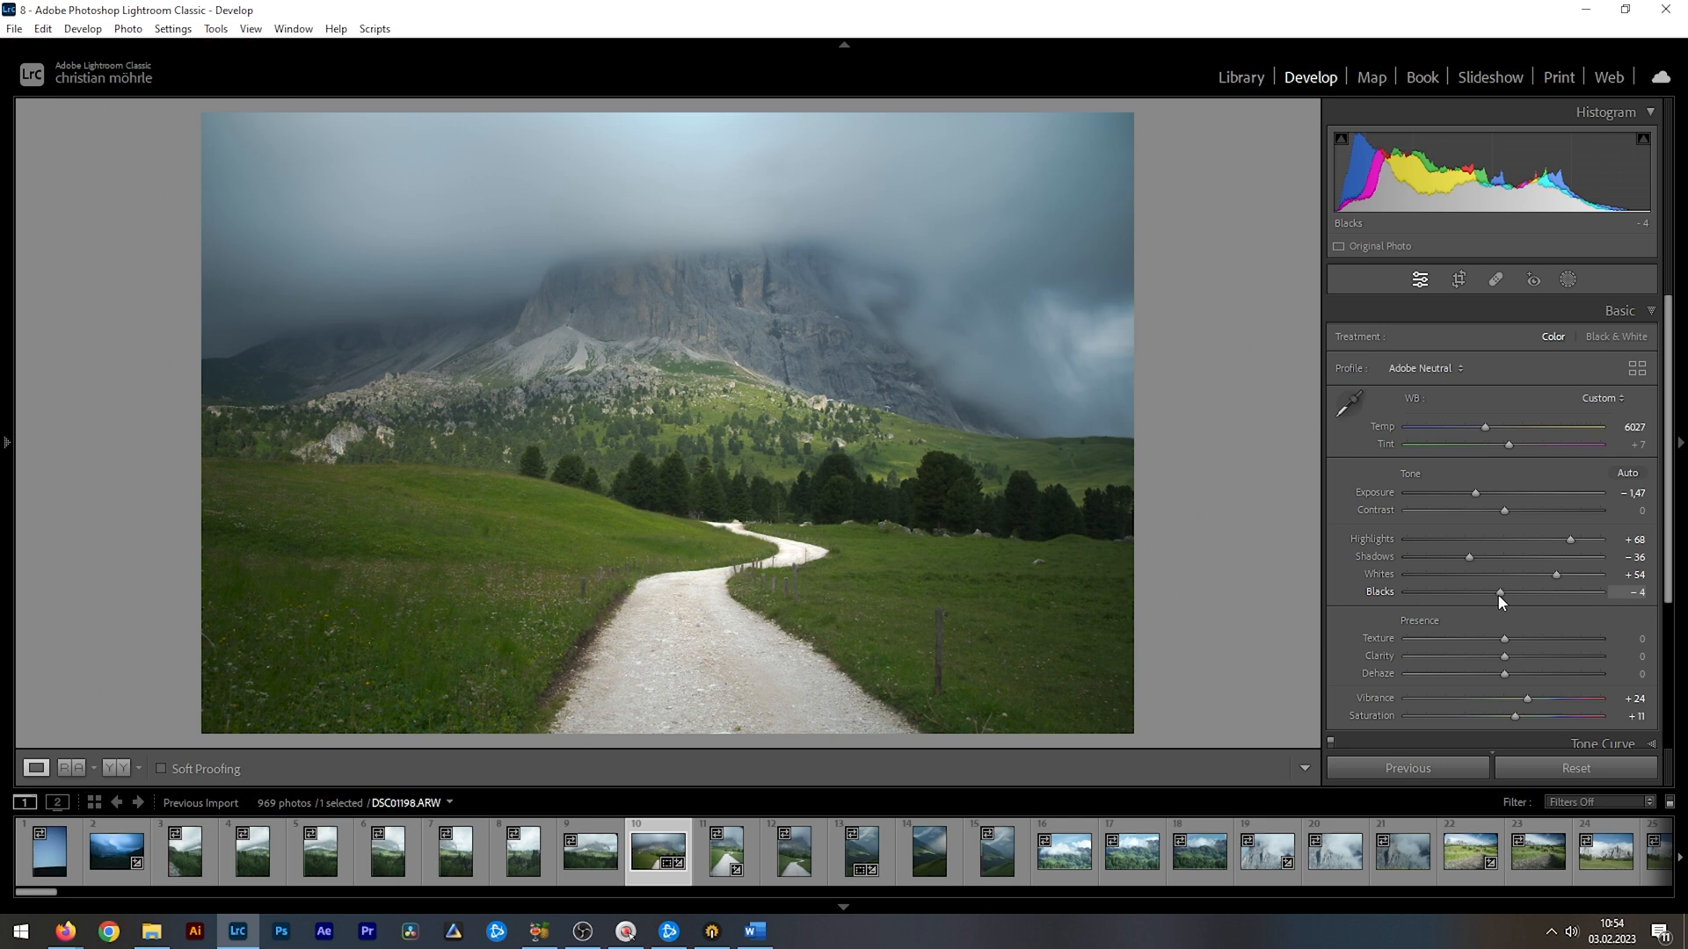
drag(1500, 593, 1475, 594)
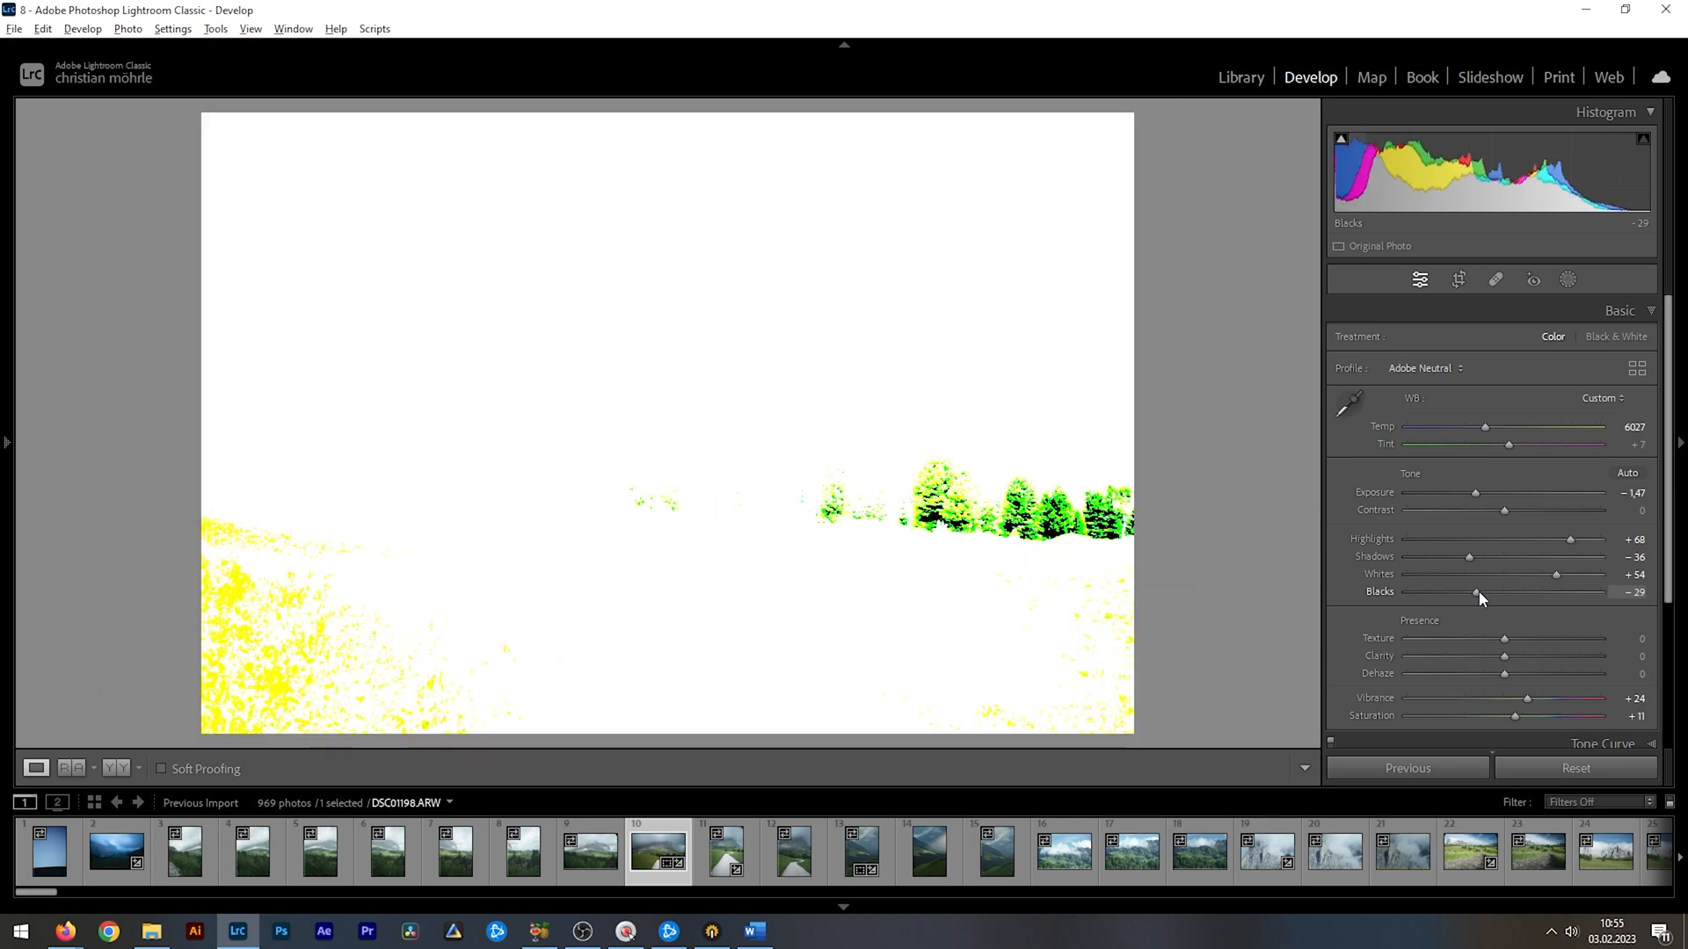
drag(1477, 591, 1498, 592)
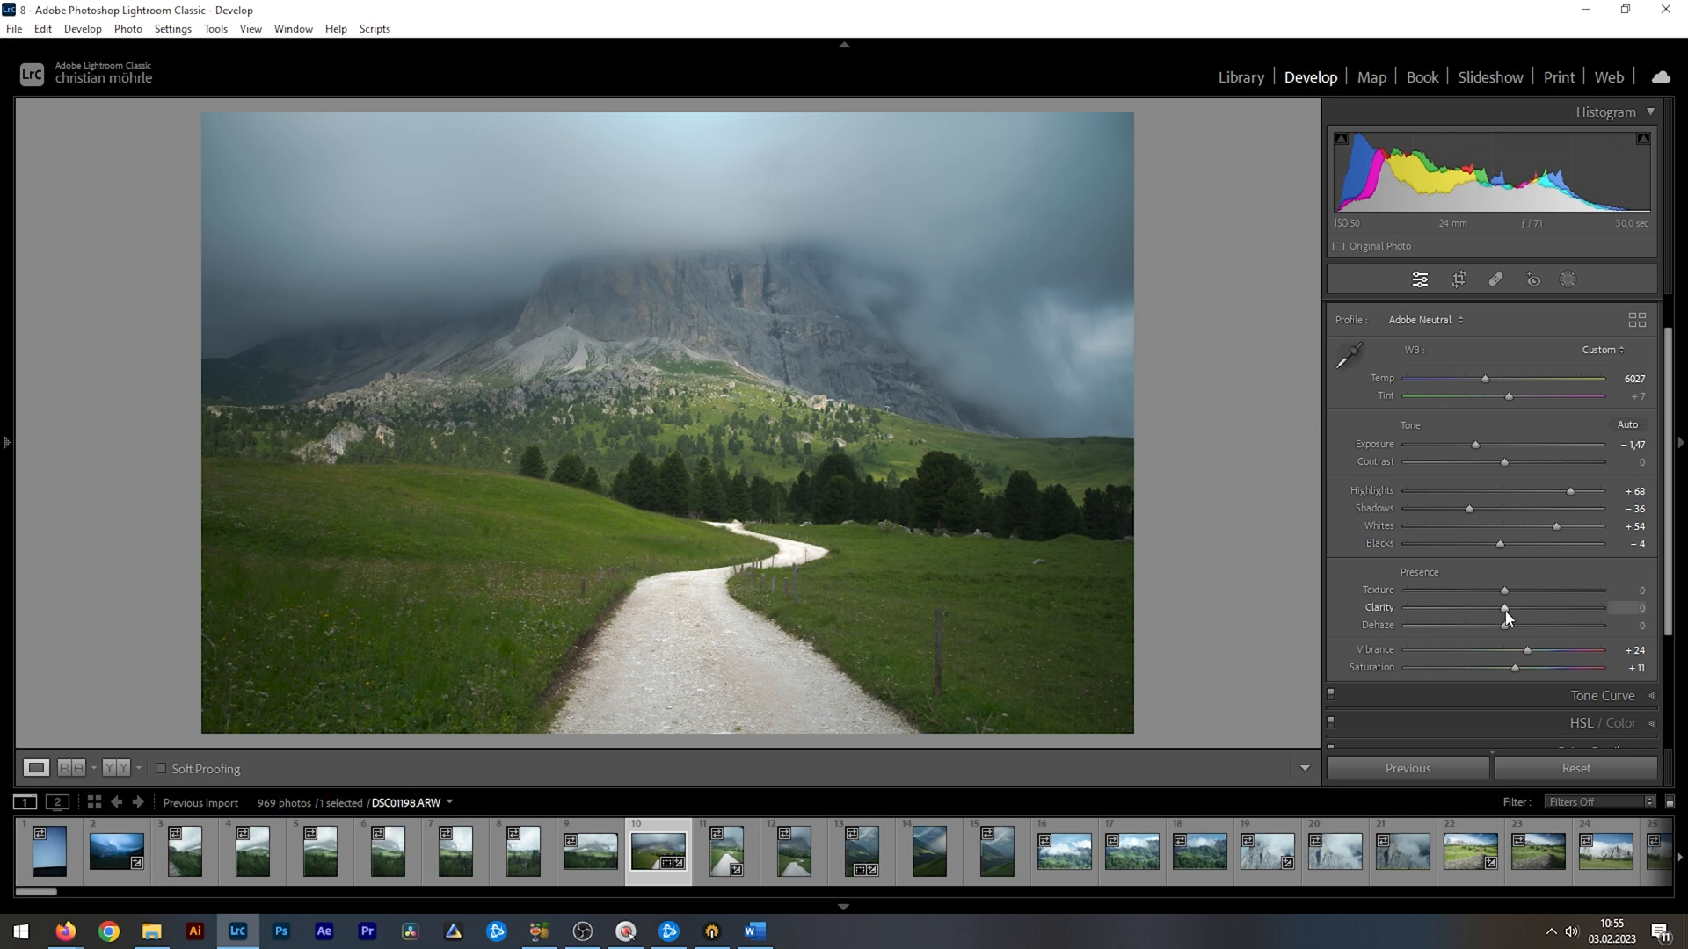
Step: Set Clarity to +10 and Dehaze to +6 in the Presence section
drag(1505, 608, 1518, 607)
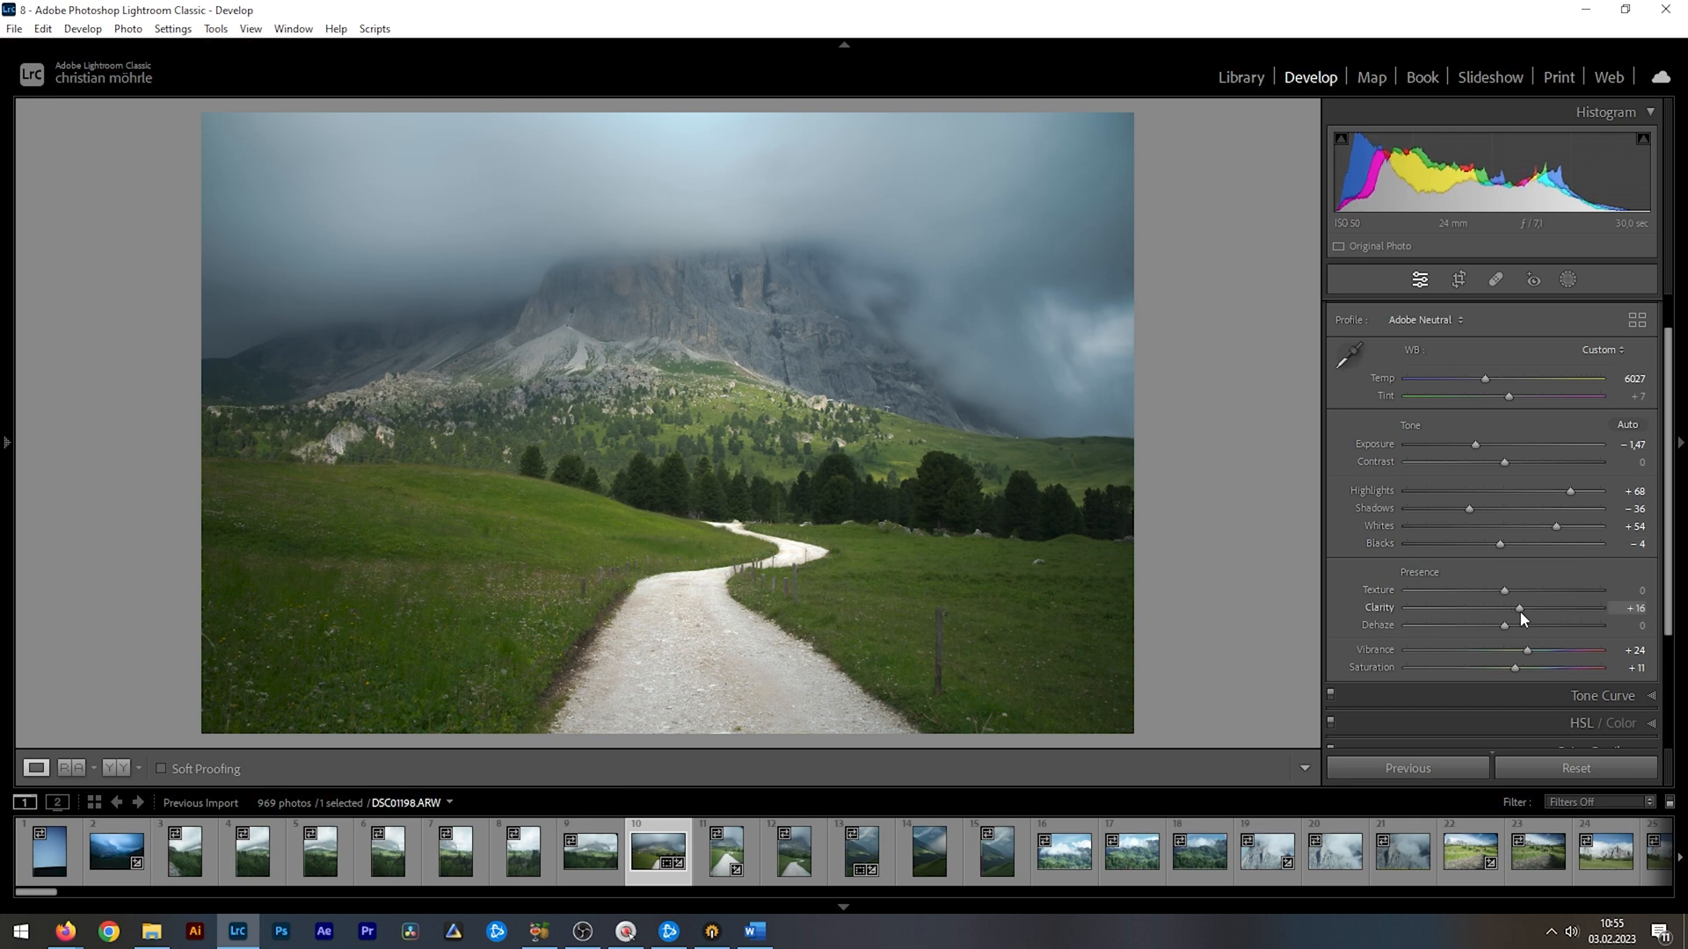
drag(1518, 608, 1526, 608)
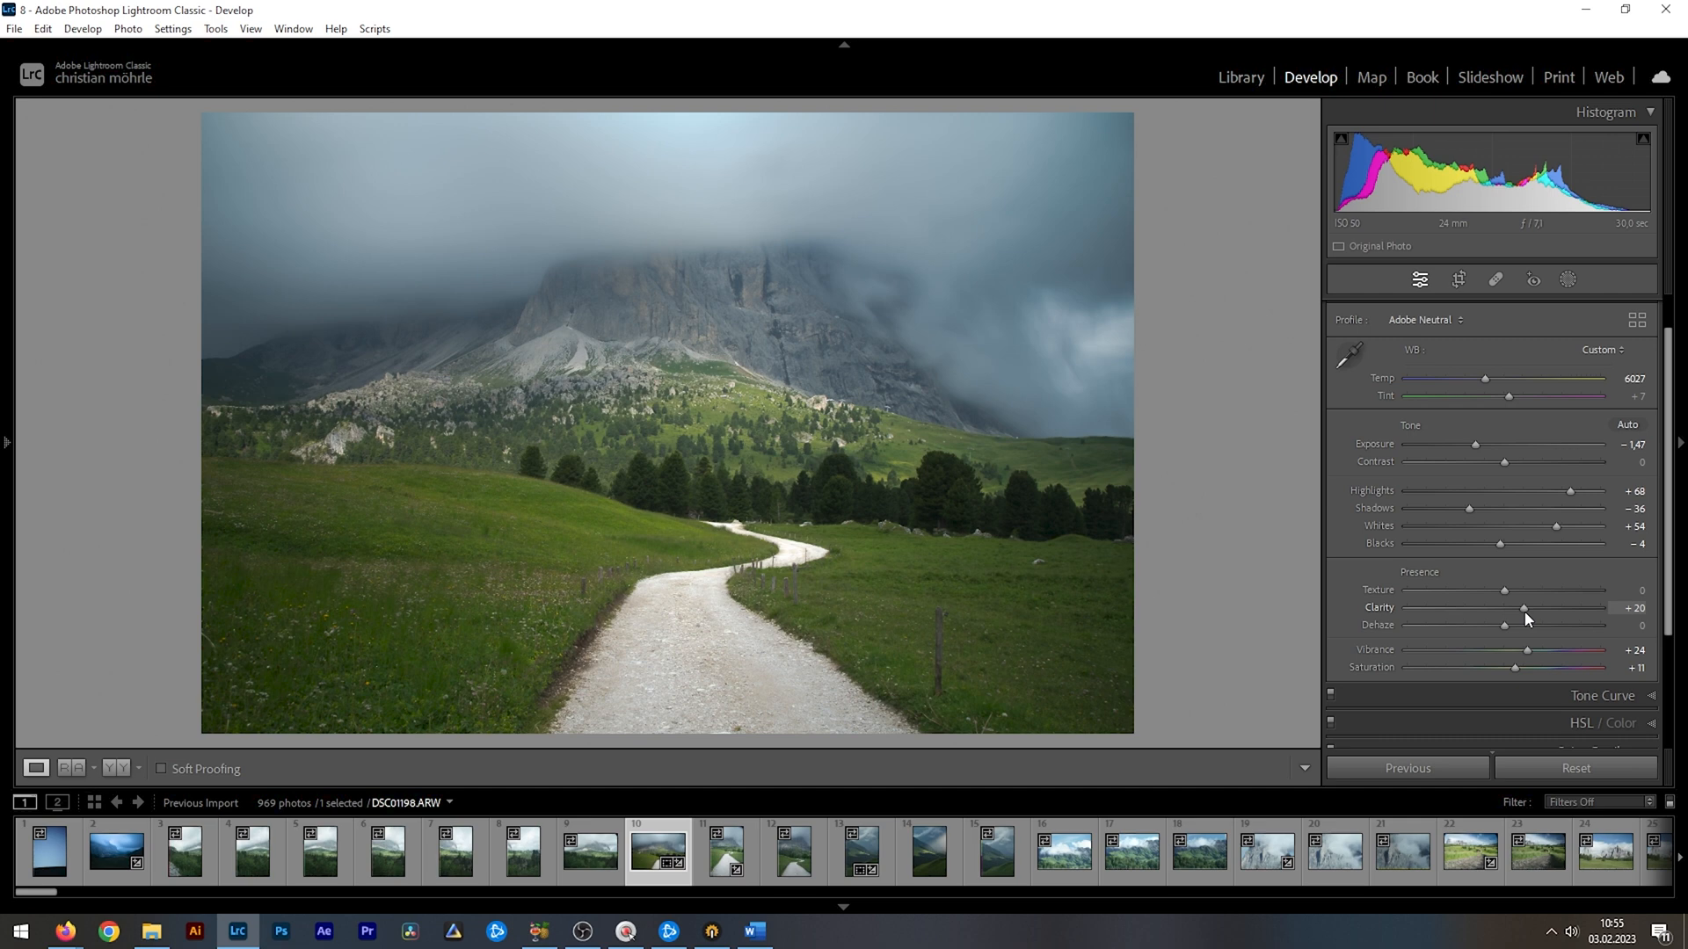
drag(1522, 608, 1528, 607)
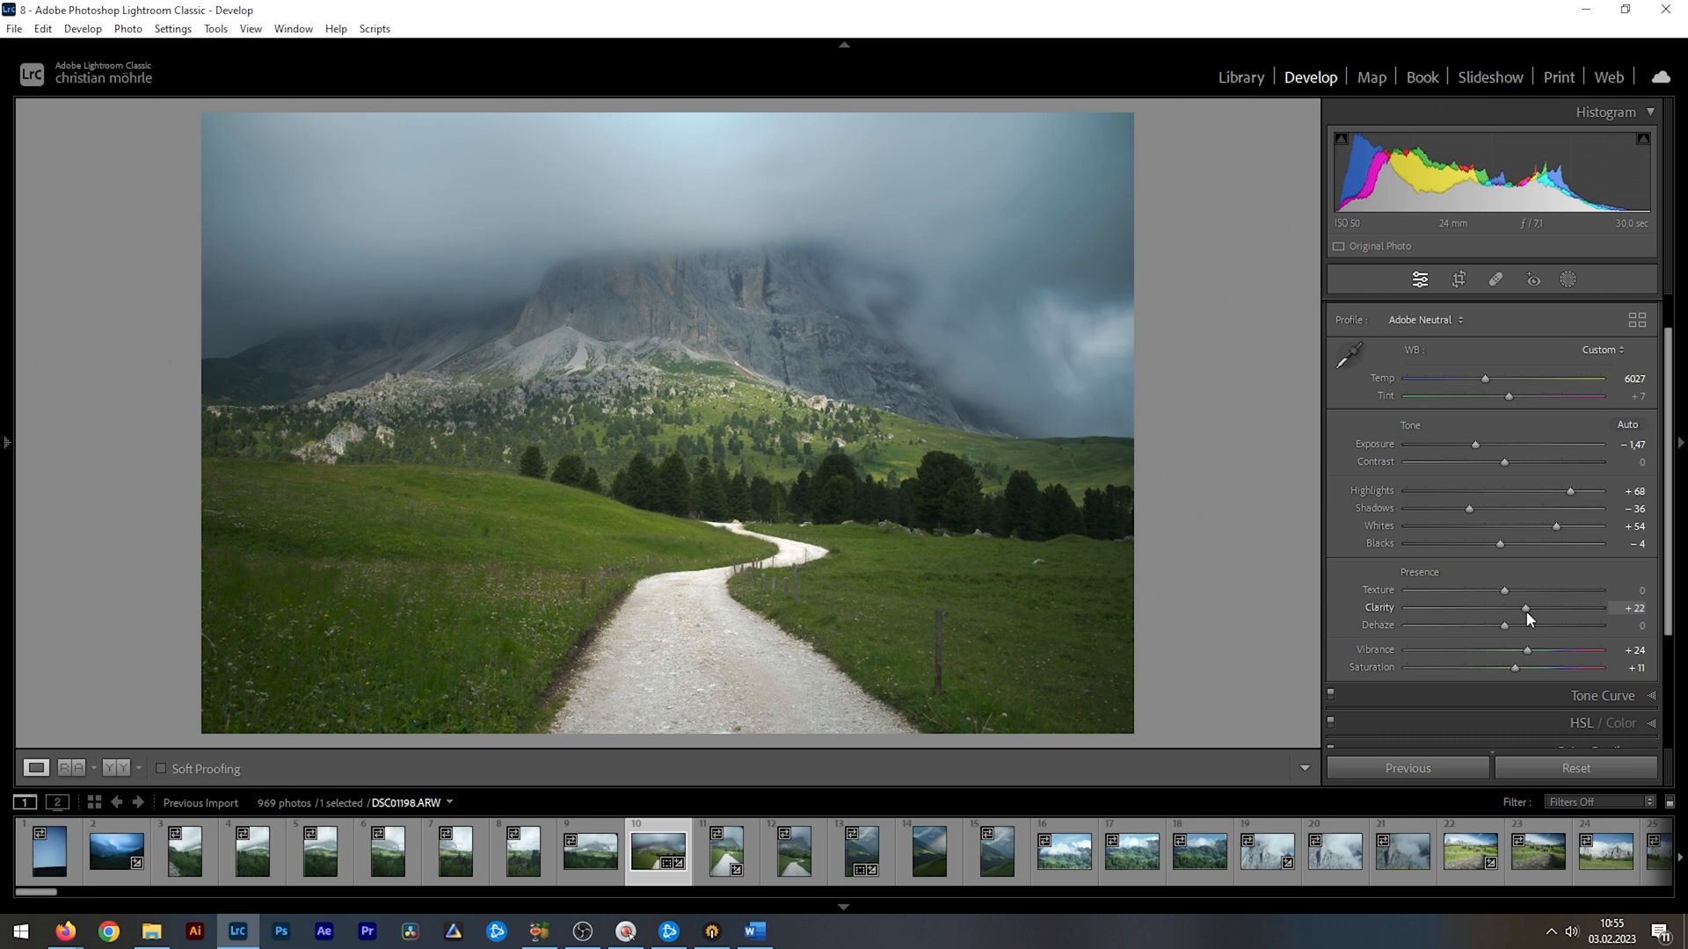
drag(1524, 608, 1528, 607)
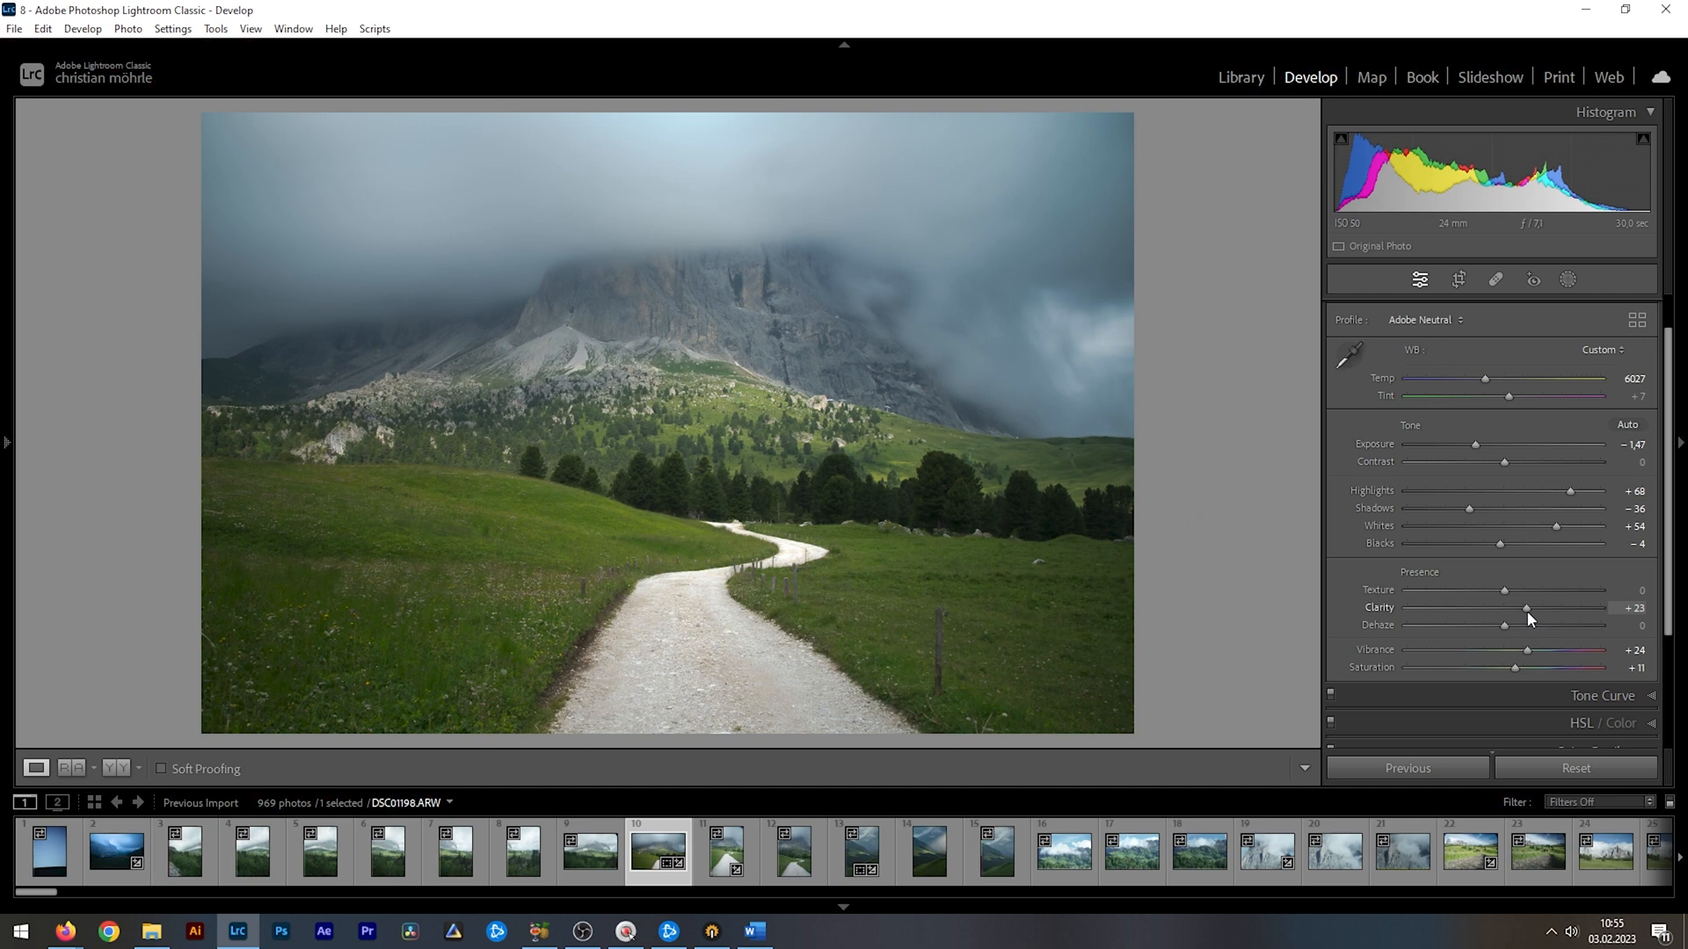
drag(1525, 608, 1512, 607)
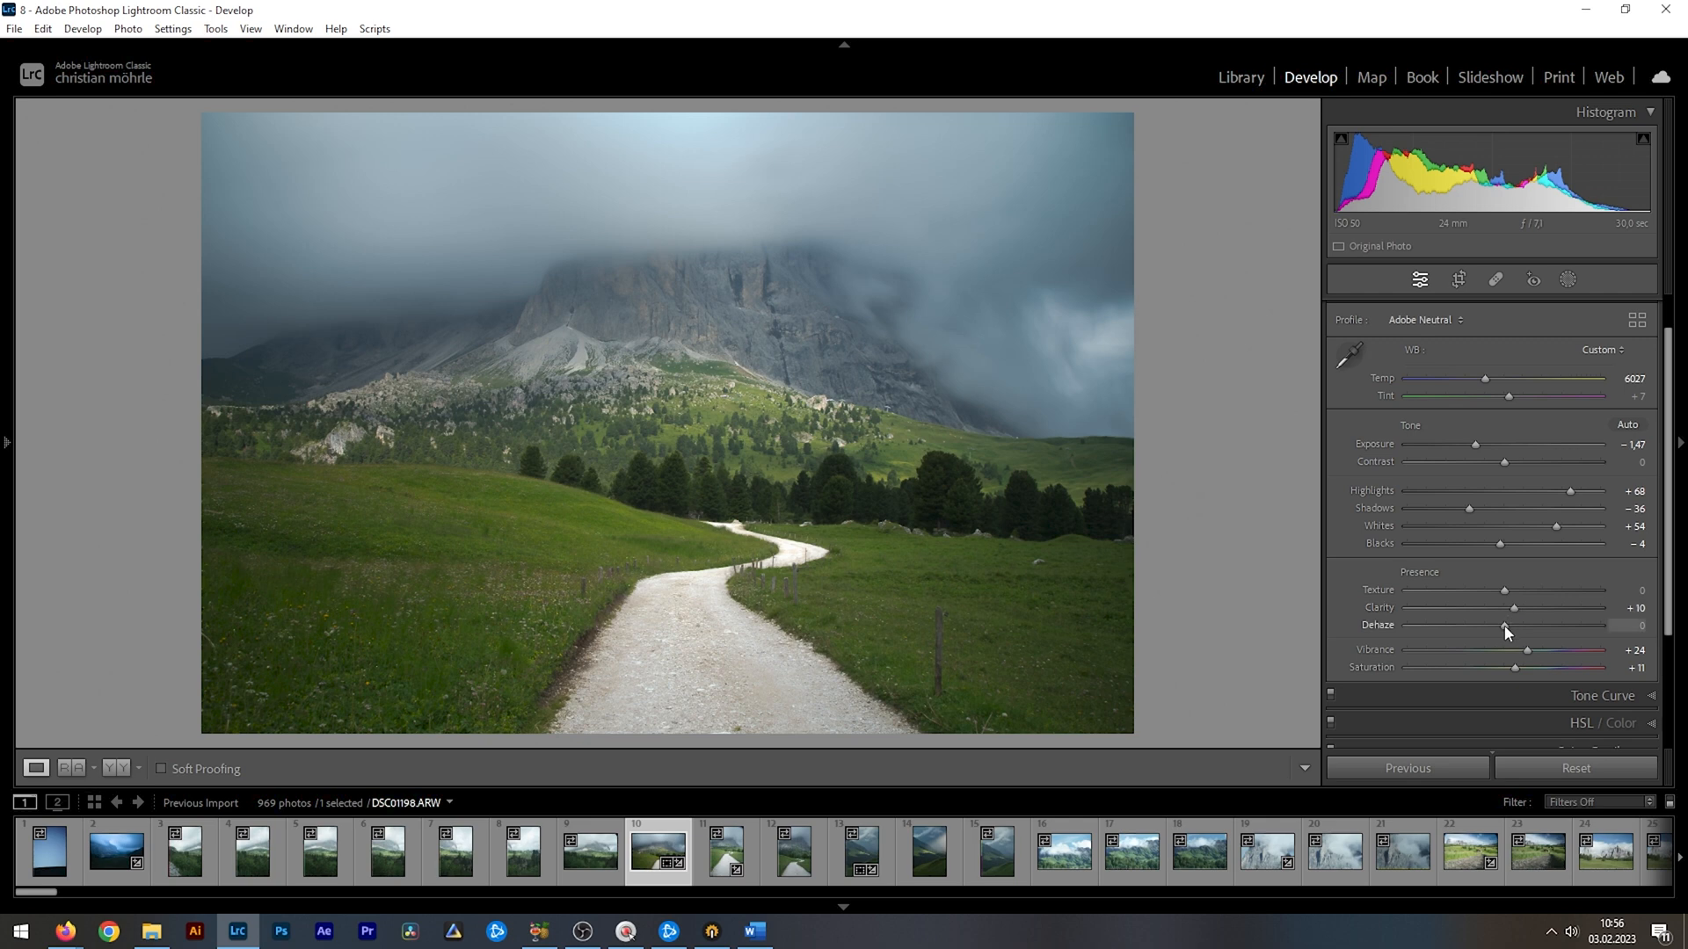
drag(1509, 633, 1525, 633)
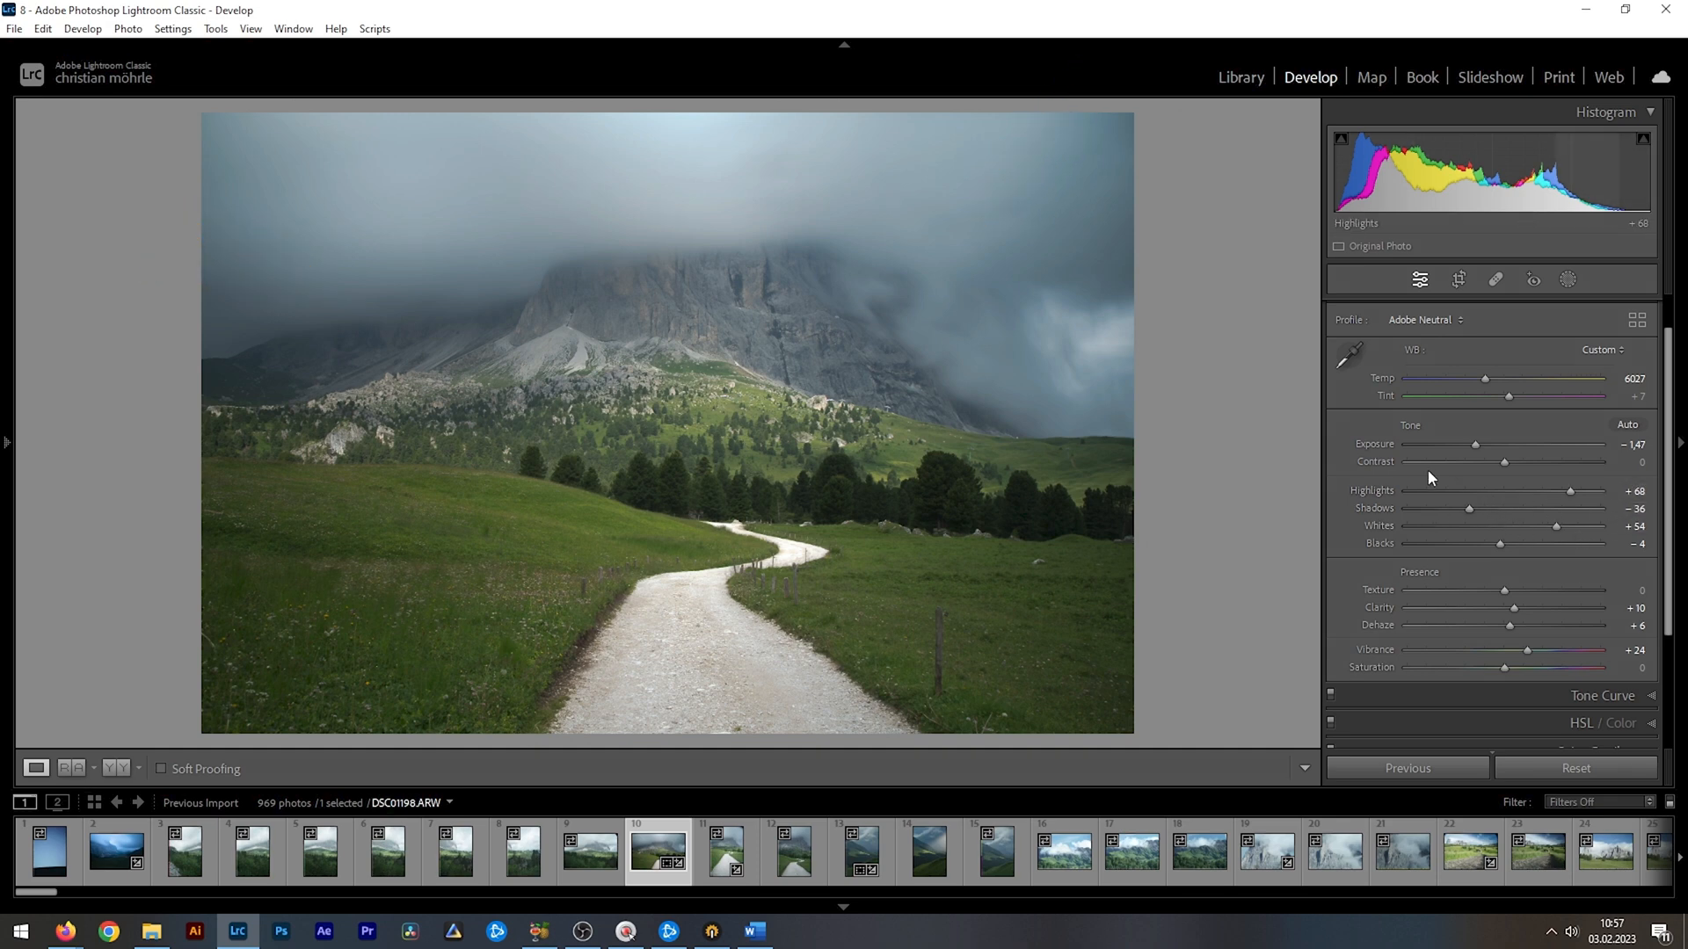
Step: Add a linear gradient over the sky with shadows −100, blacks −35 and clarity +35
click(1567, 279)
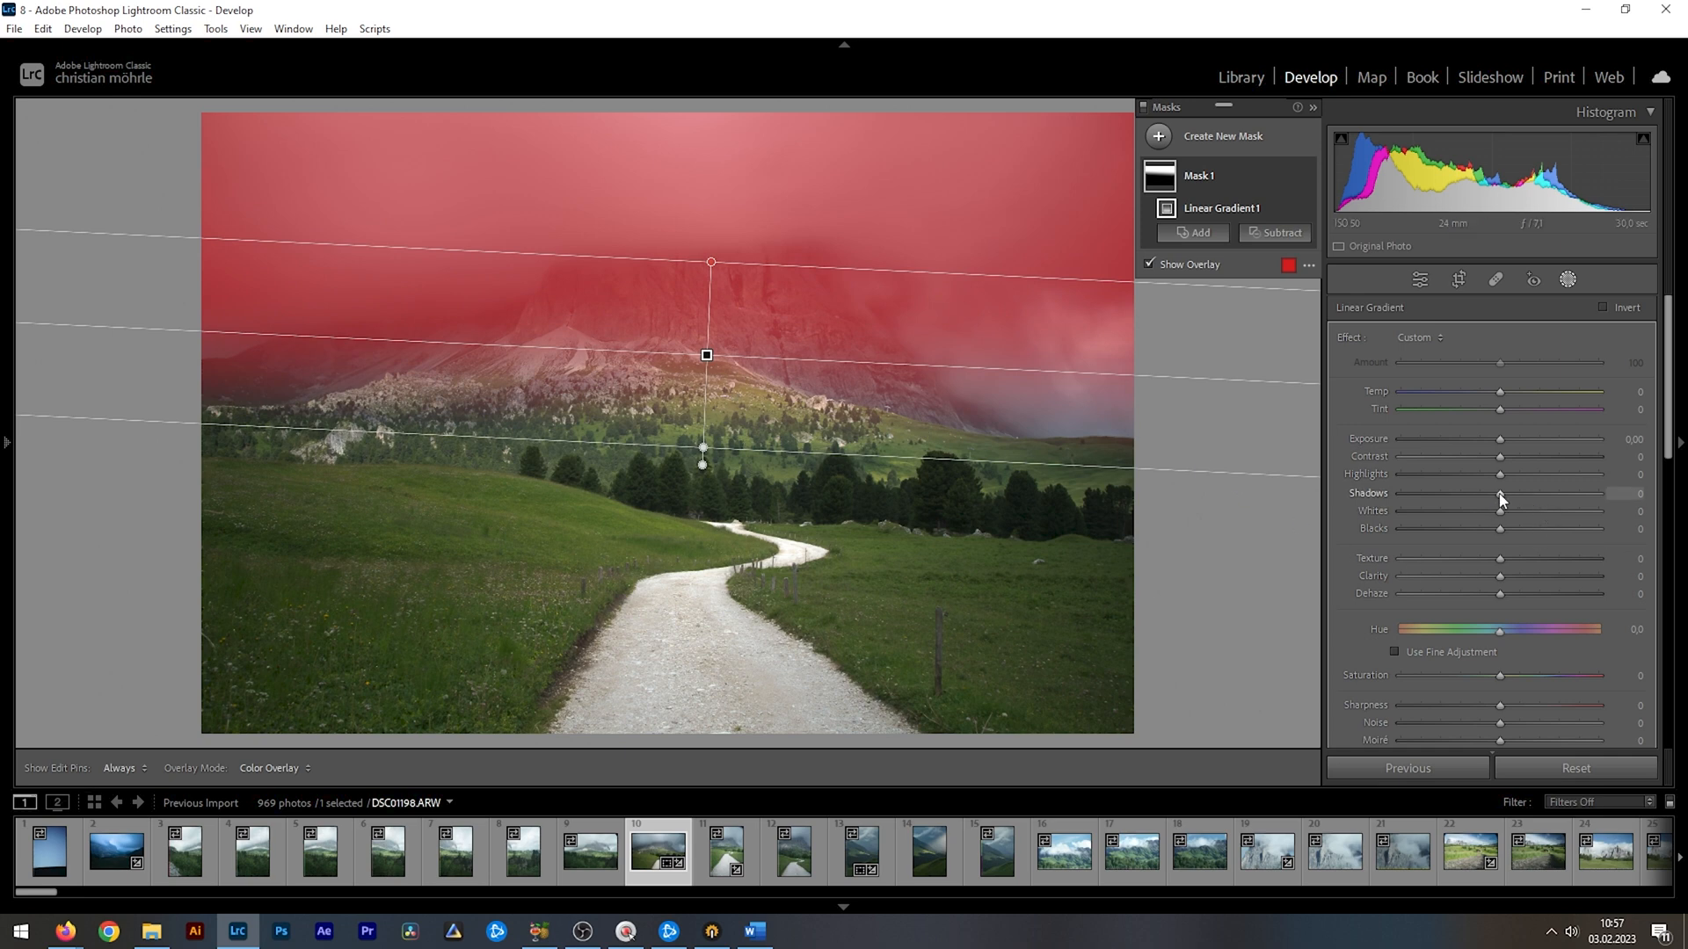
drag(1502, 494, 1399, 494)
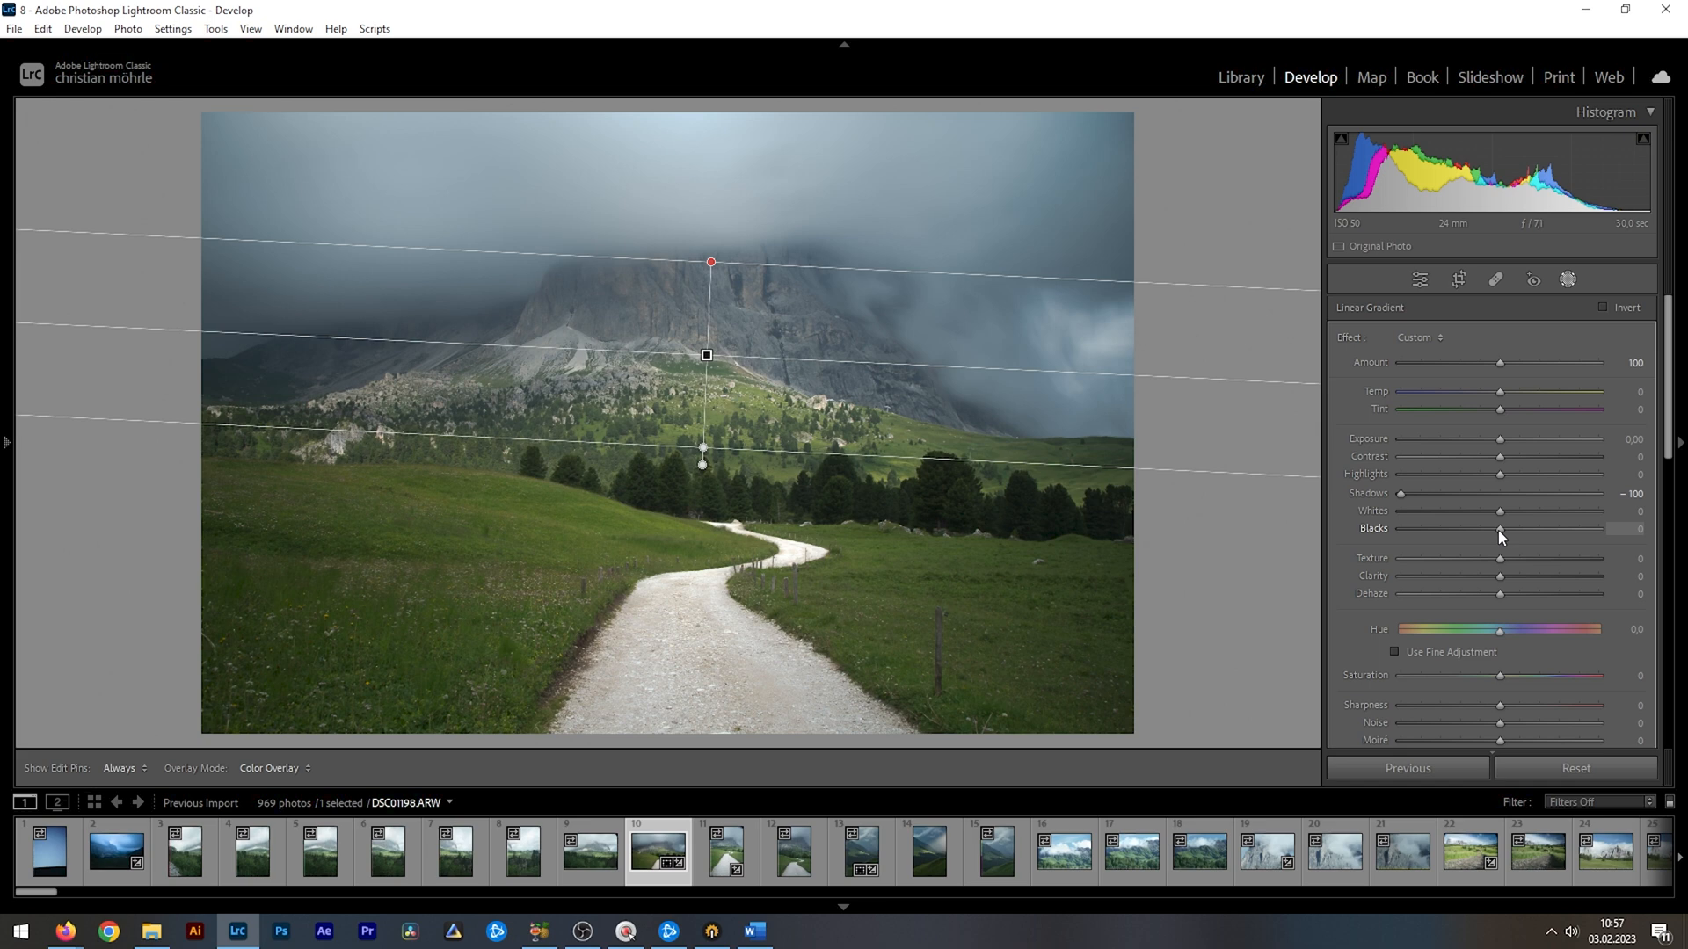
drag(1500, 528, 1483, 528)
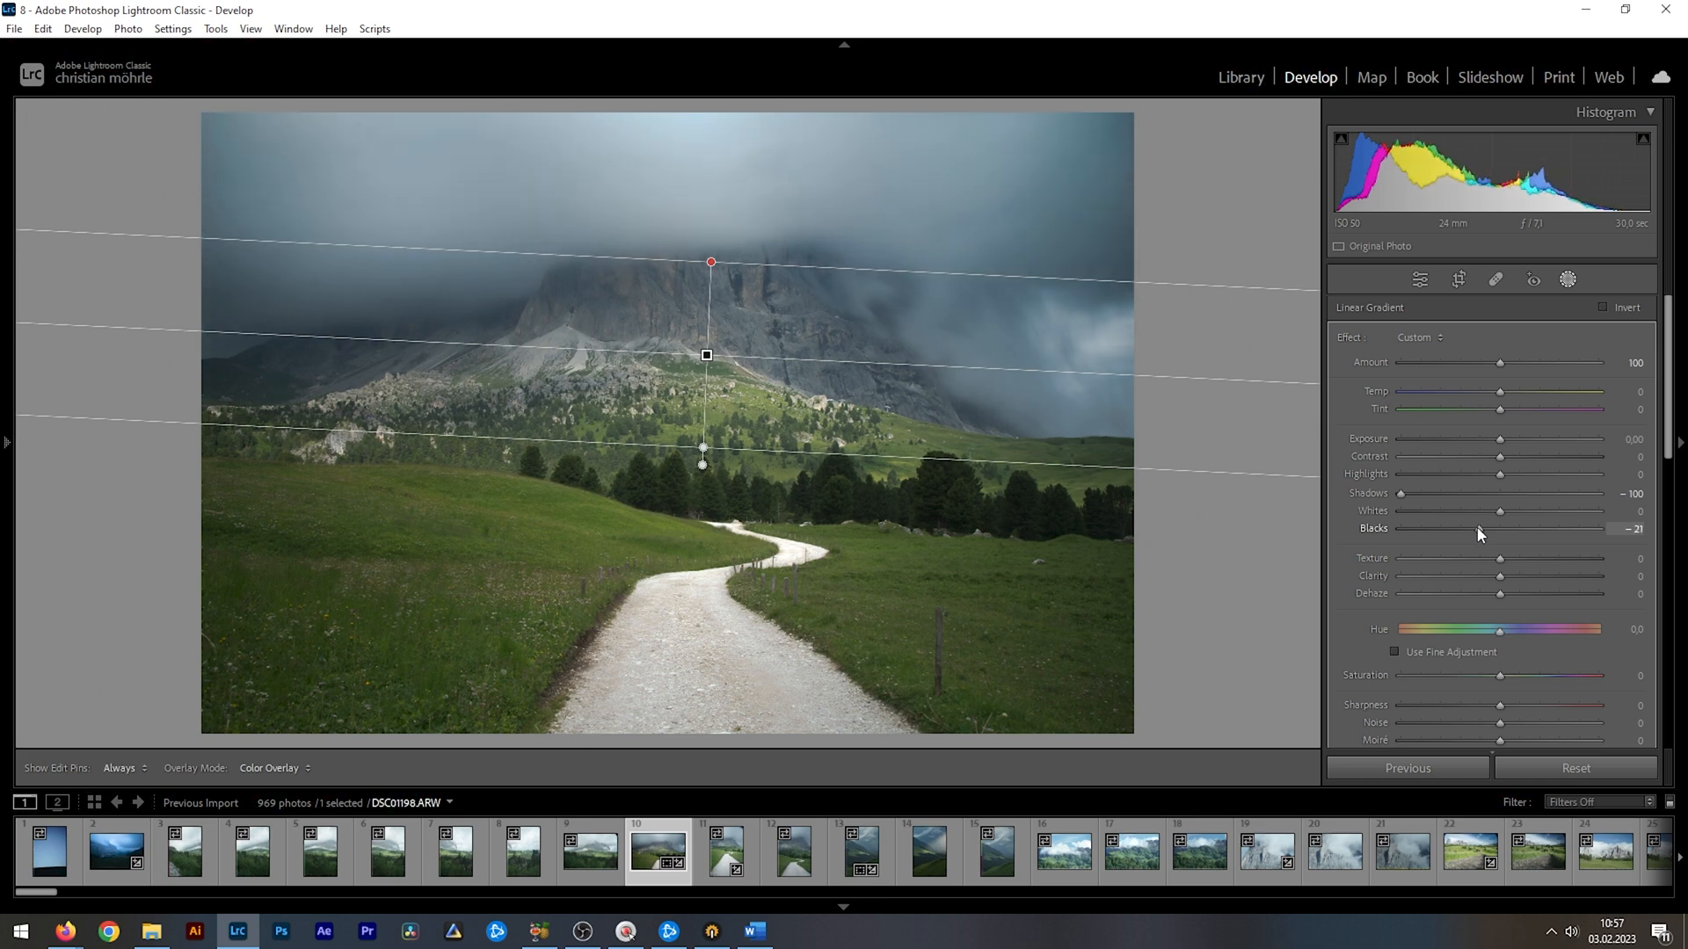
drag(1490, 529, 1464, 529)
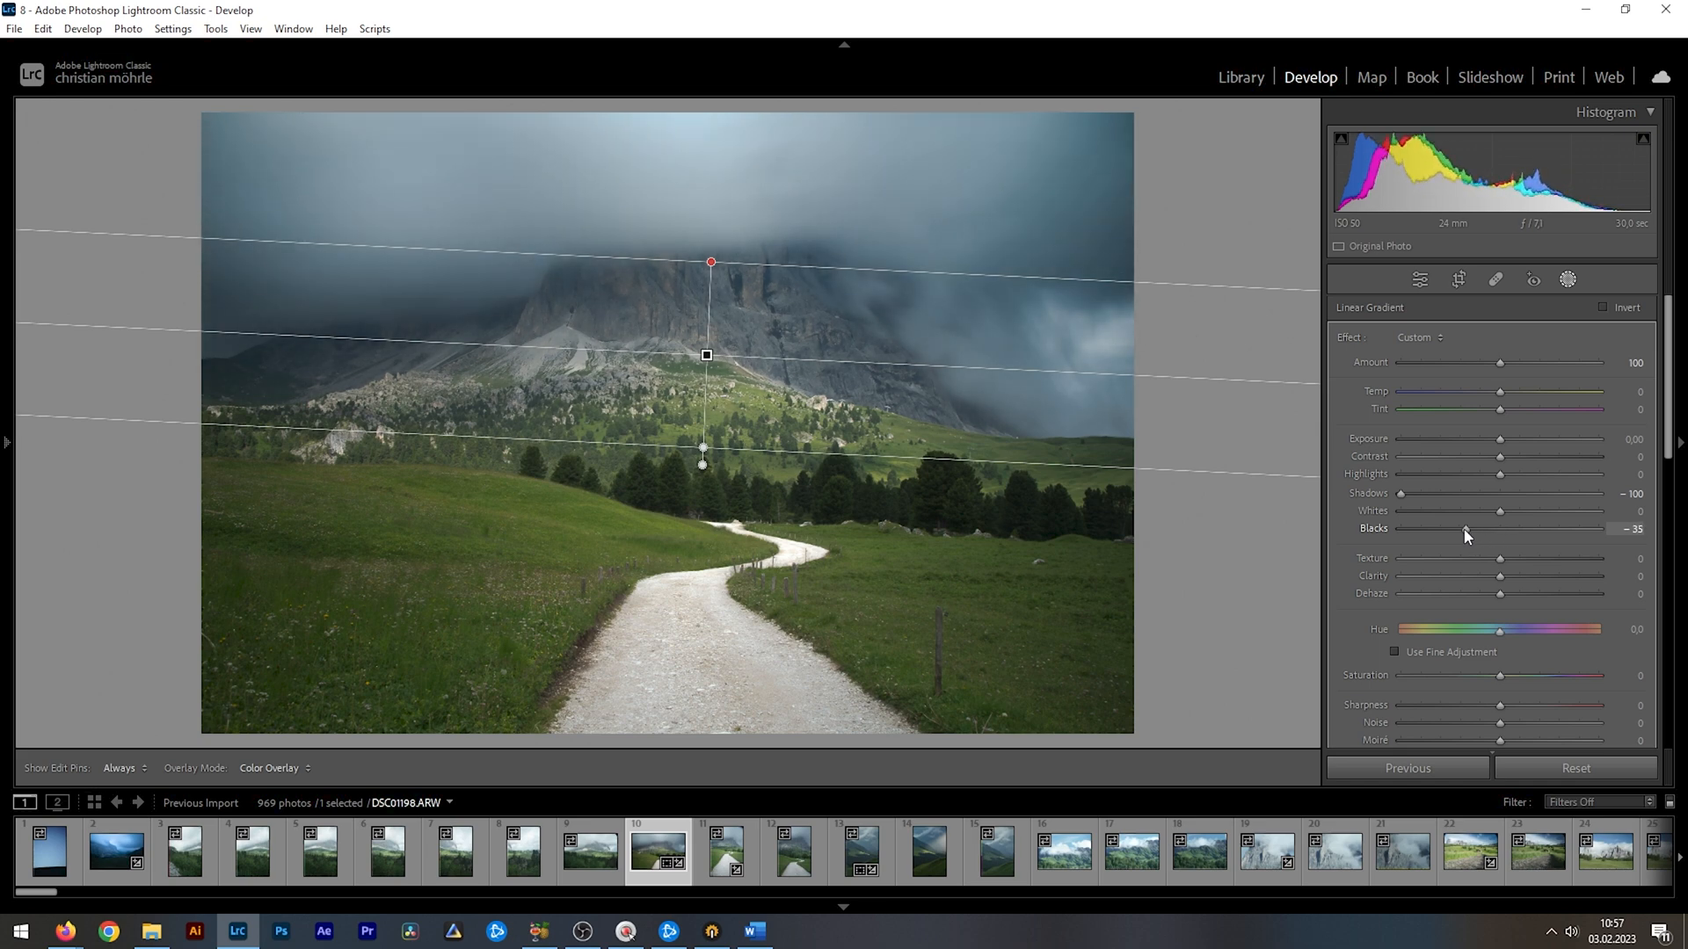
drag(1506, 528, 1496, 529)
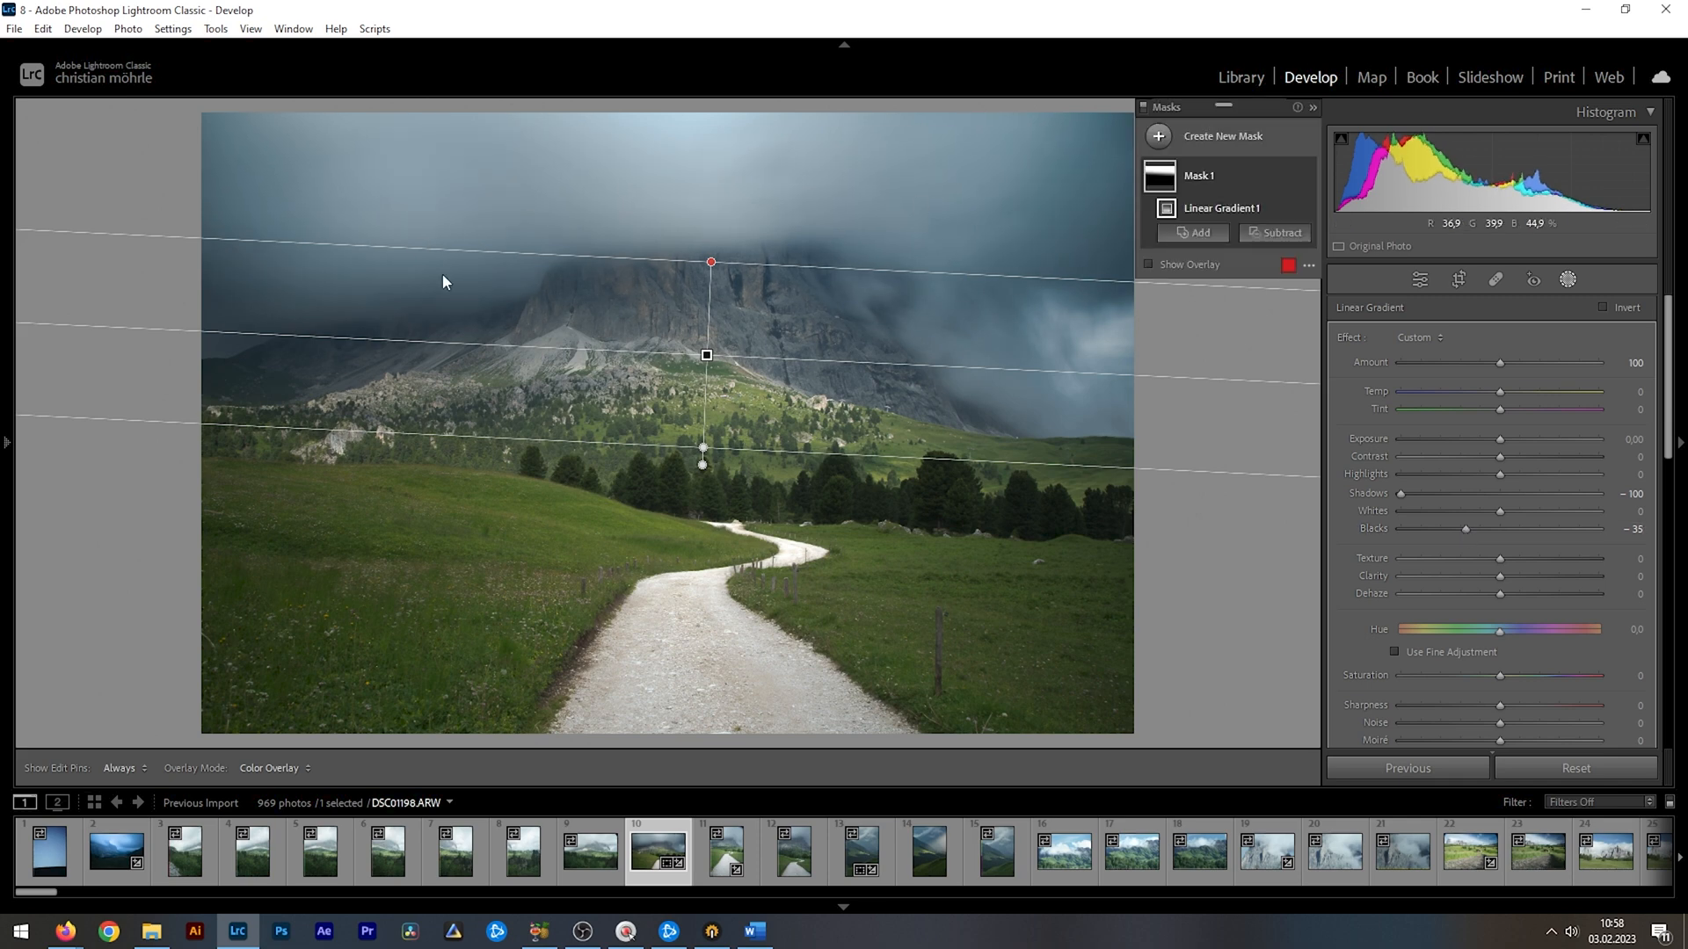
drag(1501, 576, 1535, 576)
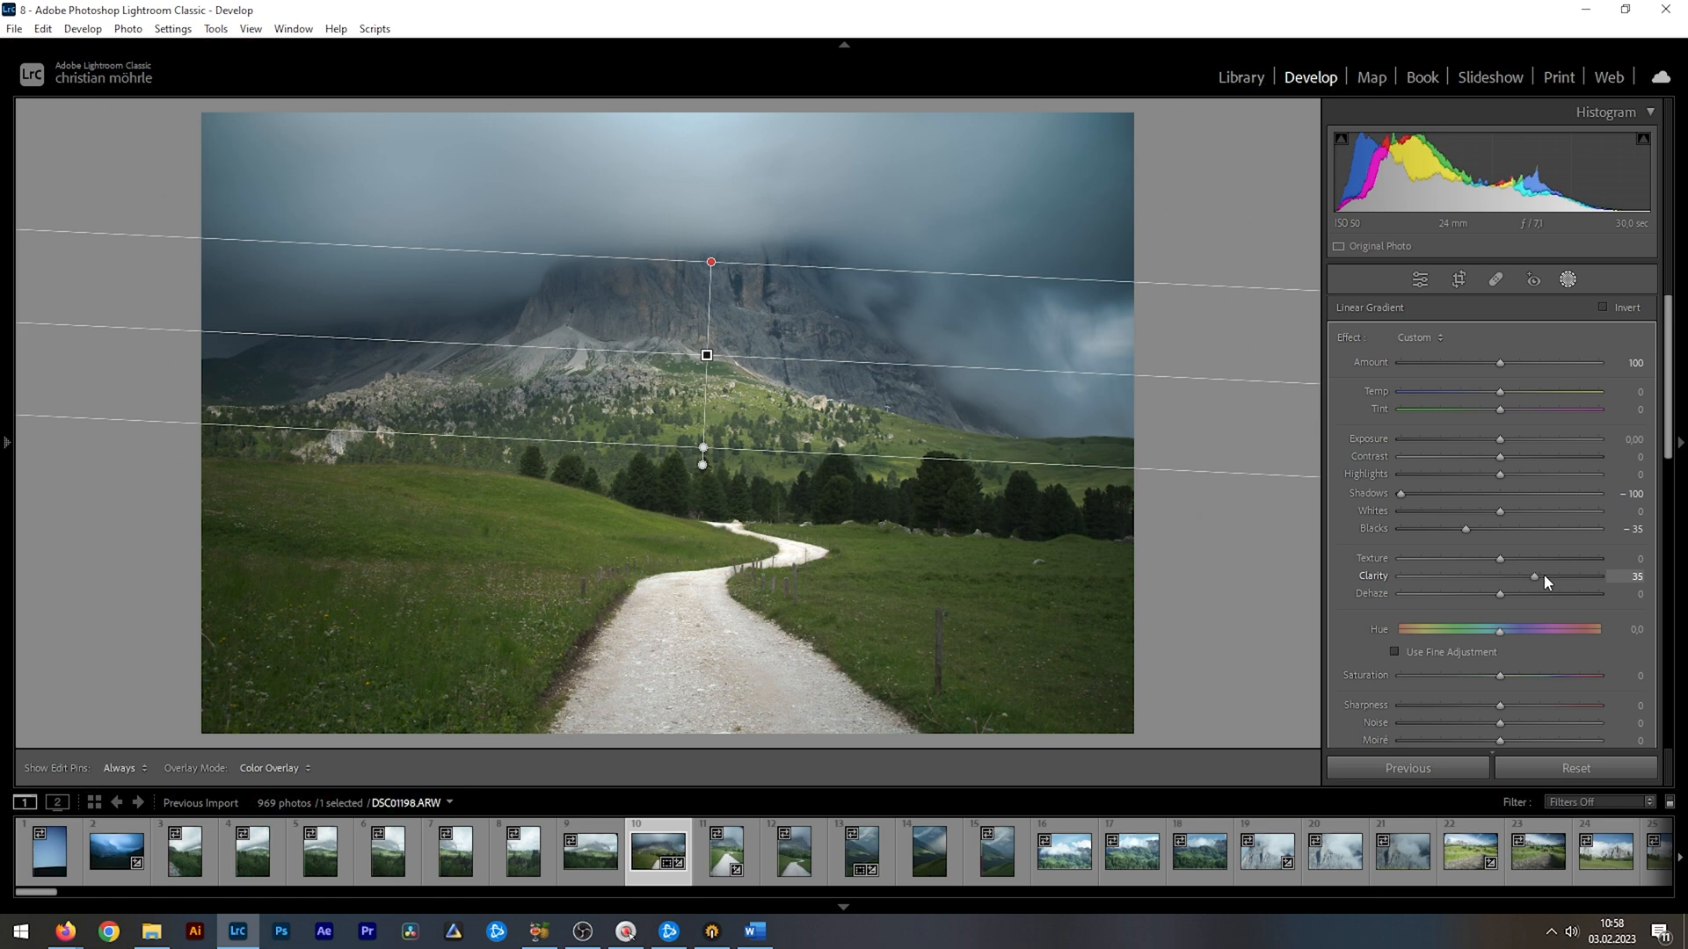
drag(1534, 576, 1625, 576)
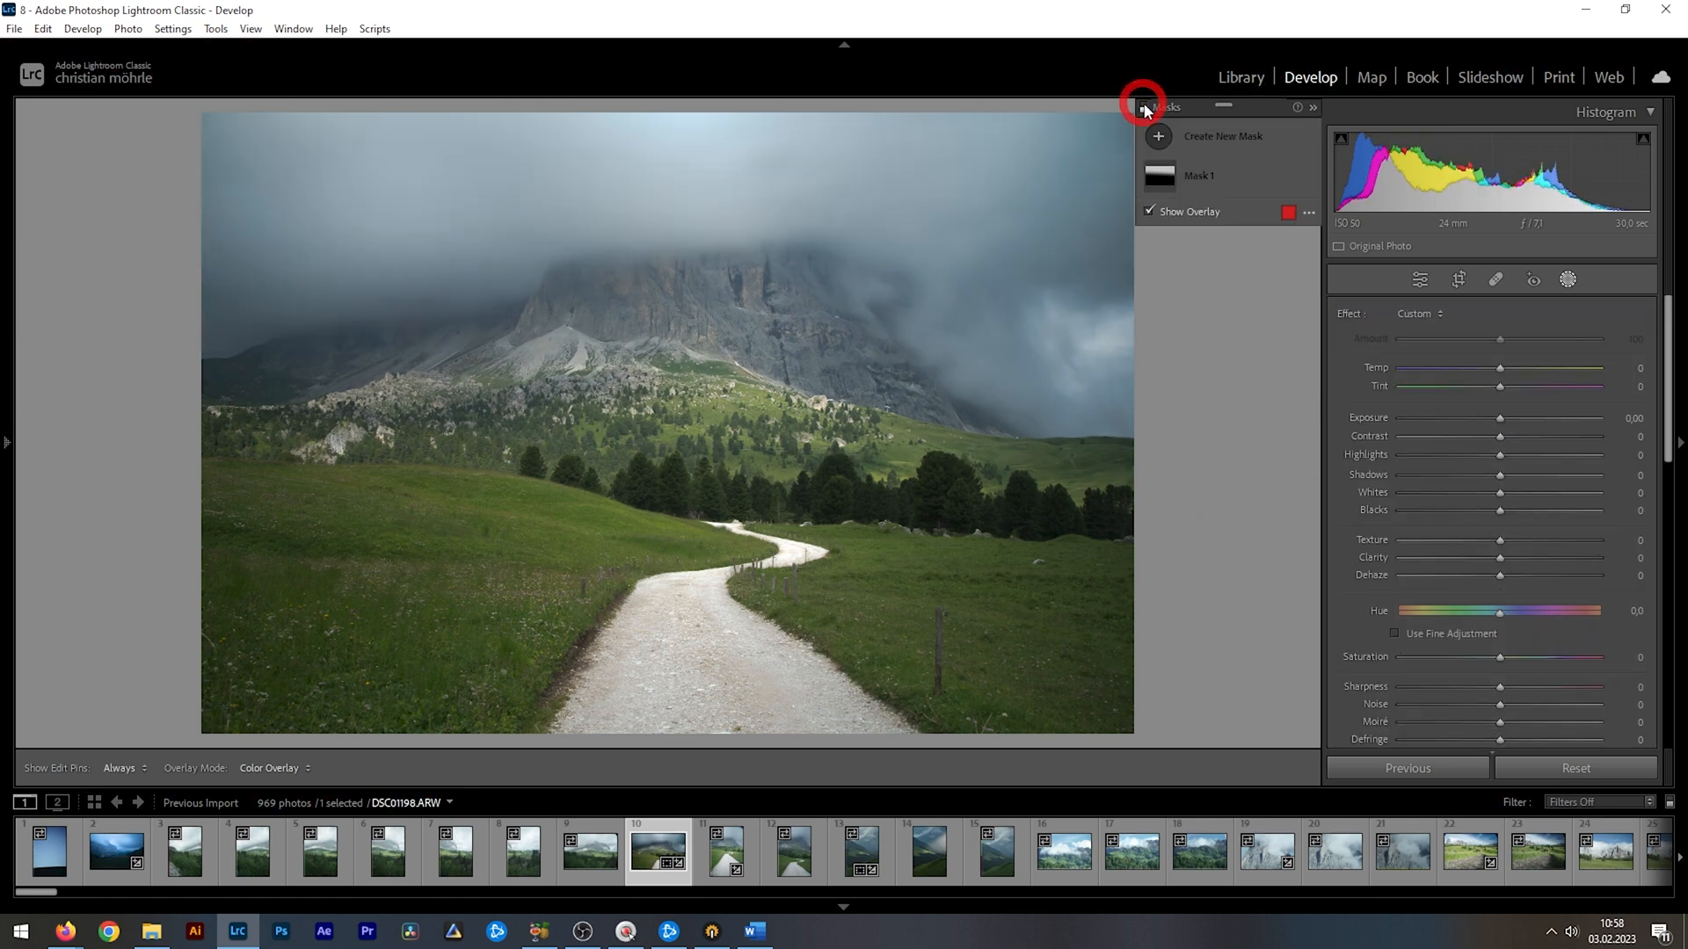
Step: Create a new linear gradient mask in the Masks panel
click(1149, 107)
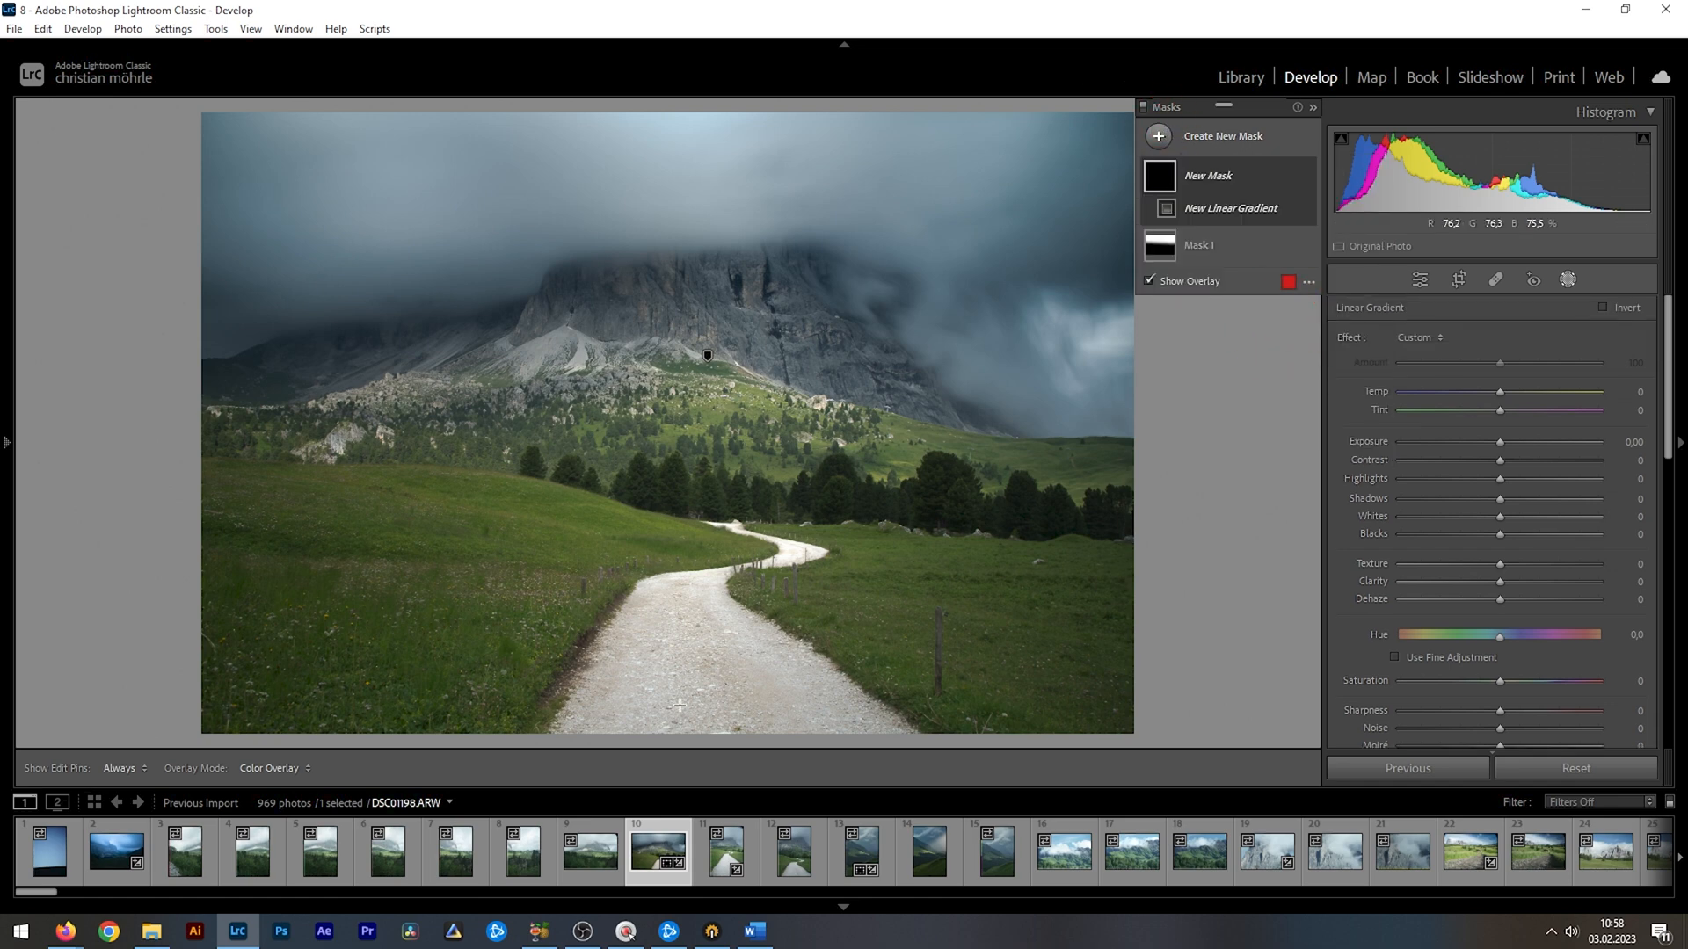
Step: Drag the gradient up over the foreground; set exposure −0.81, contrast 34, highlights 60
drag(704, 516, 684, 706)
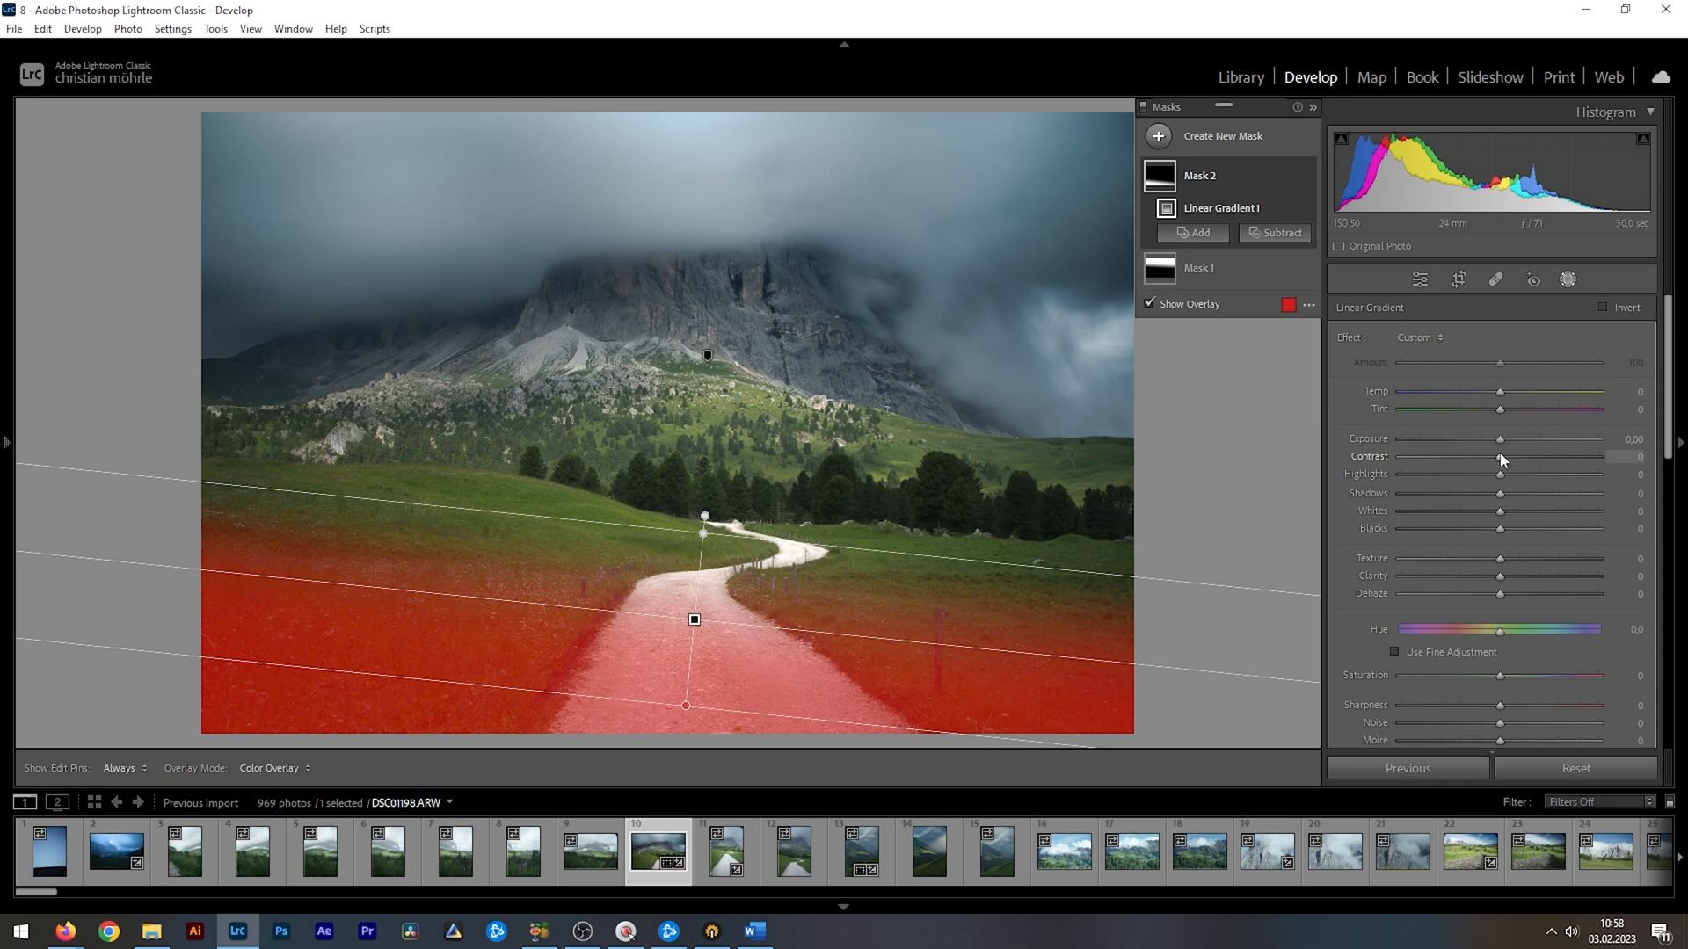
drag(1496, 440, 1489, 439)
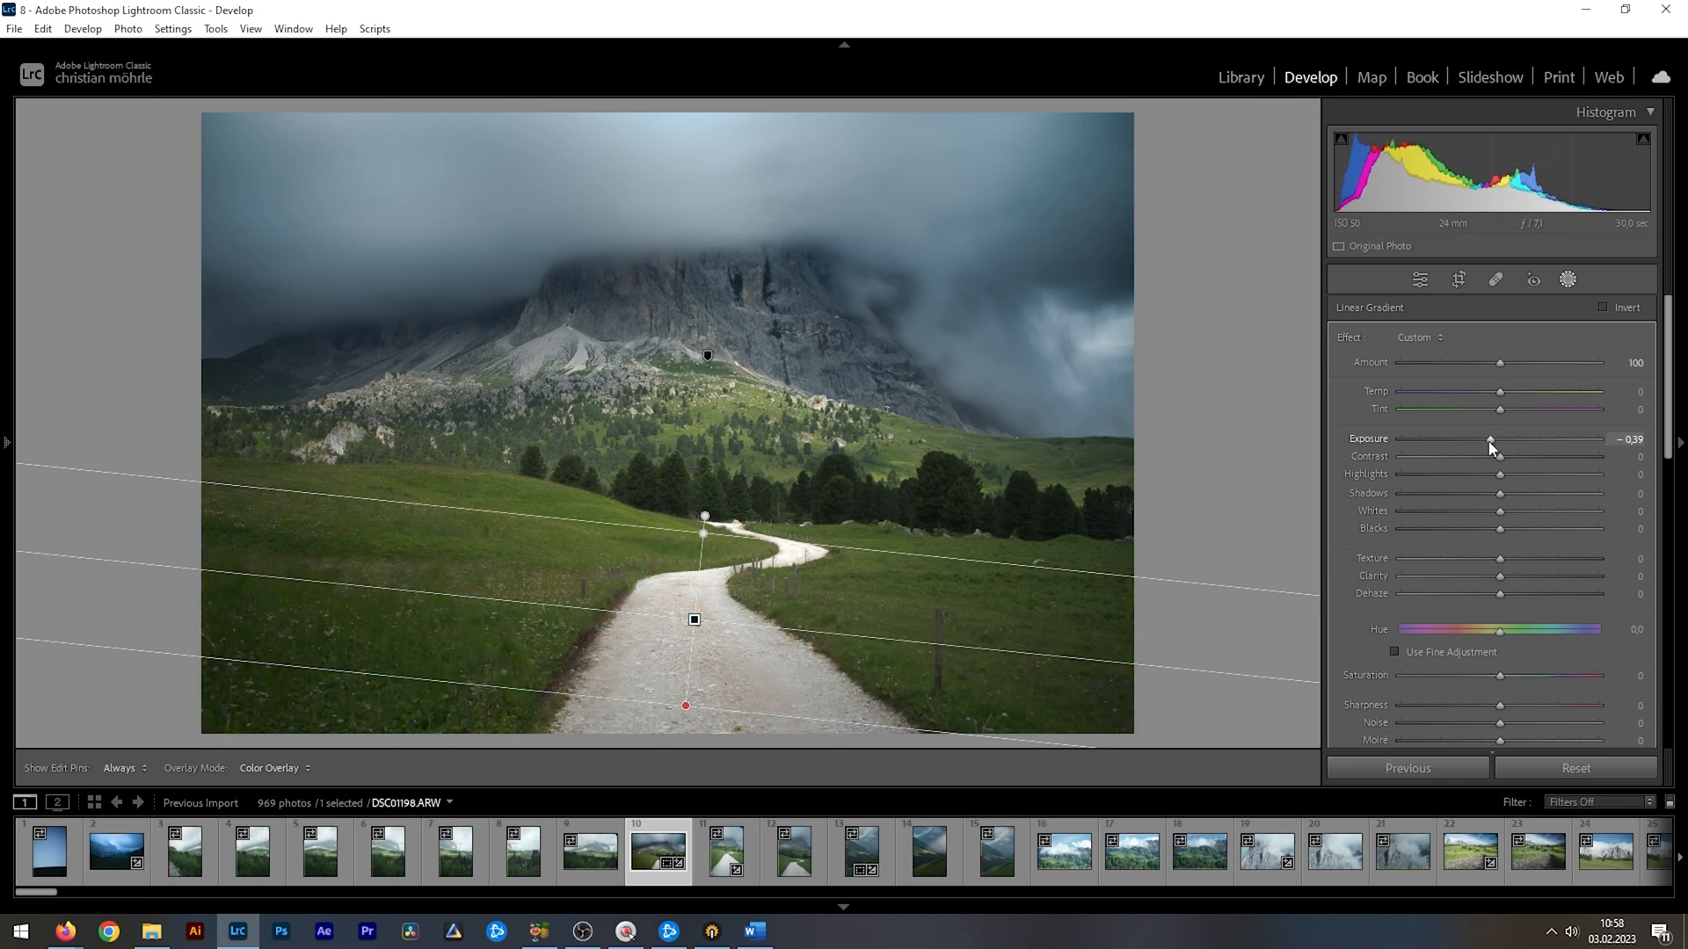
drag(1498, 456, 1519, 457)
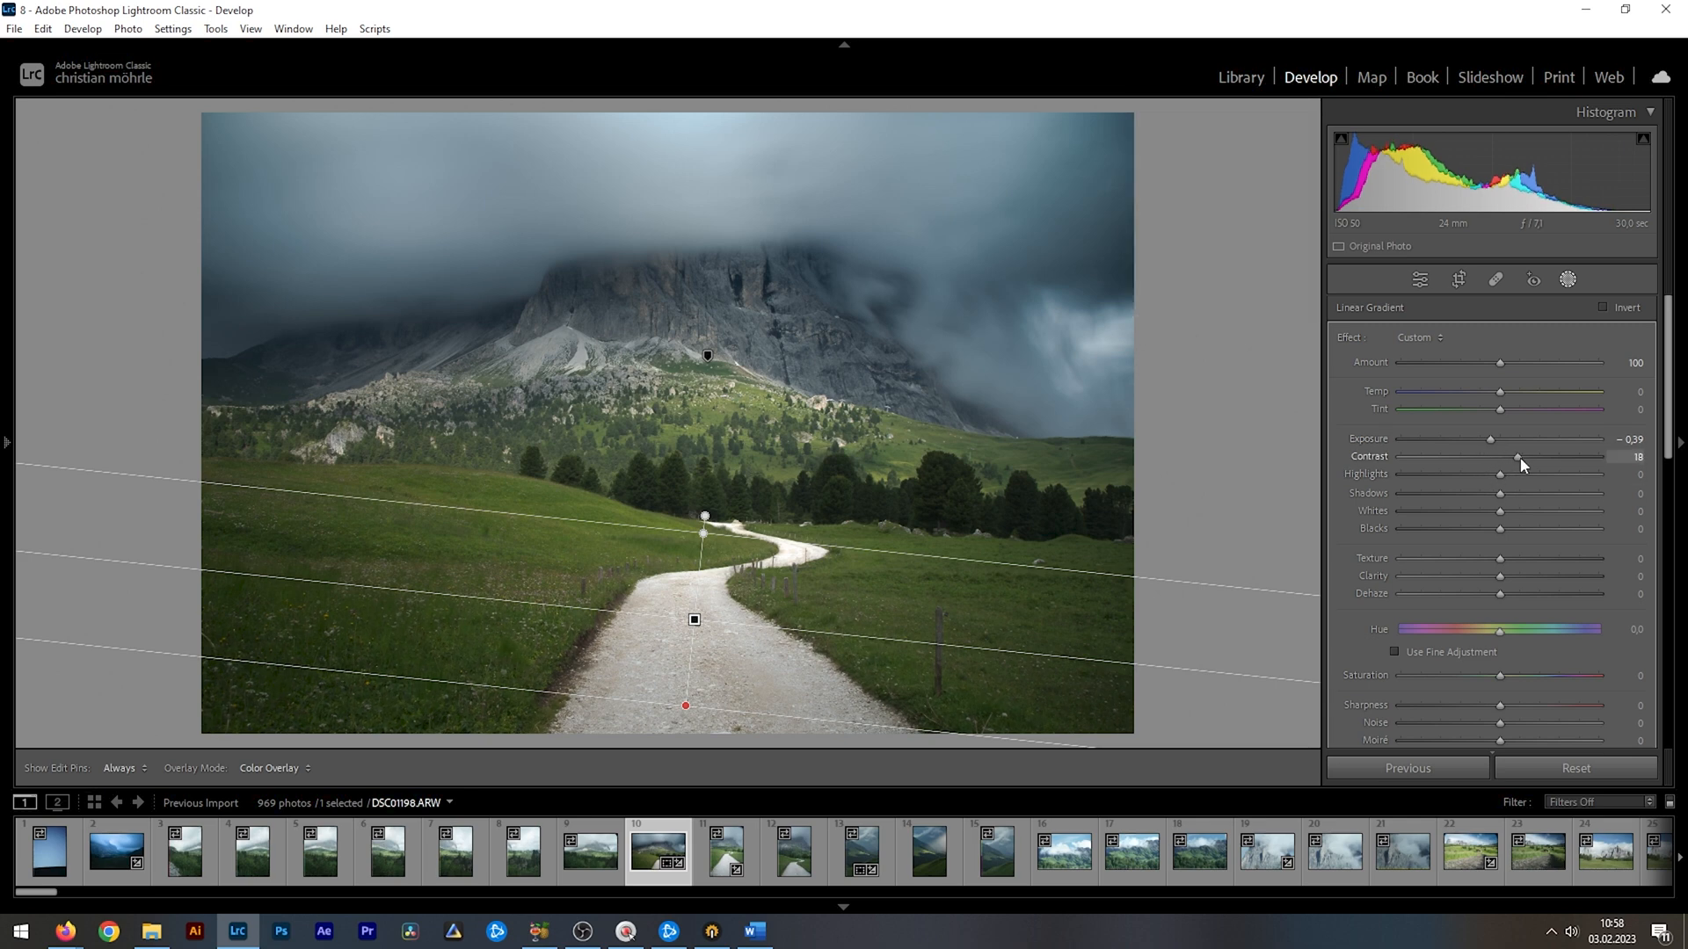
drag(1517, 456, 1533, 456)
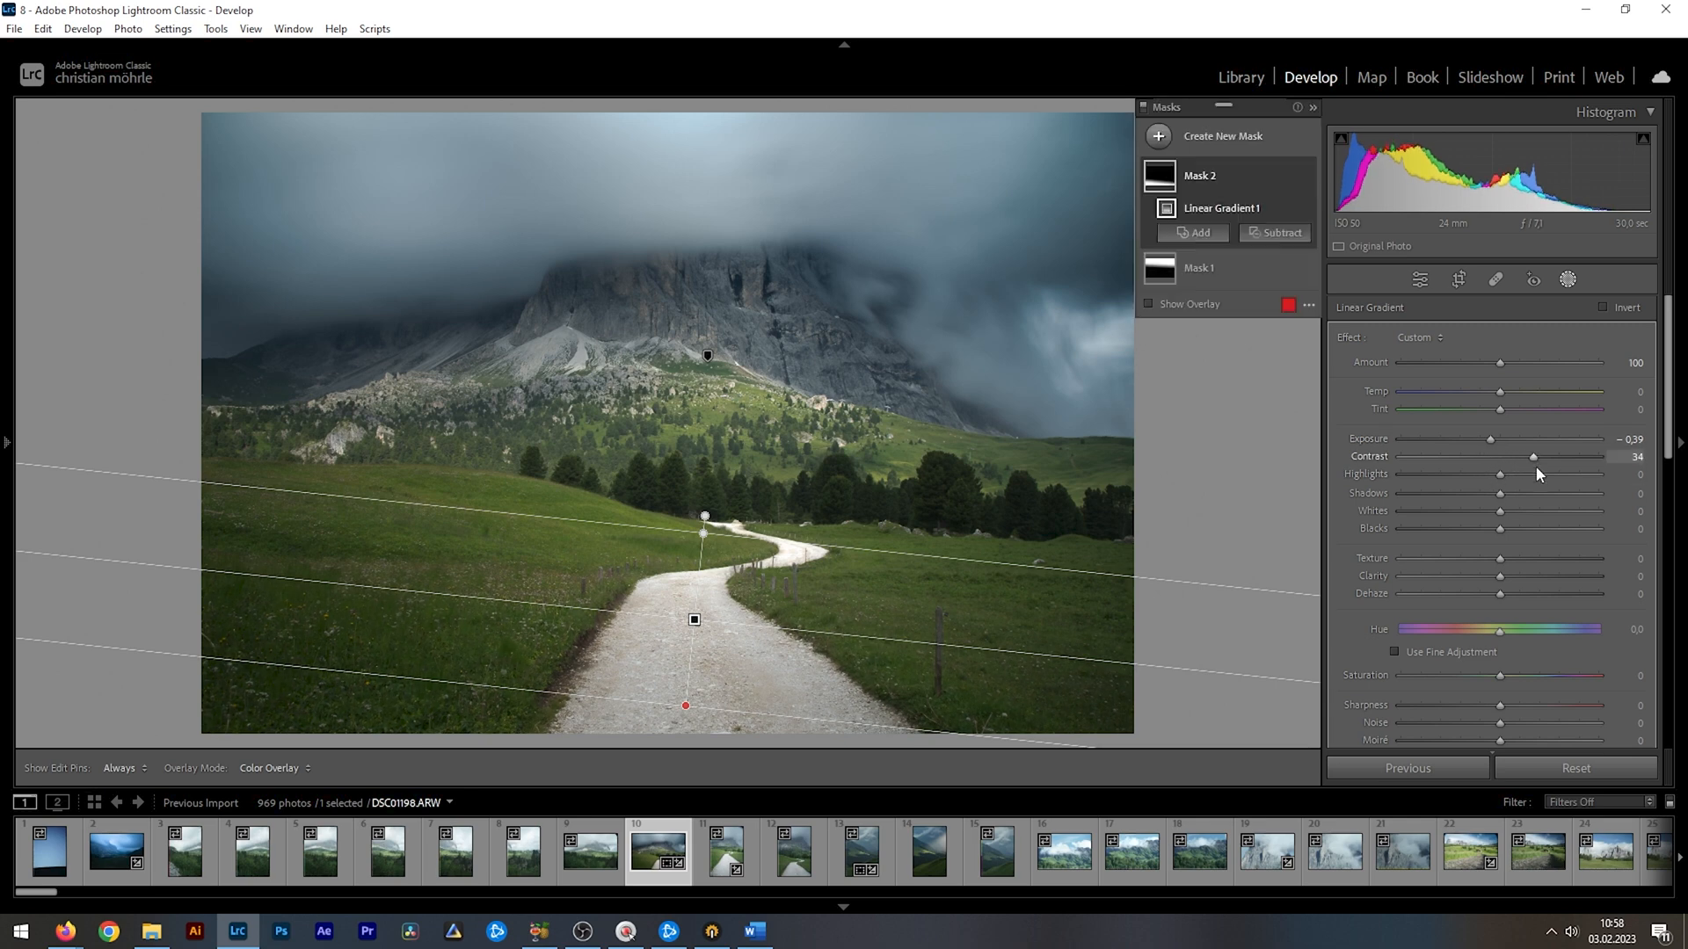
drag(1500, 474, 1563, 475)
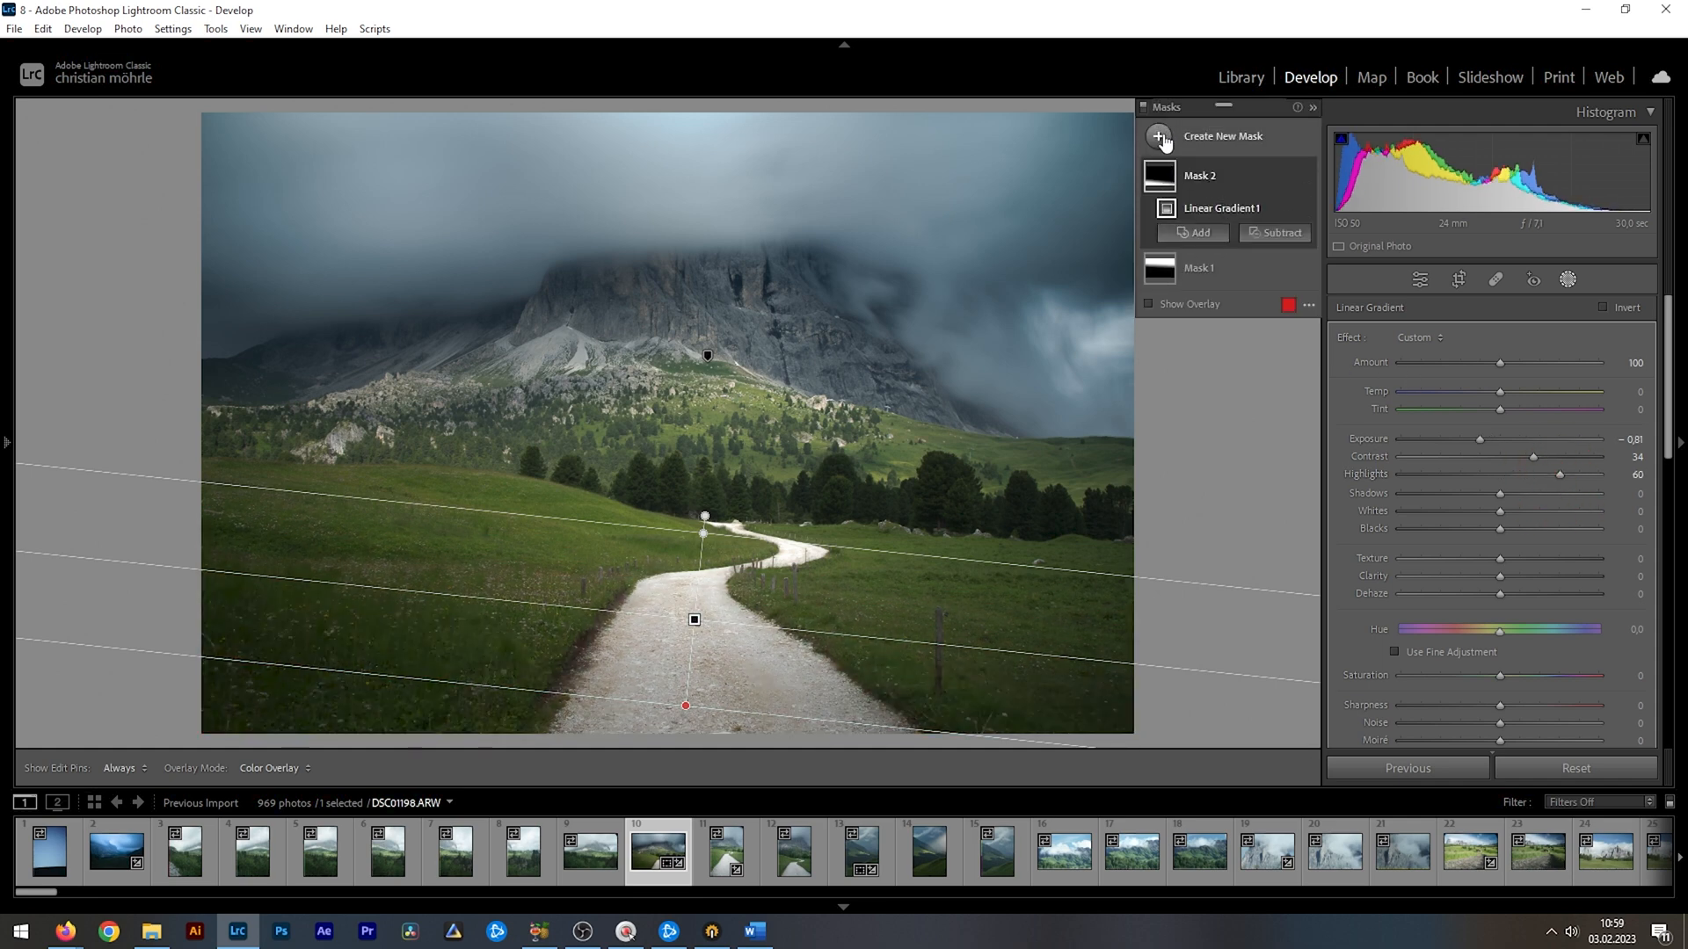
Step: Draw a radial gradient over the left mountain slope with exposure −0.57
click(1158, 136)
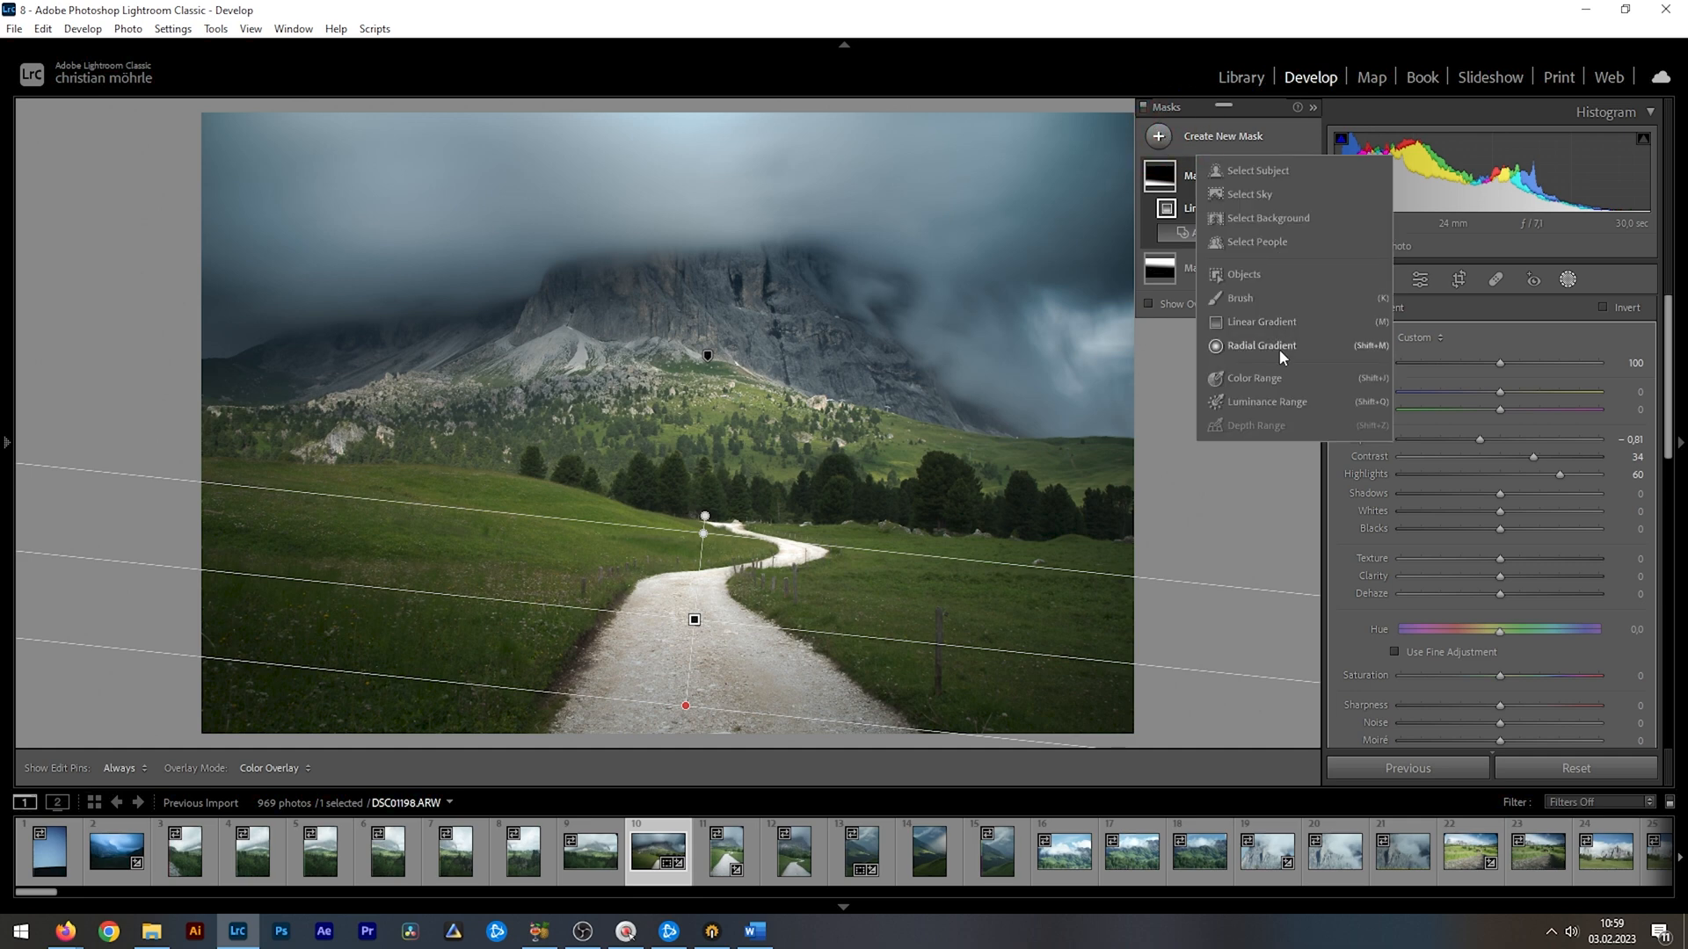
click(1261, 346)
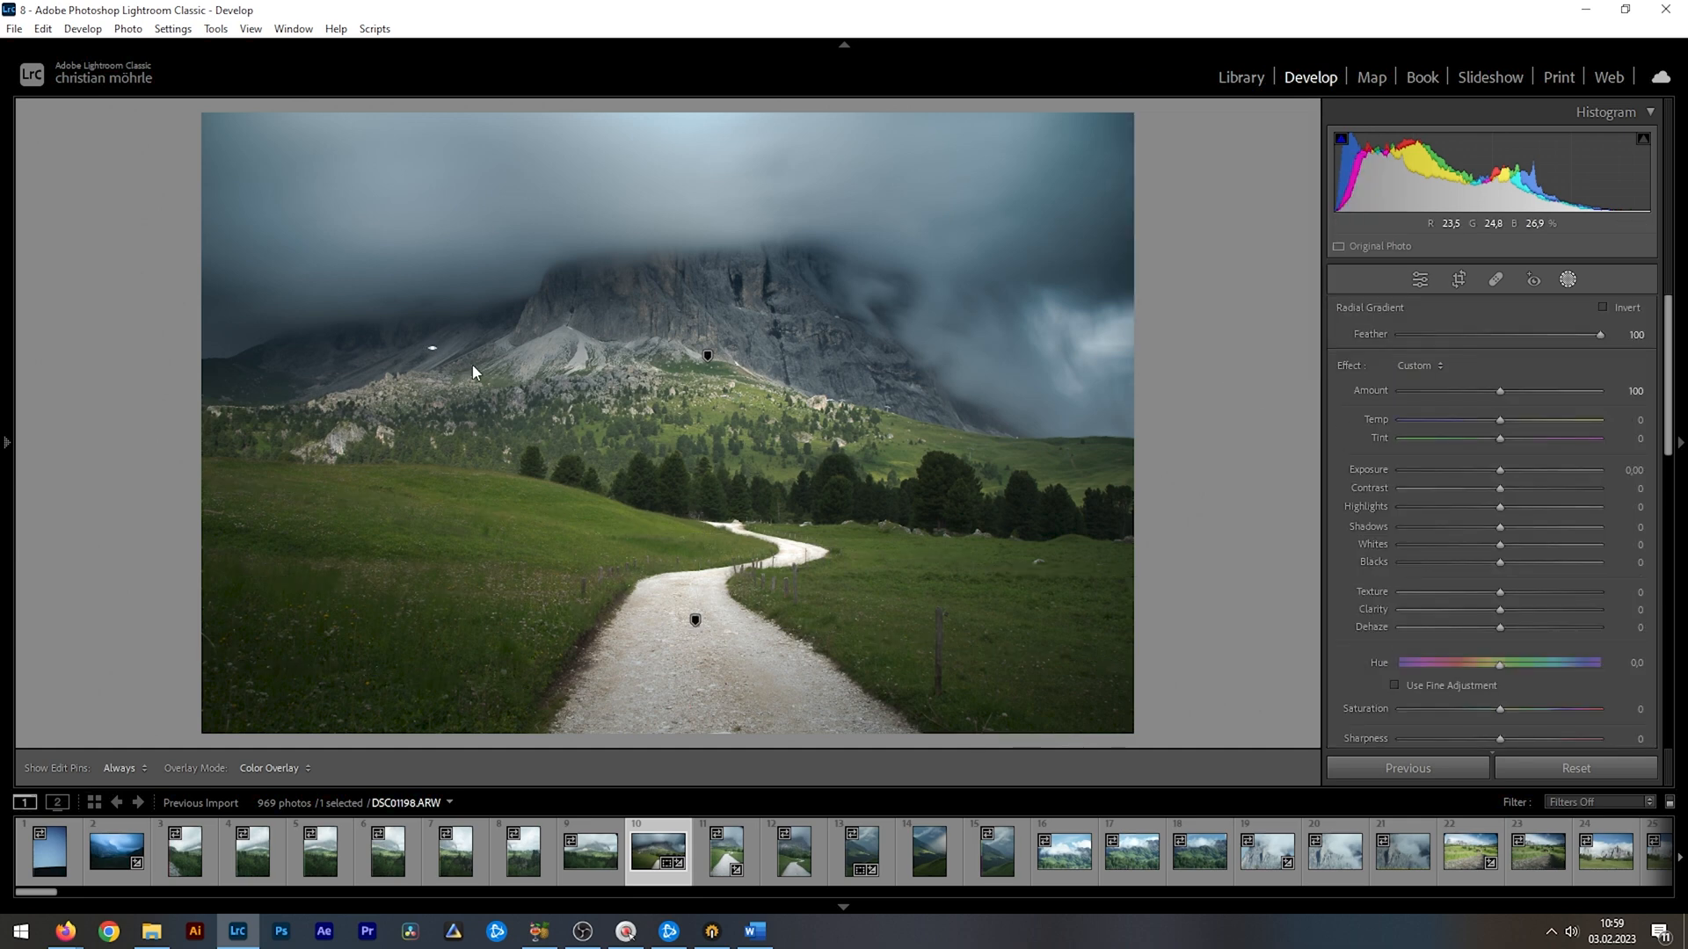
drag(474, 371, 656, 441)
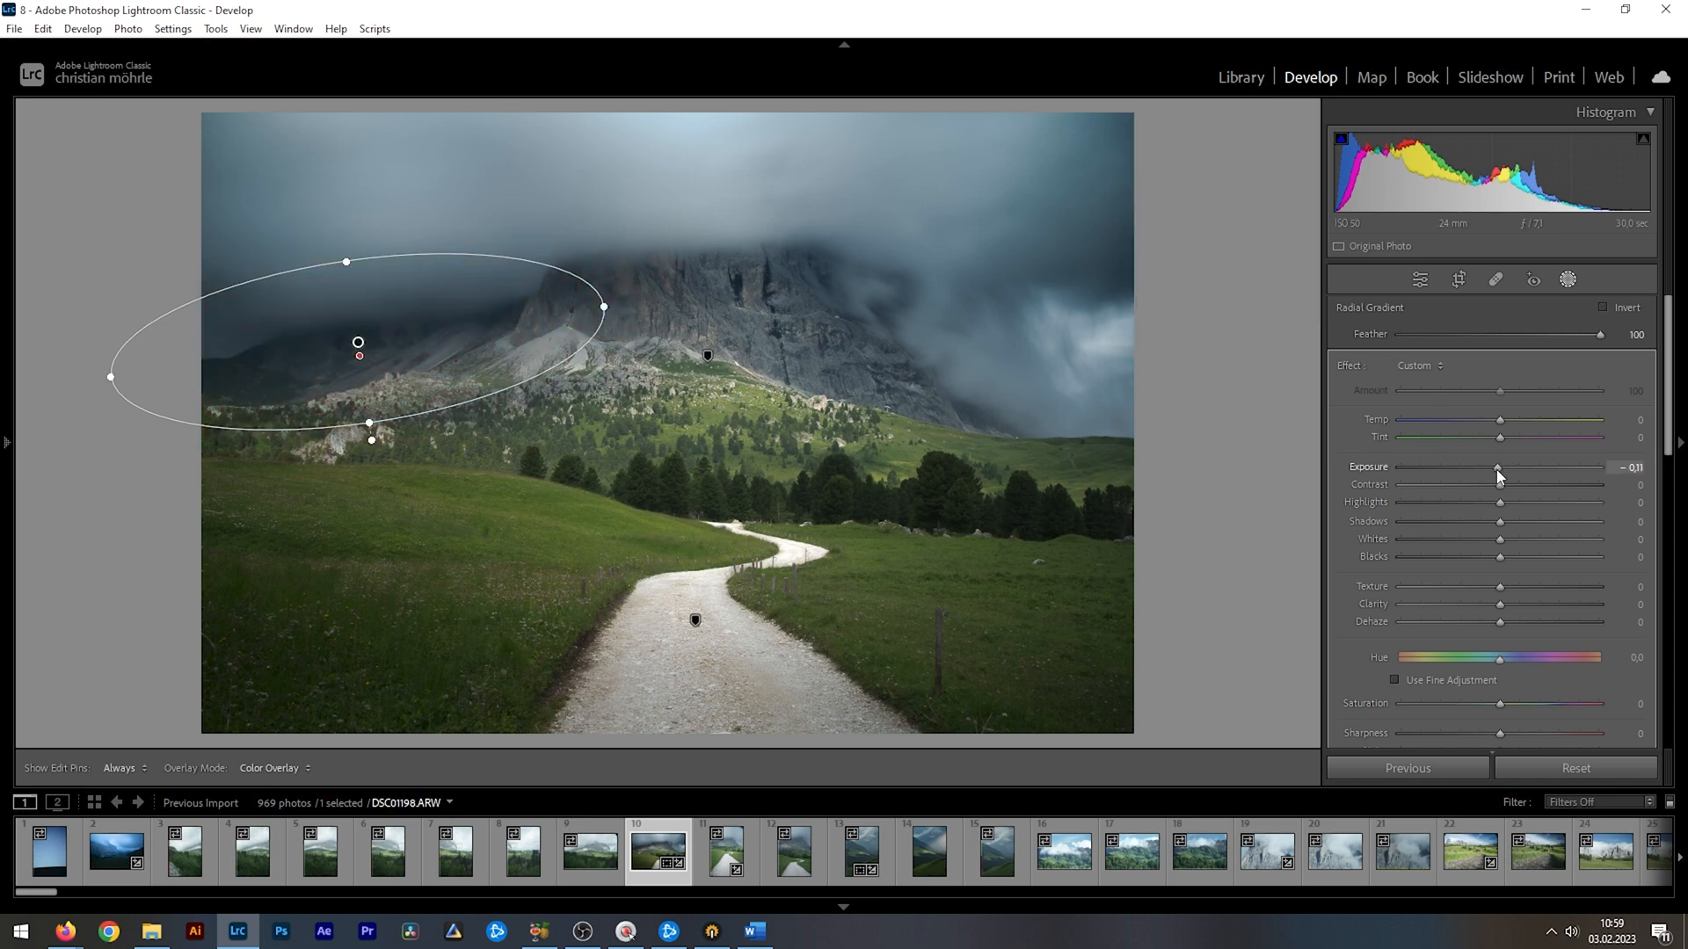
drag(1496, 467, 1480, 466)
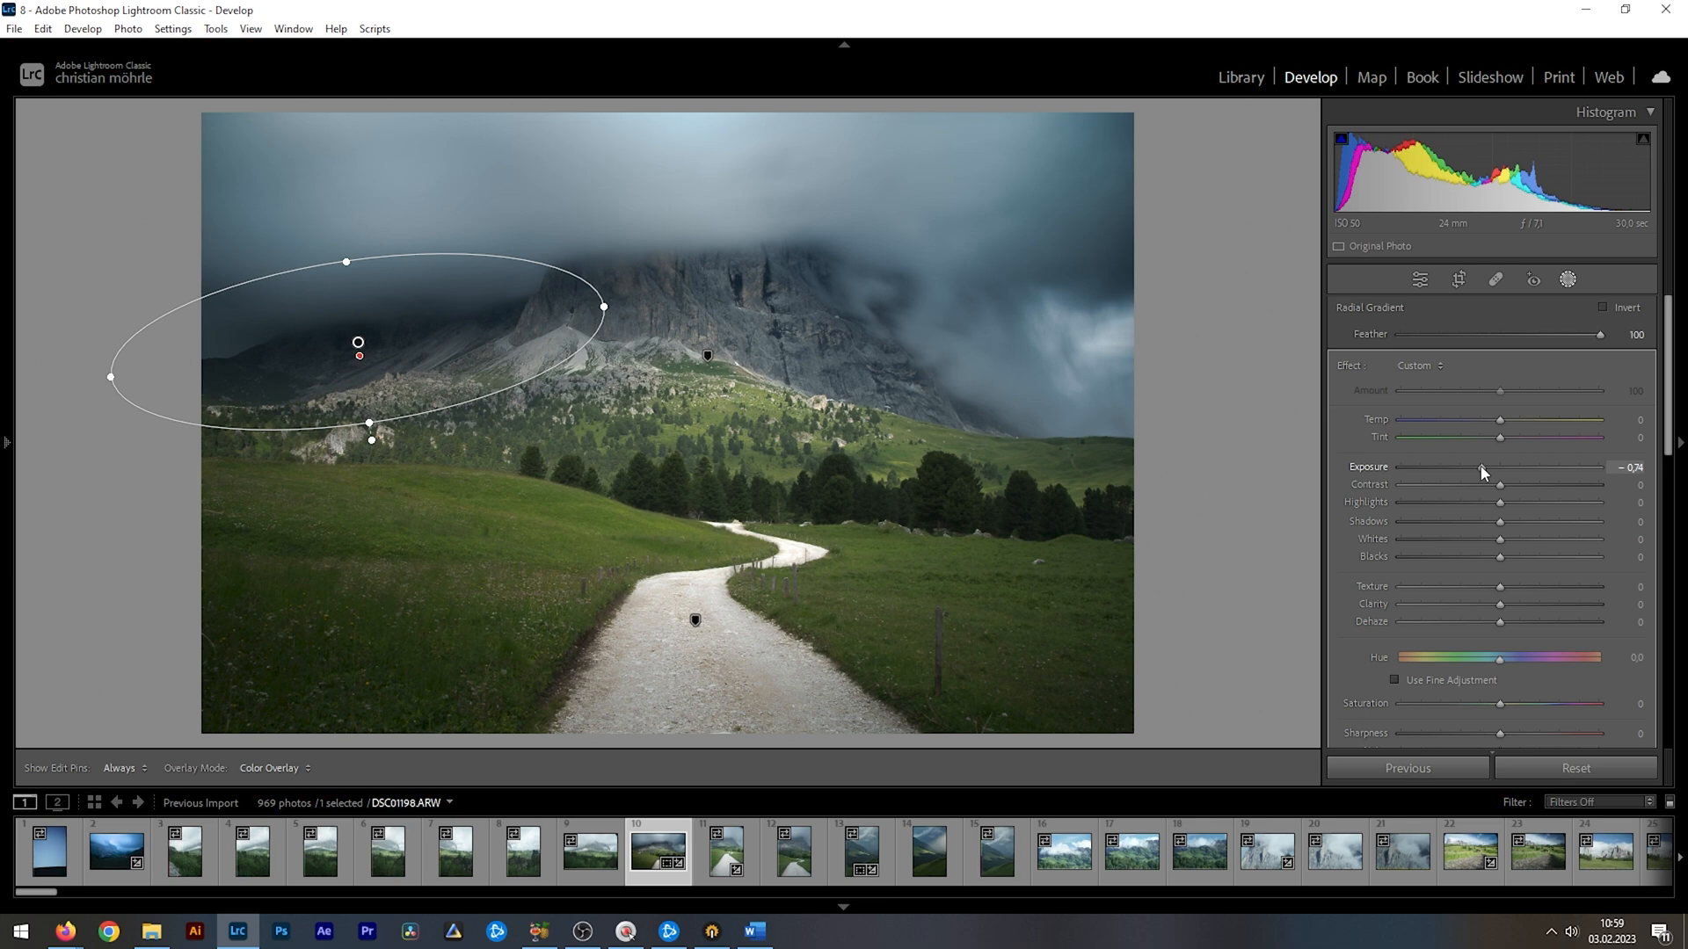
drag(1480, 467, 1491, 467)
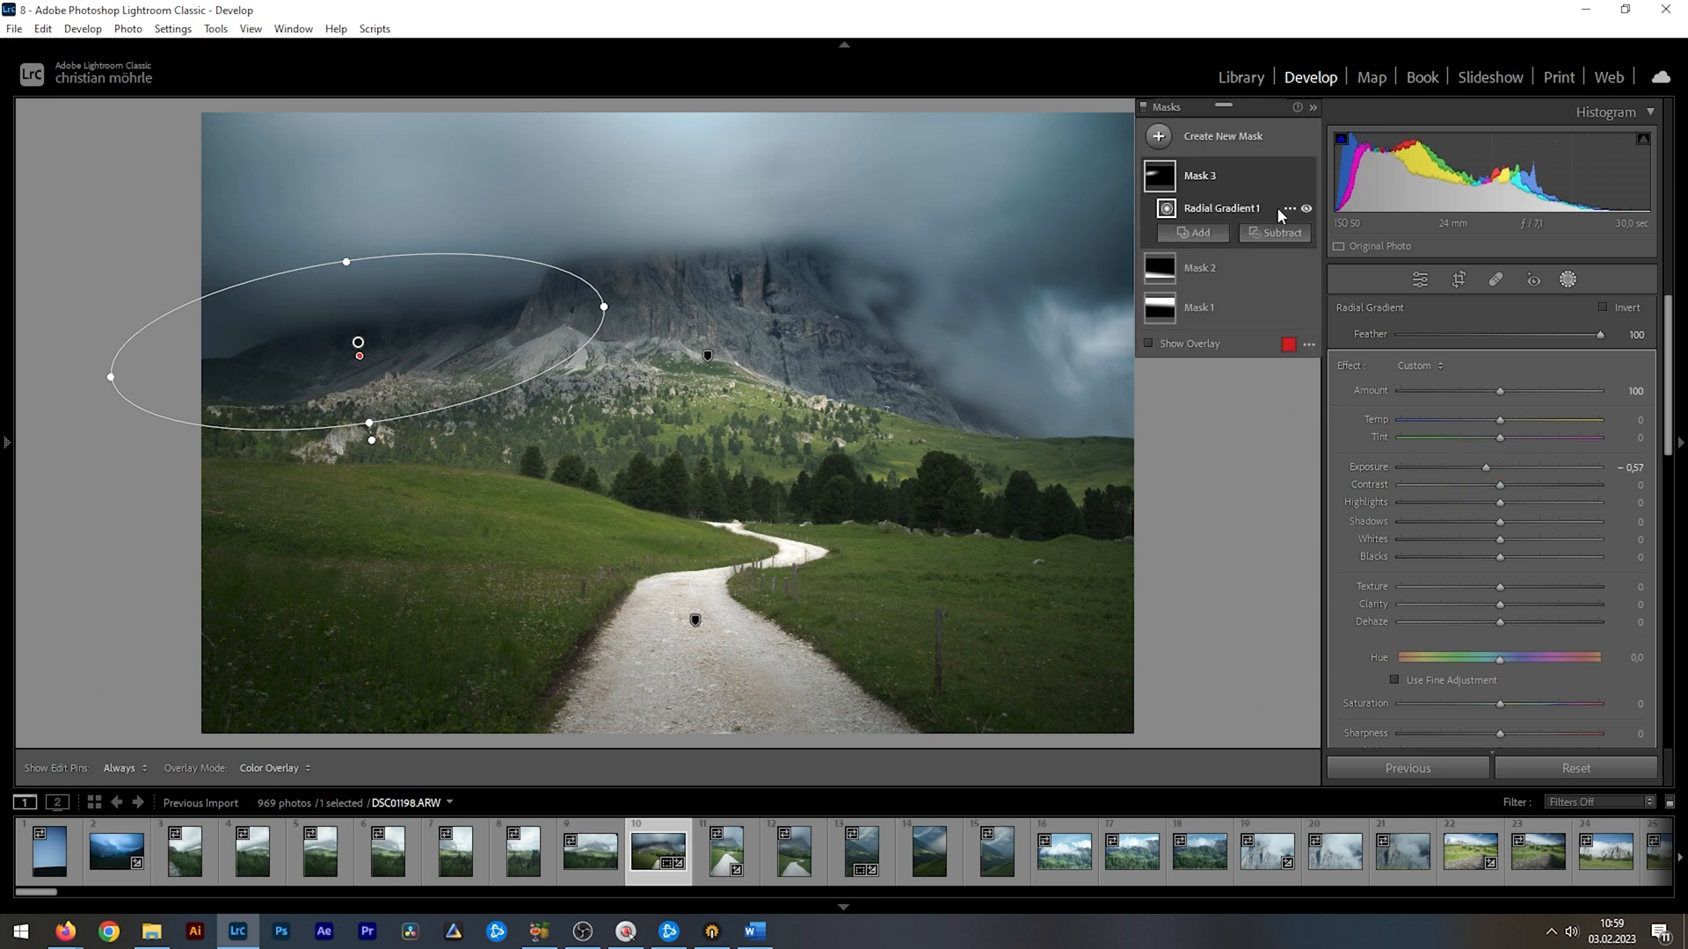
Step: Add a large radial gradient on the central mountain: contrast +18, clarity +58, texture +20
click(1158, 136)
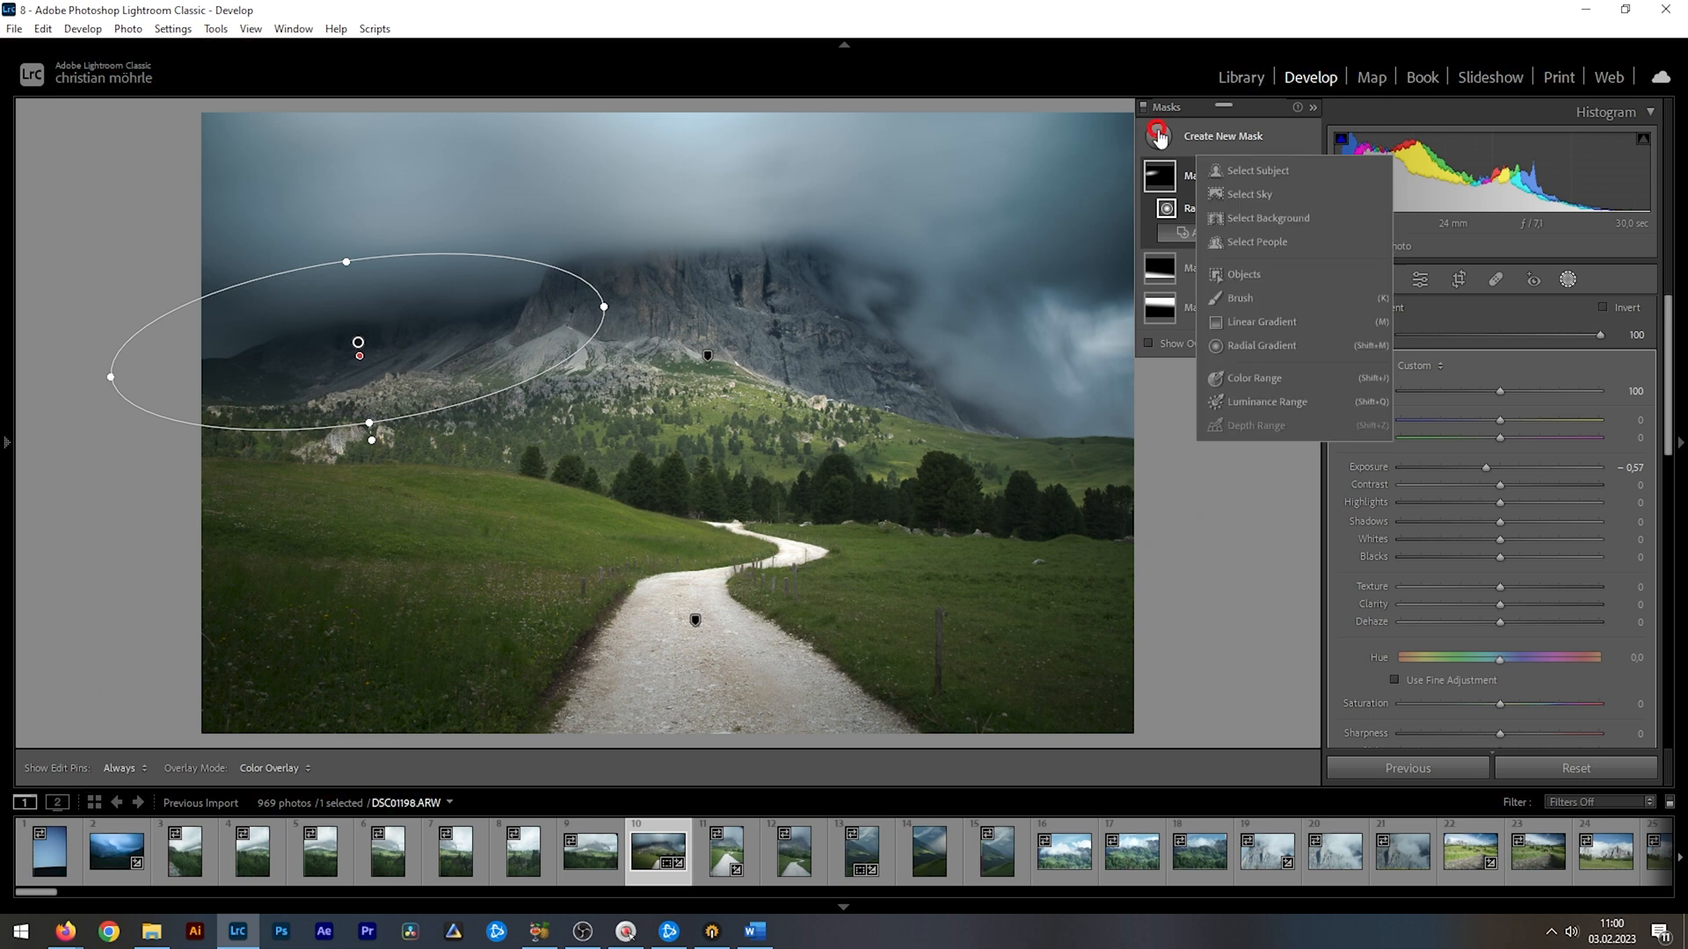
click(1262, 346)
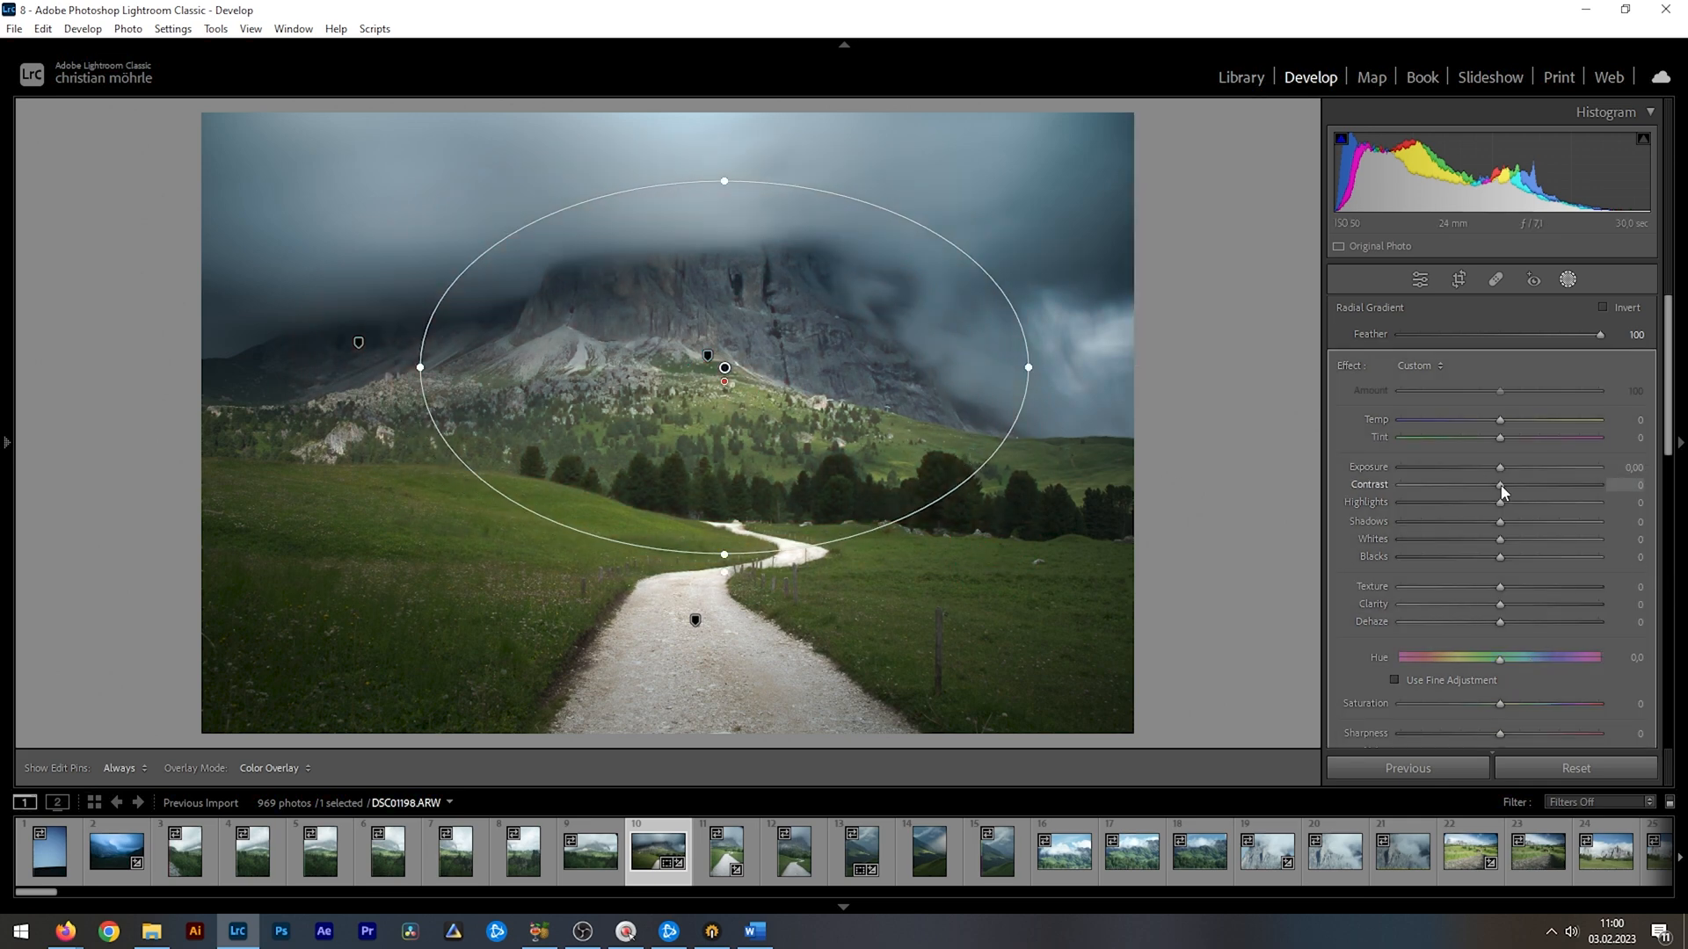
drag(1499, 485, 1518, 484)
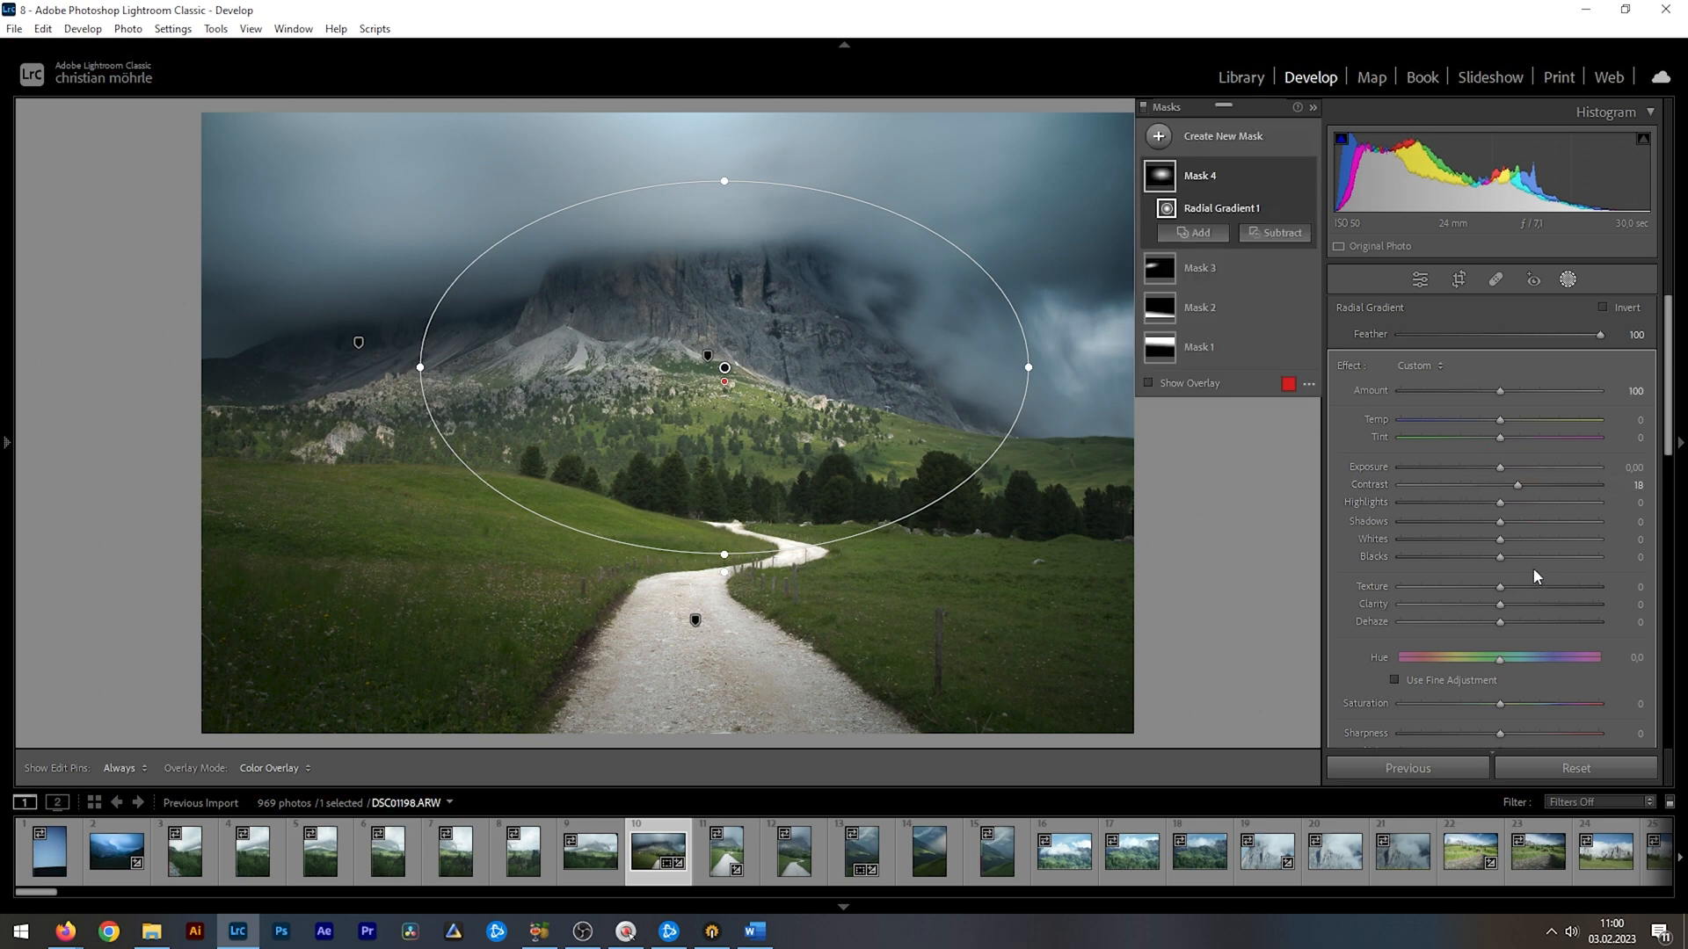
drag(1500, 603, 1518, 604)
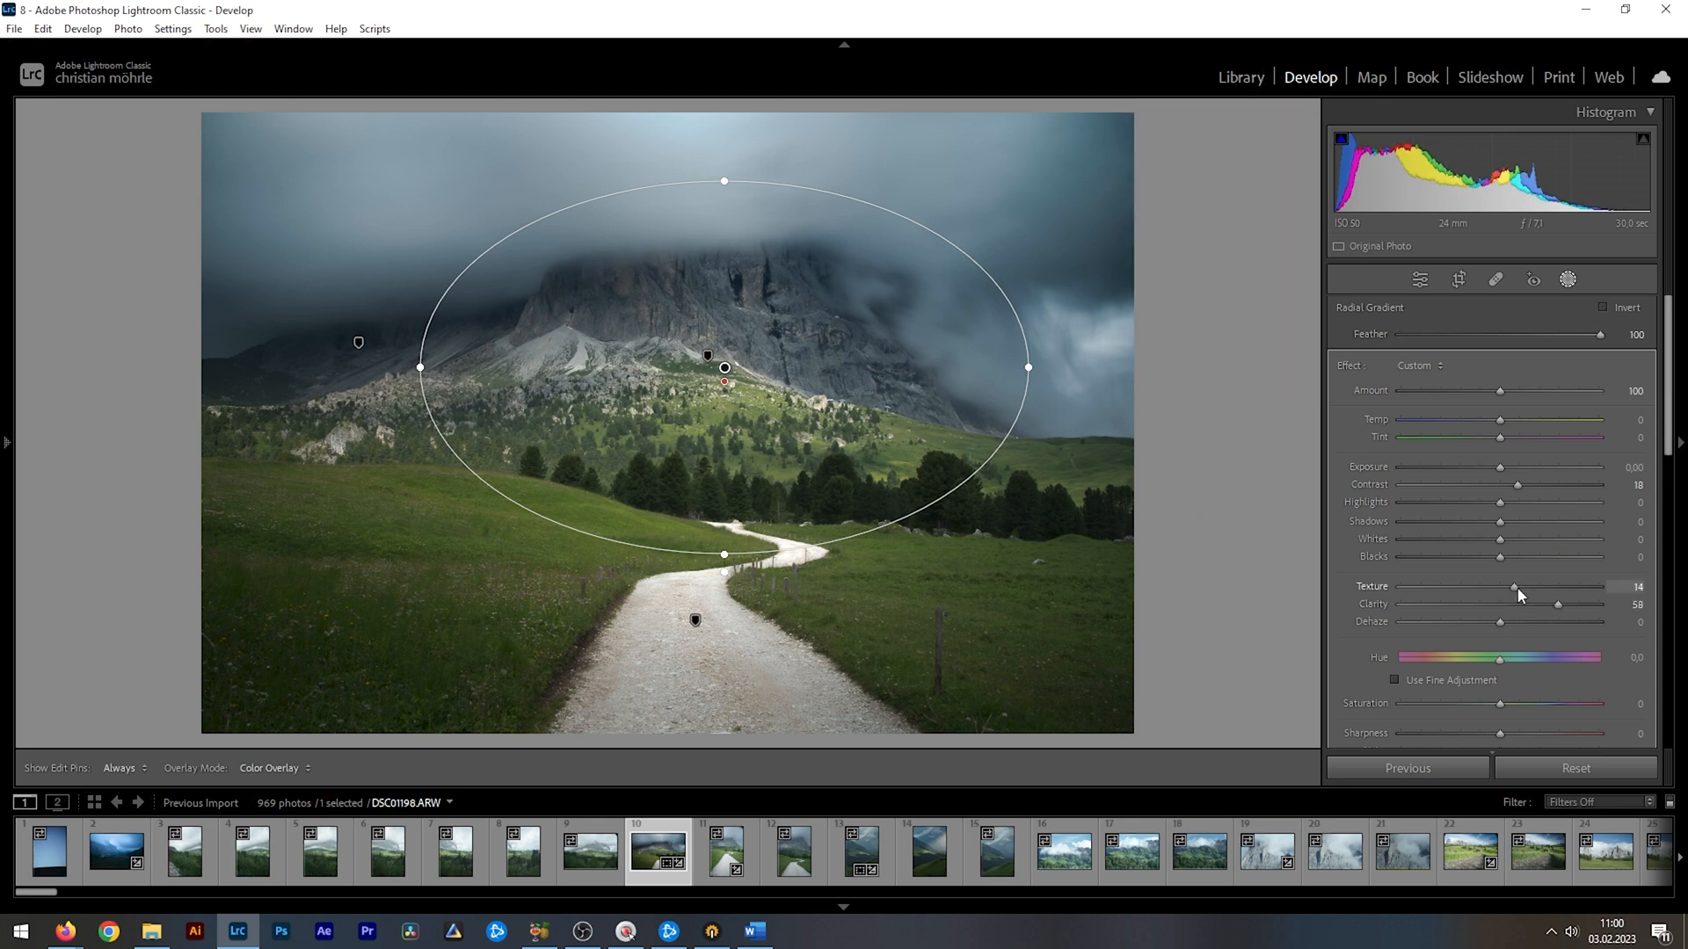
drag(1512, 585, 1527, 585)
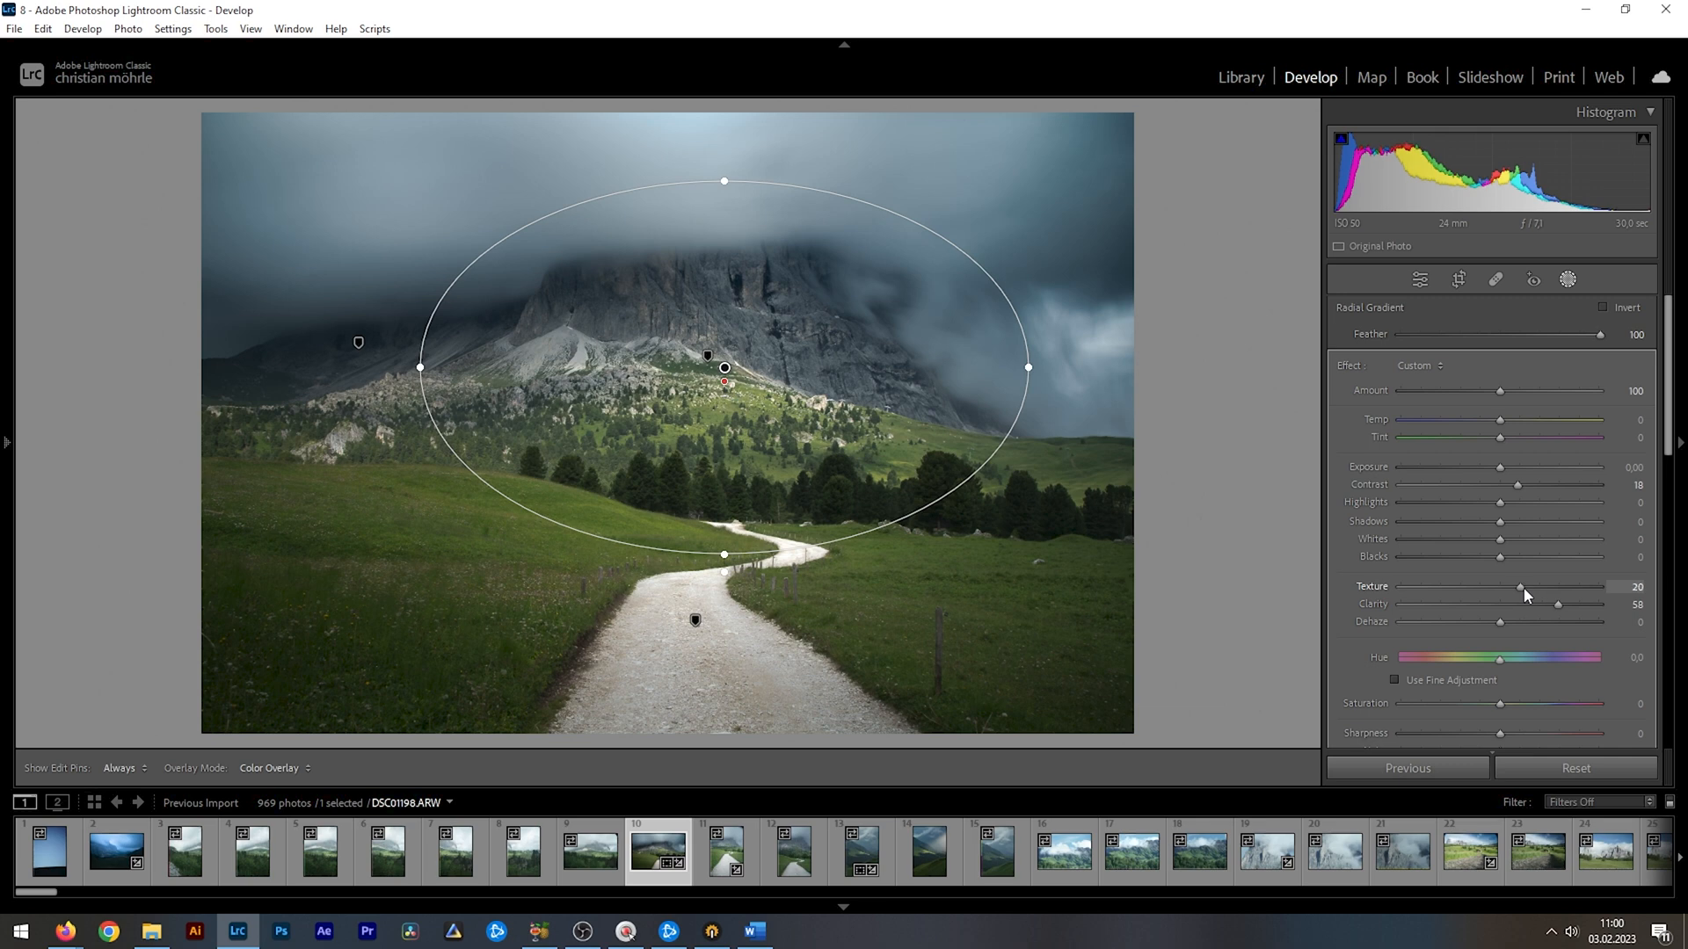
Step: Add a radial gradient over the green slope with exposure +0.57 and contrast +50
click(1160, 136)
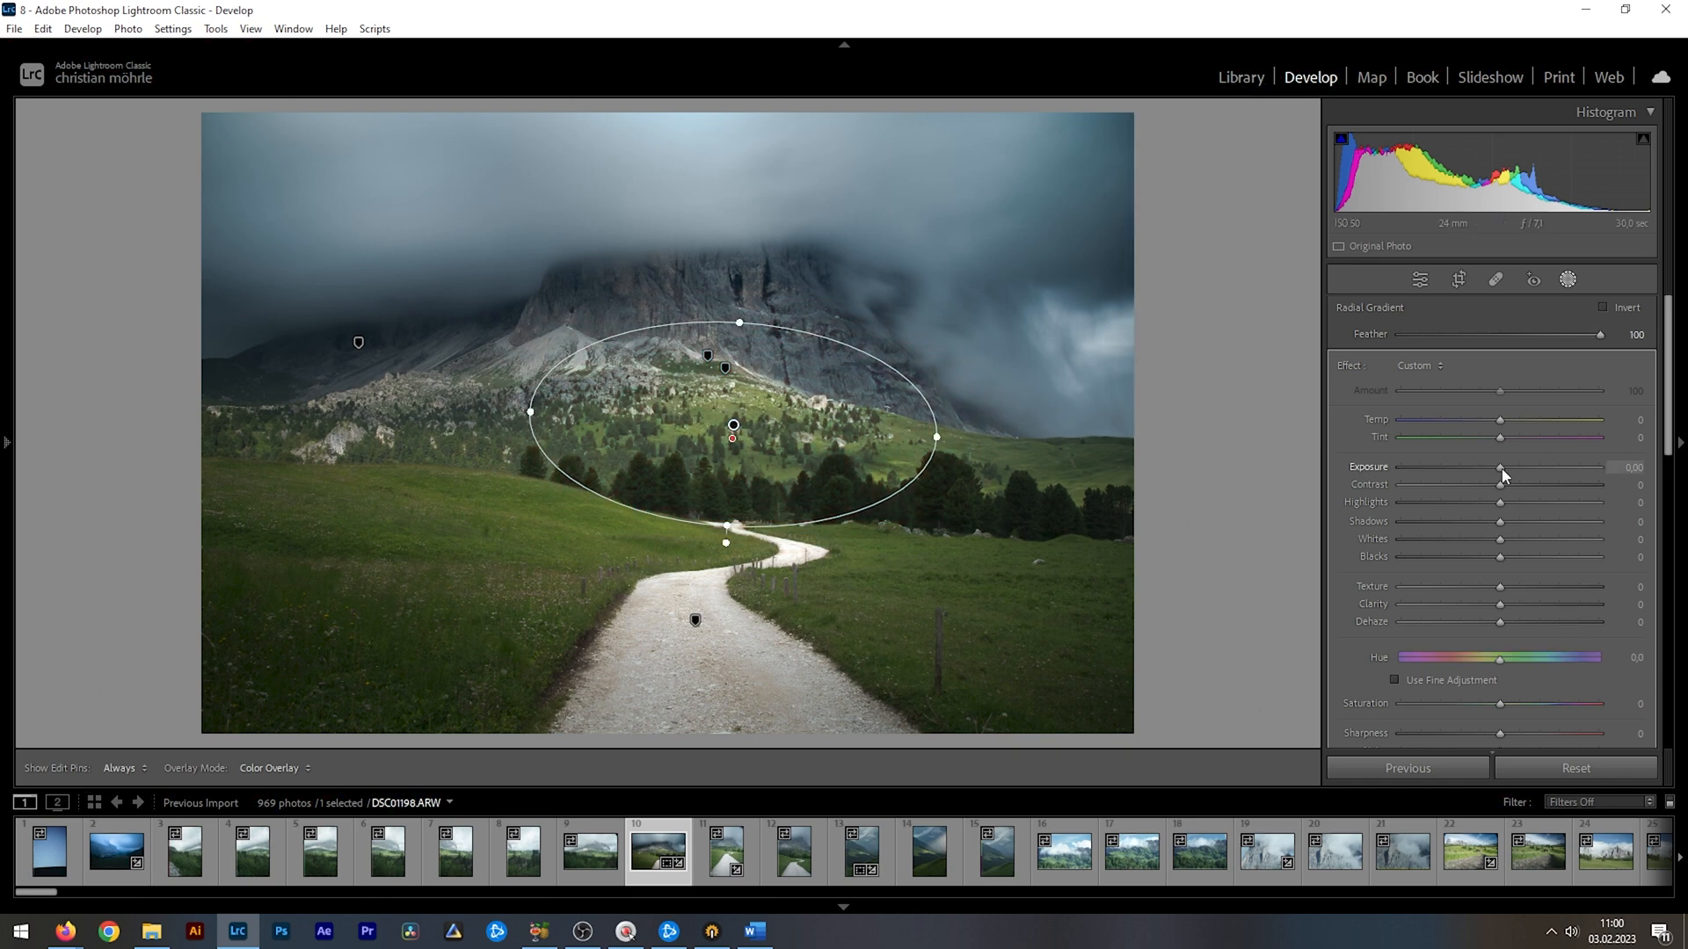
drag(1499, 467, 1515, 467)
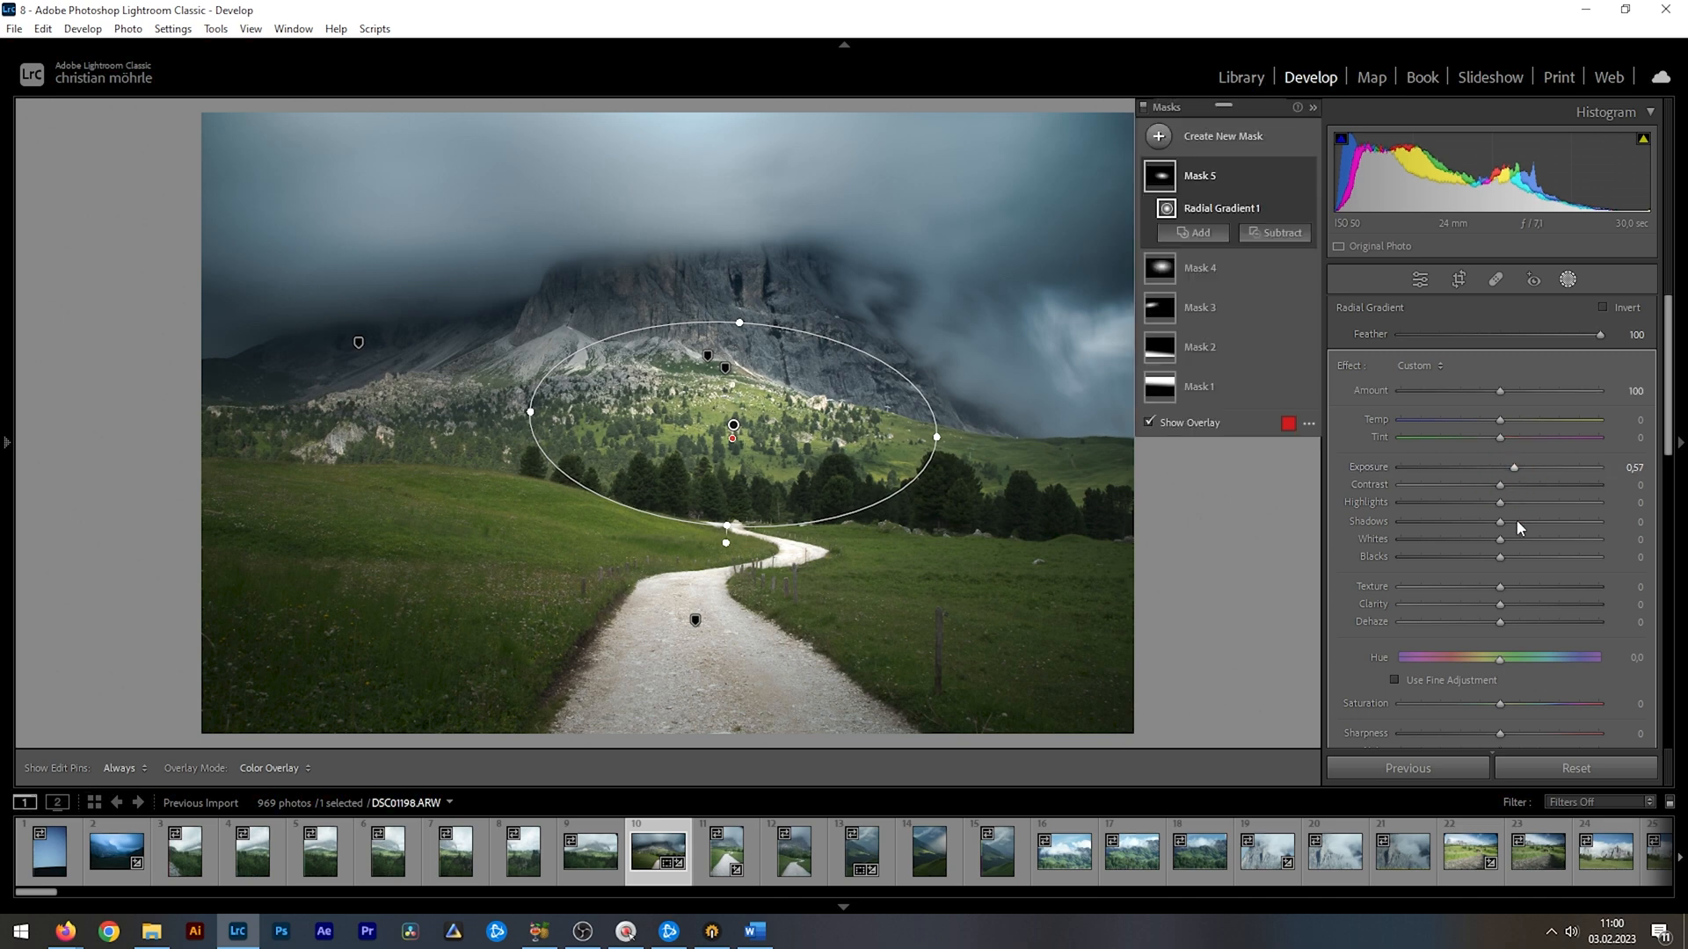
drag(1500, 484, 1541, 484)
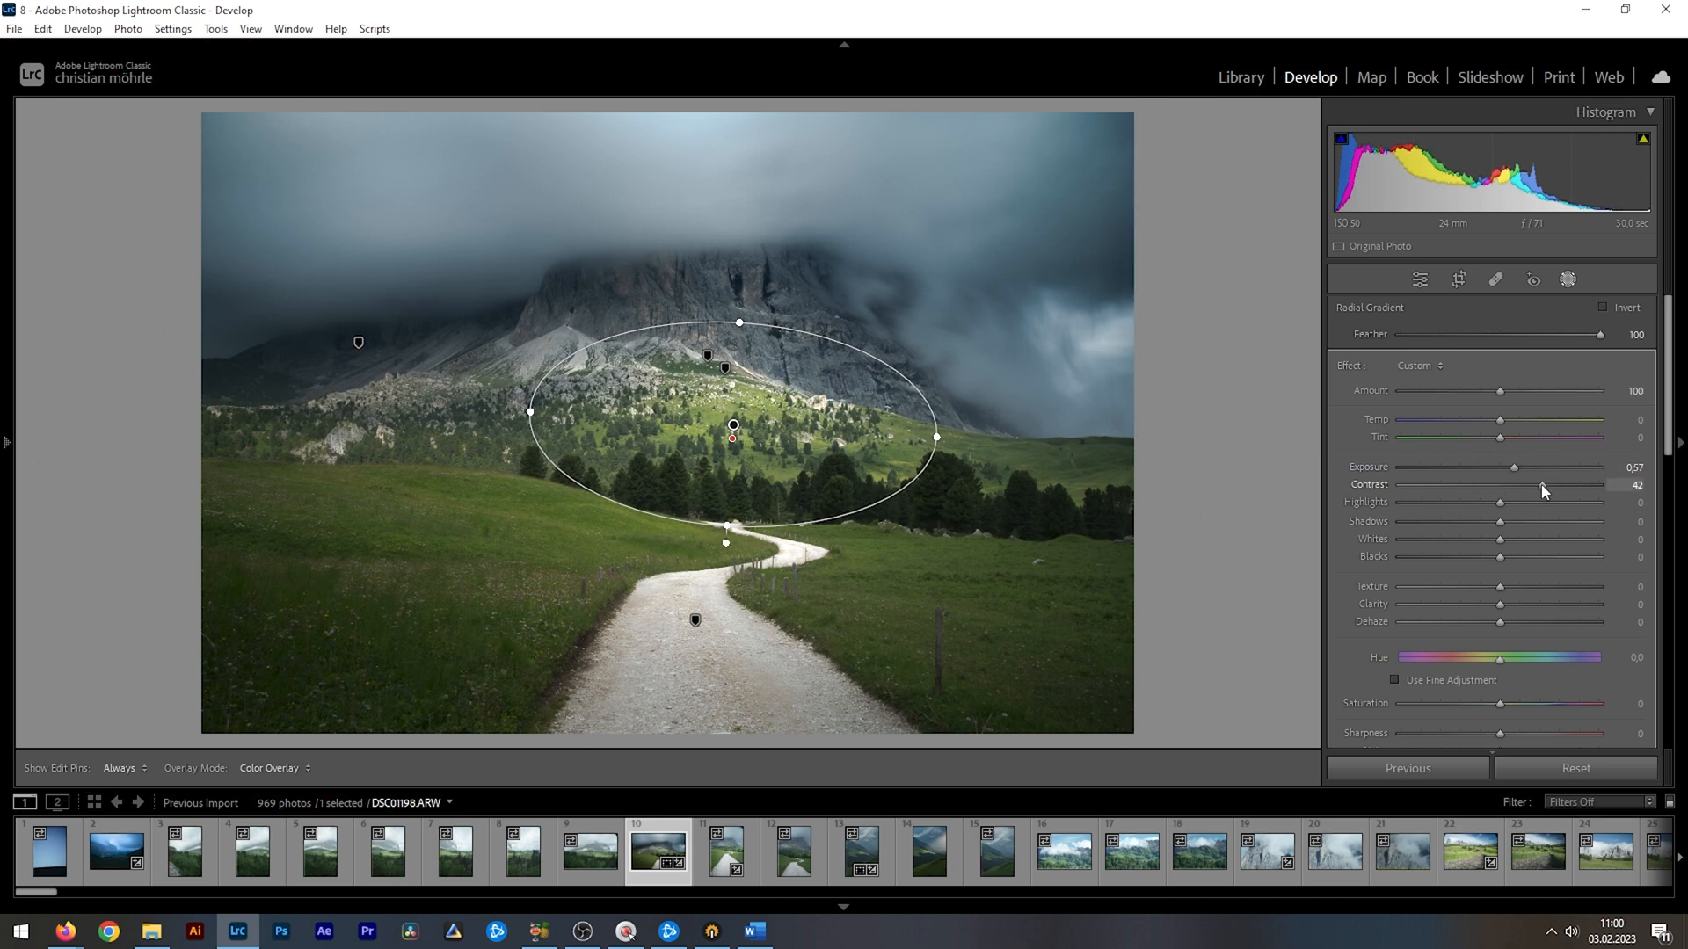
drag(1520, 486, 1548, 485)
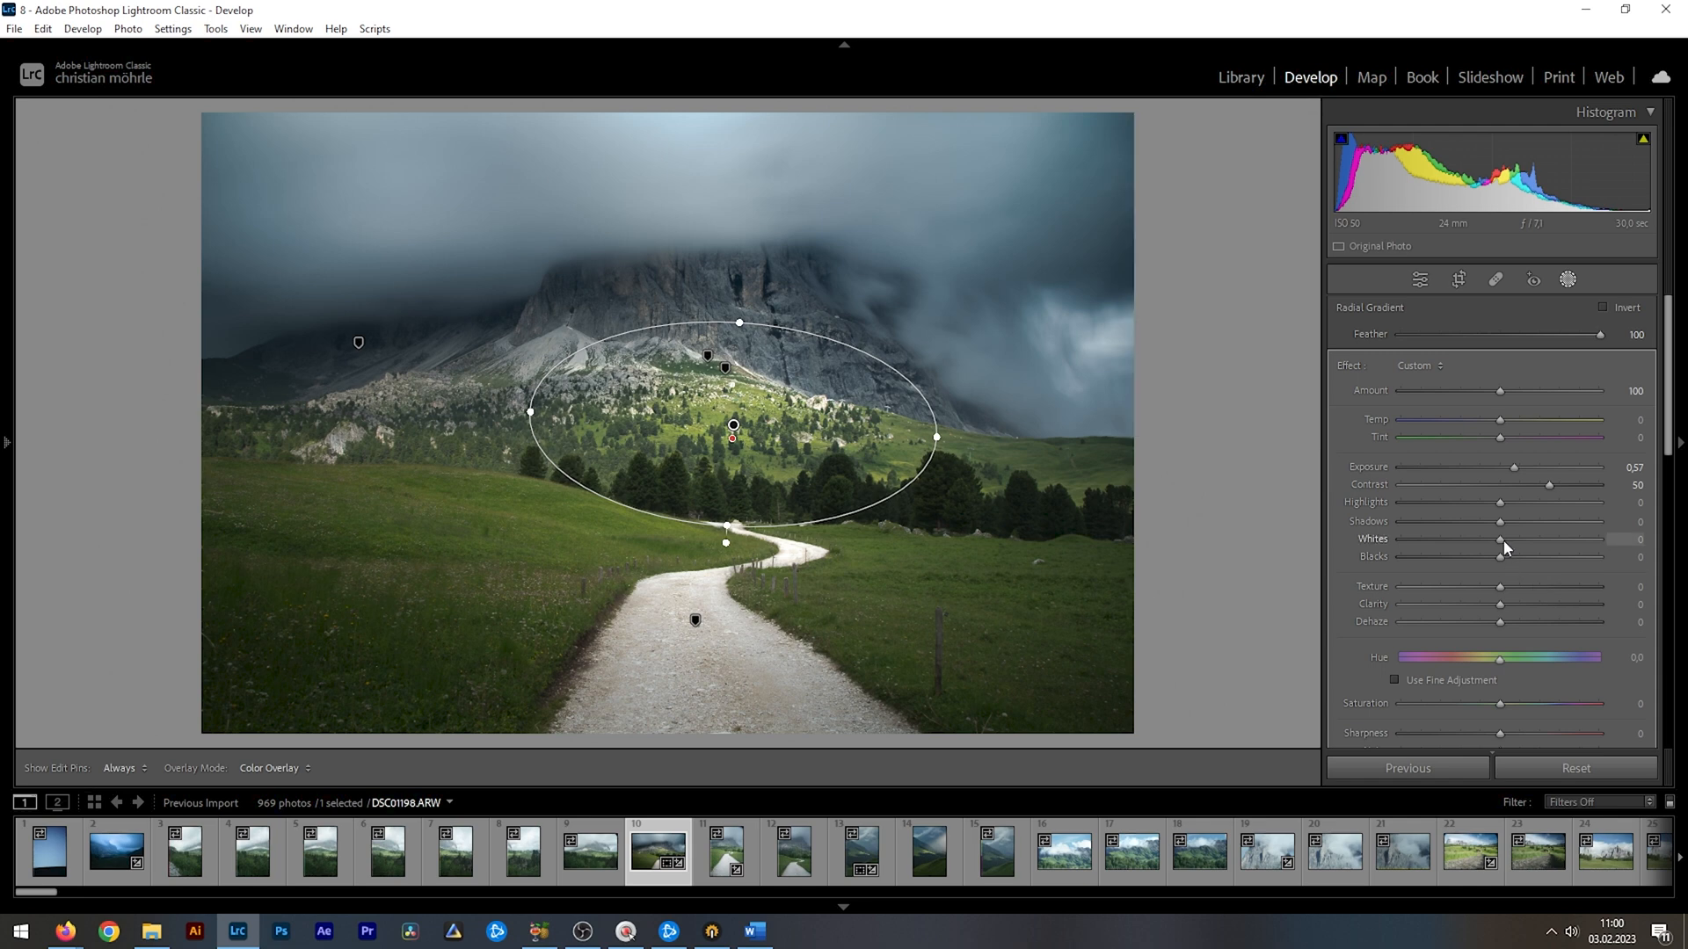
drag(1500, 539, 1512, 538)
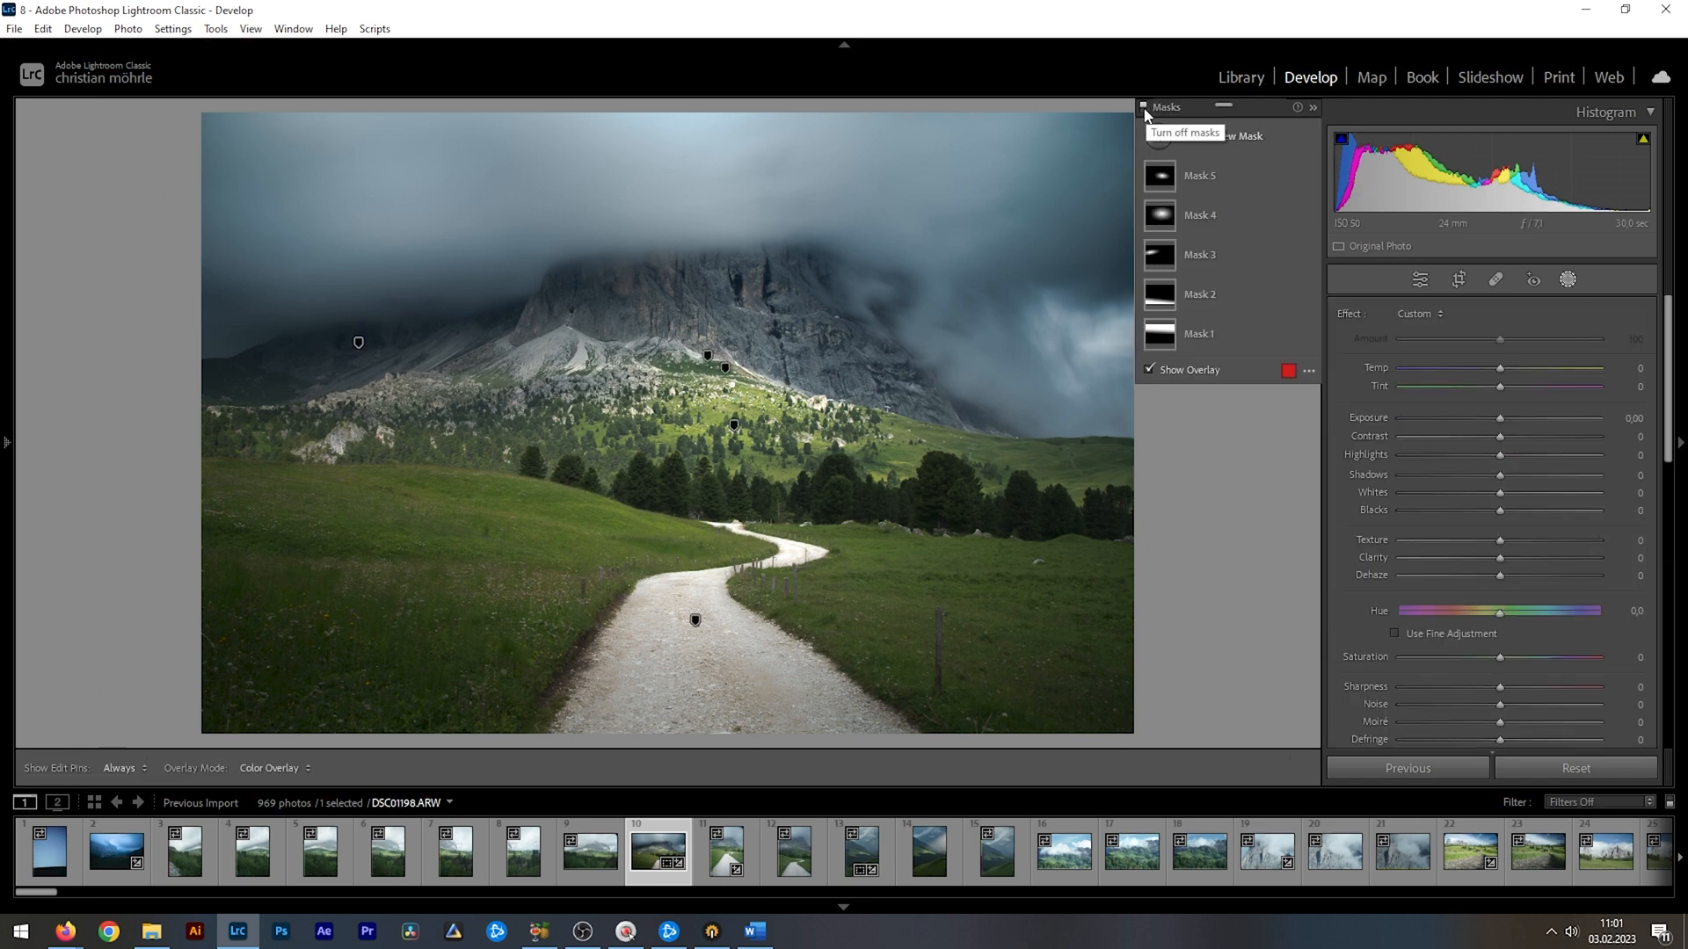
Step: Close mask editing to return to the main Develop panels
click(1146, 106)
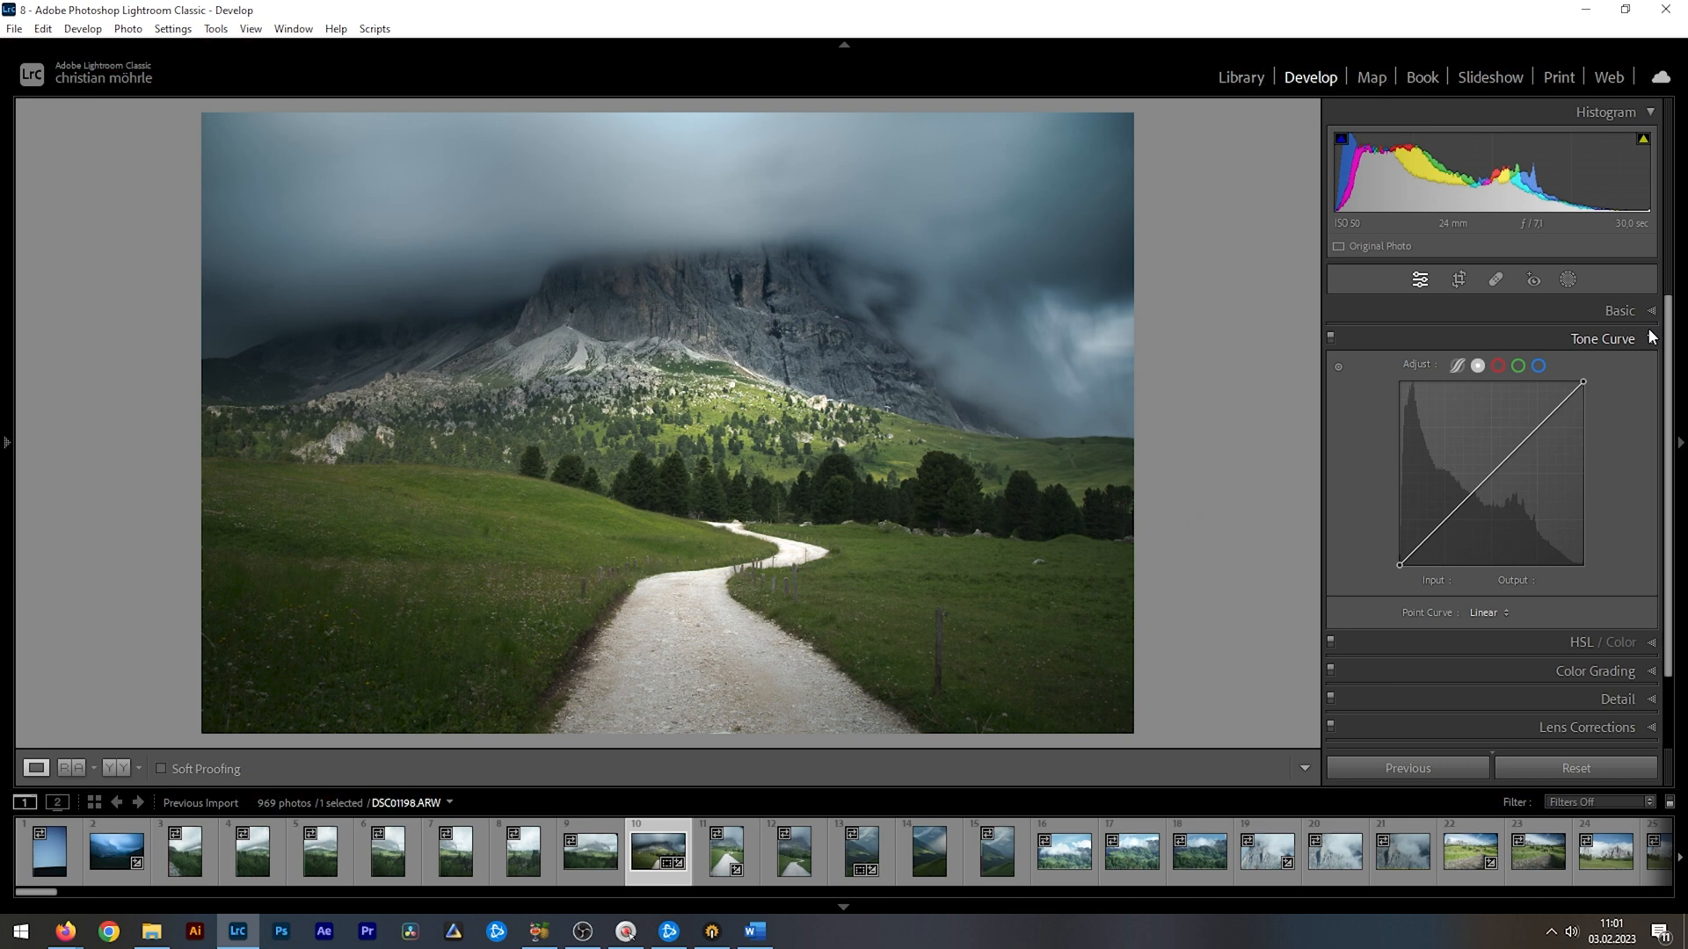
Step: In HSL Luminance, set Yellow to +34, Green to +18 and Blue to -26
click(1602, 337)
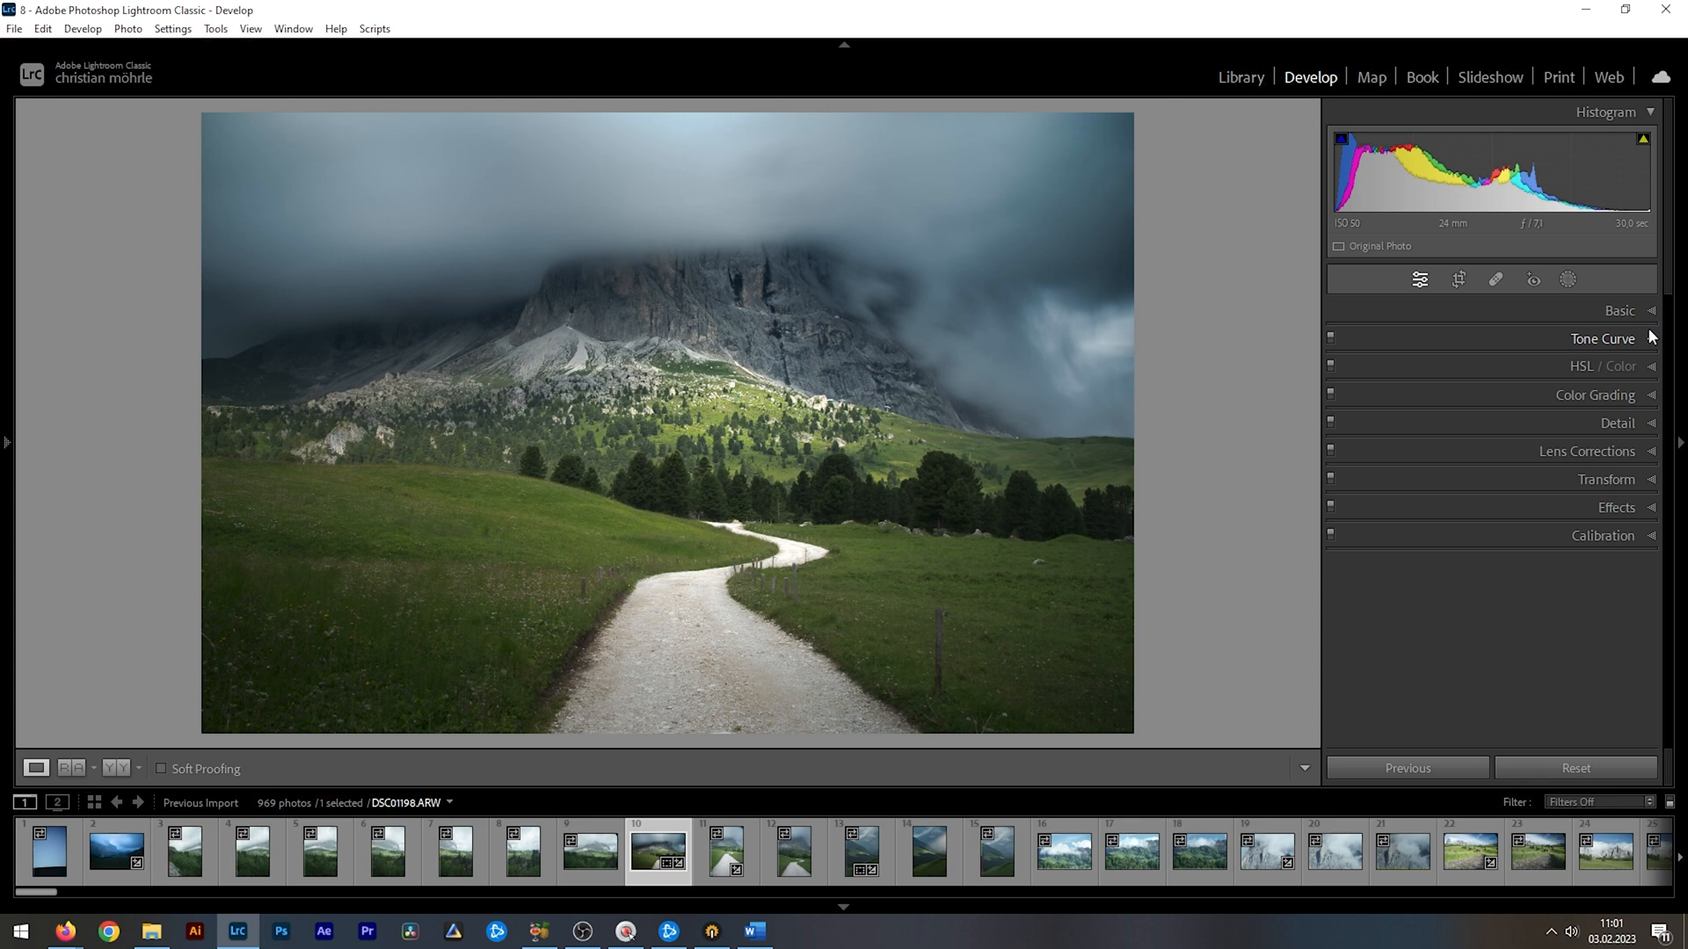
click(1602, 365)
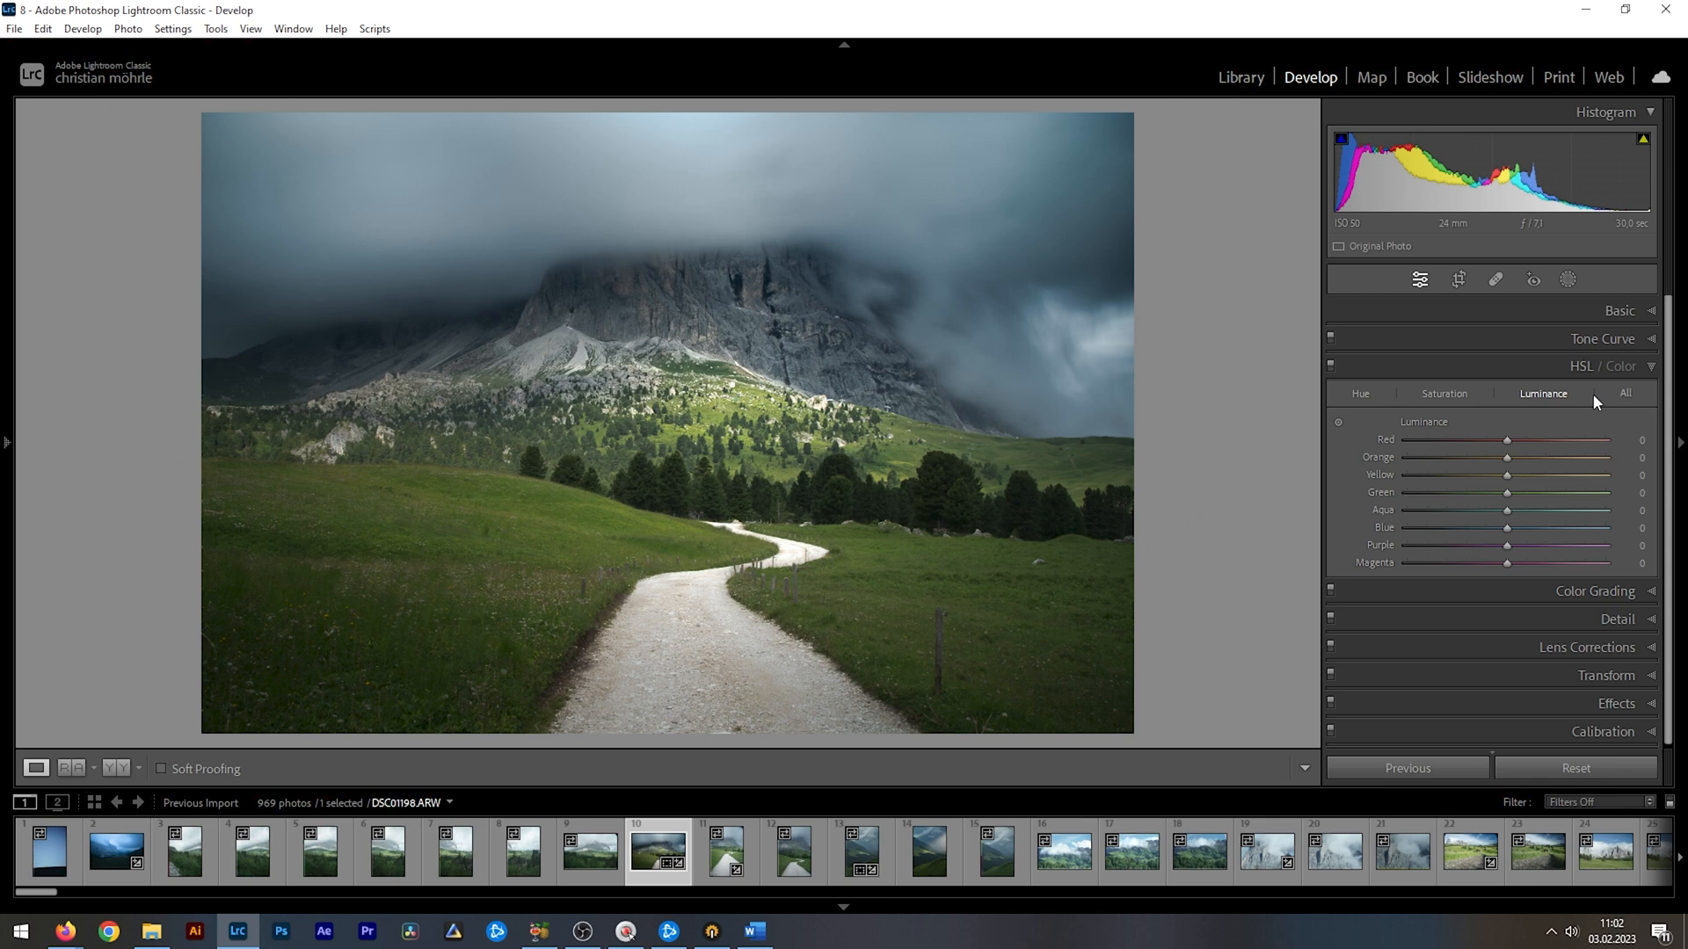
mouse_move(1509, 483)
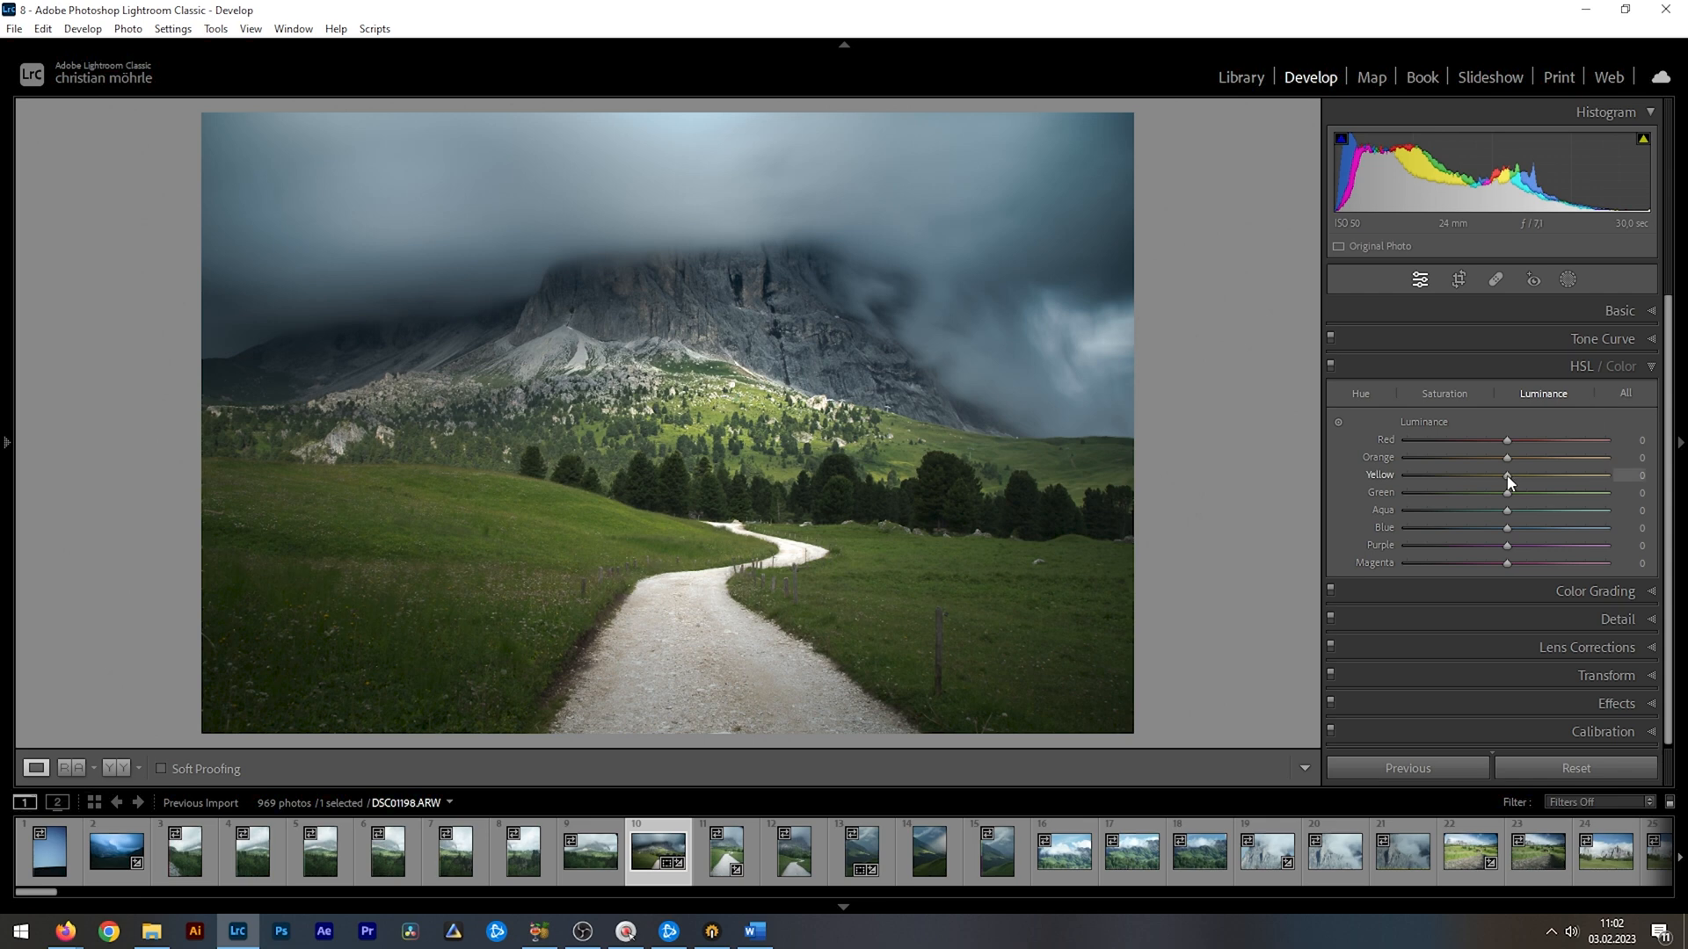
drag(1507, 492, 1569, 492)
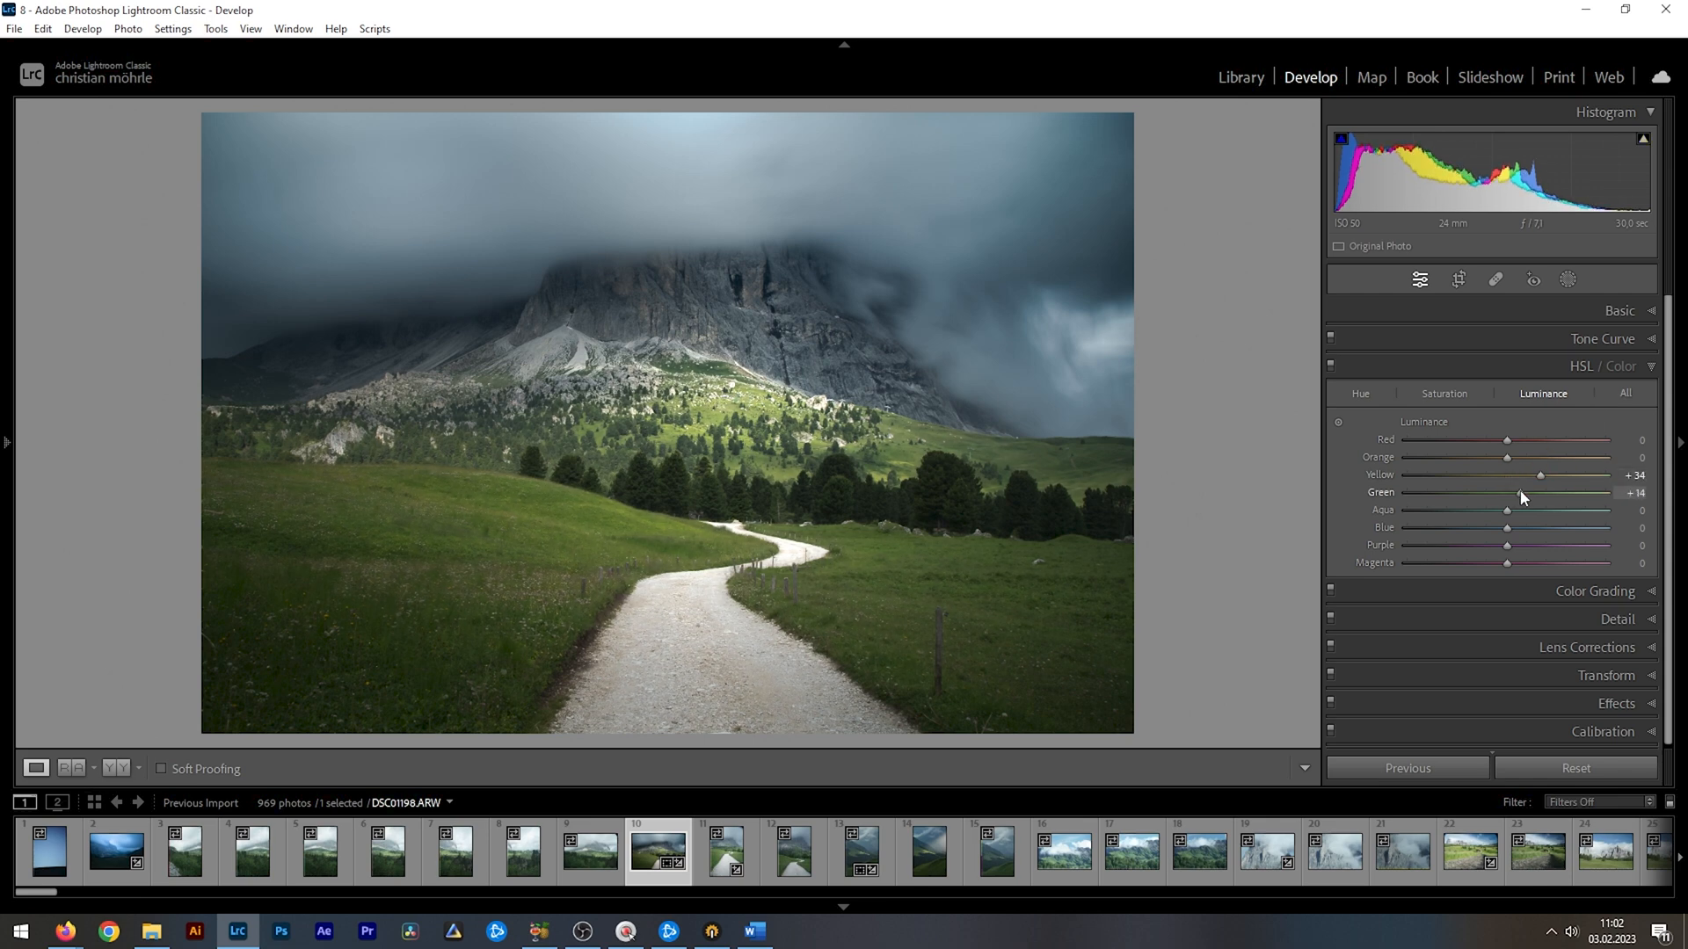
drag(1507, 493, 1520, 492)
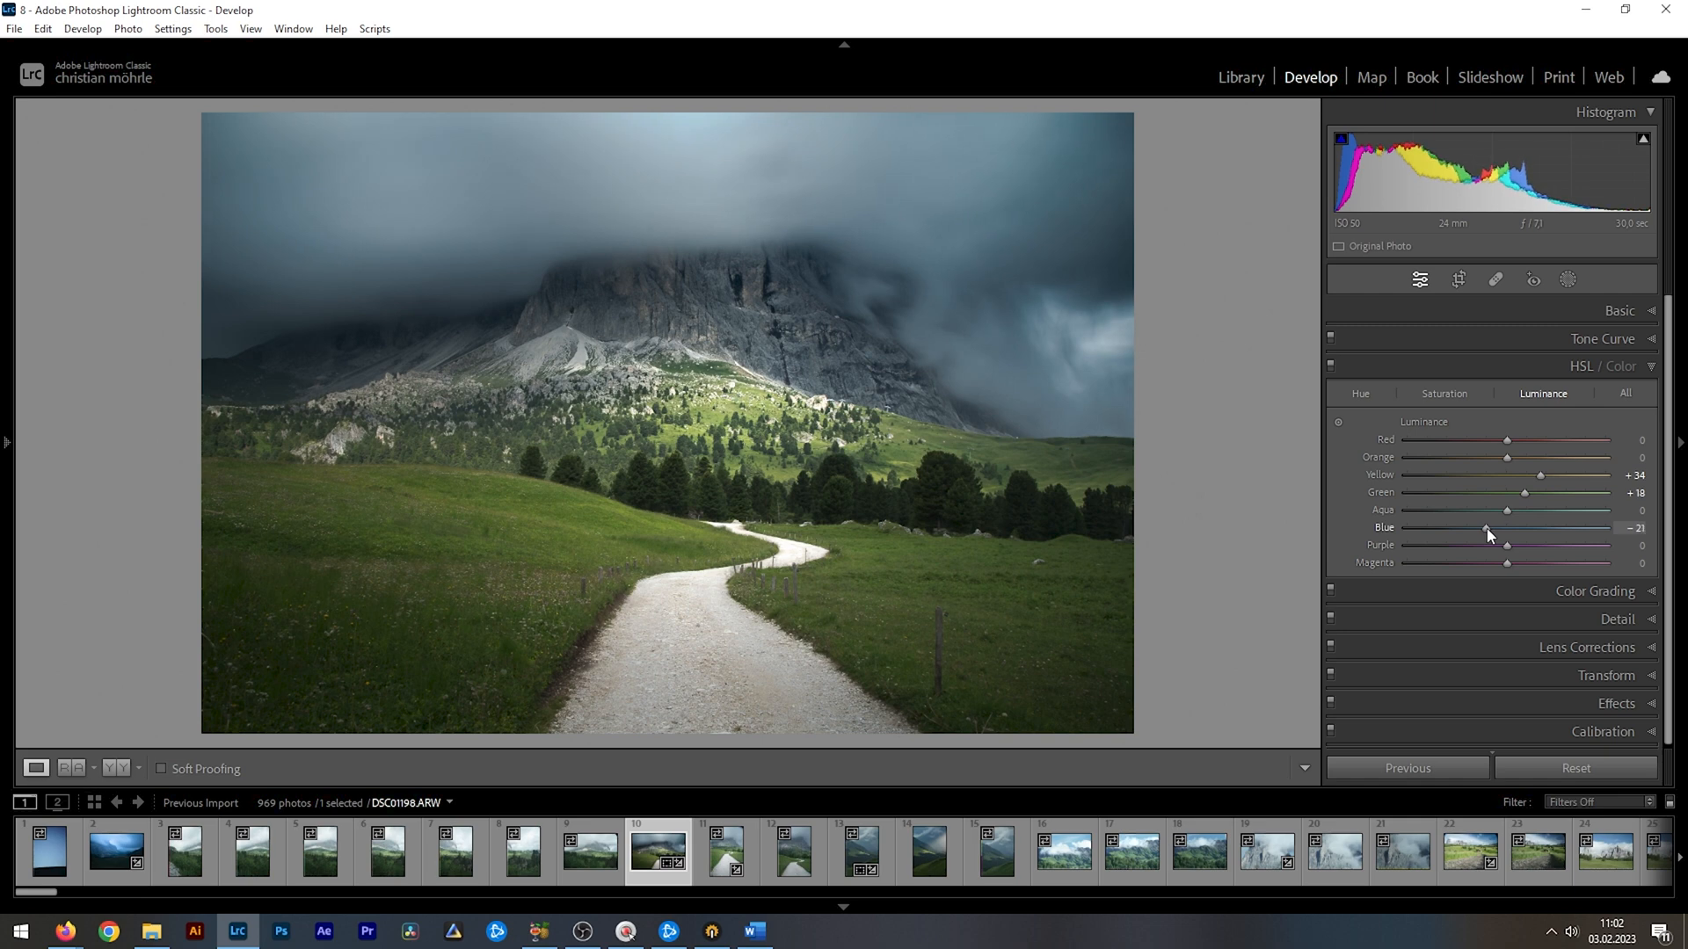
drag(1486, 527, 1478, 527)
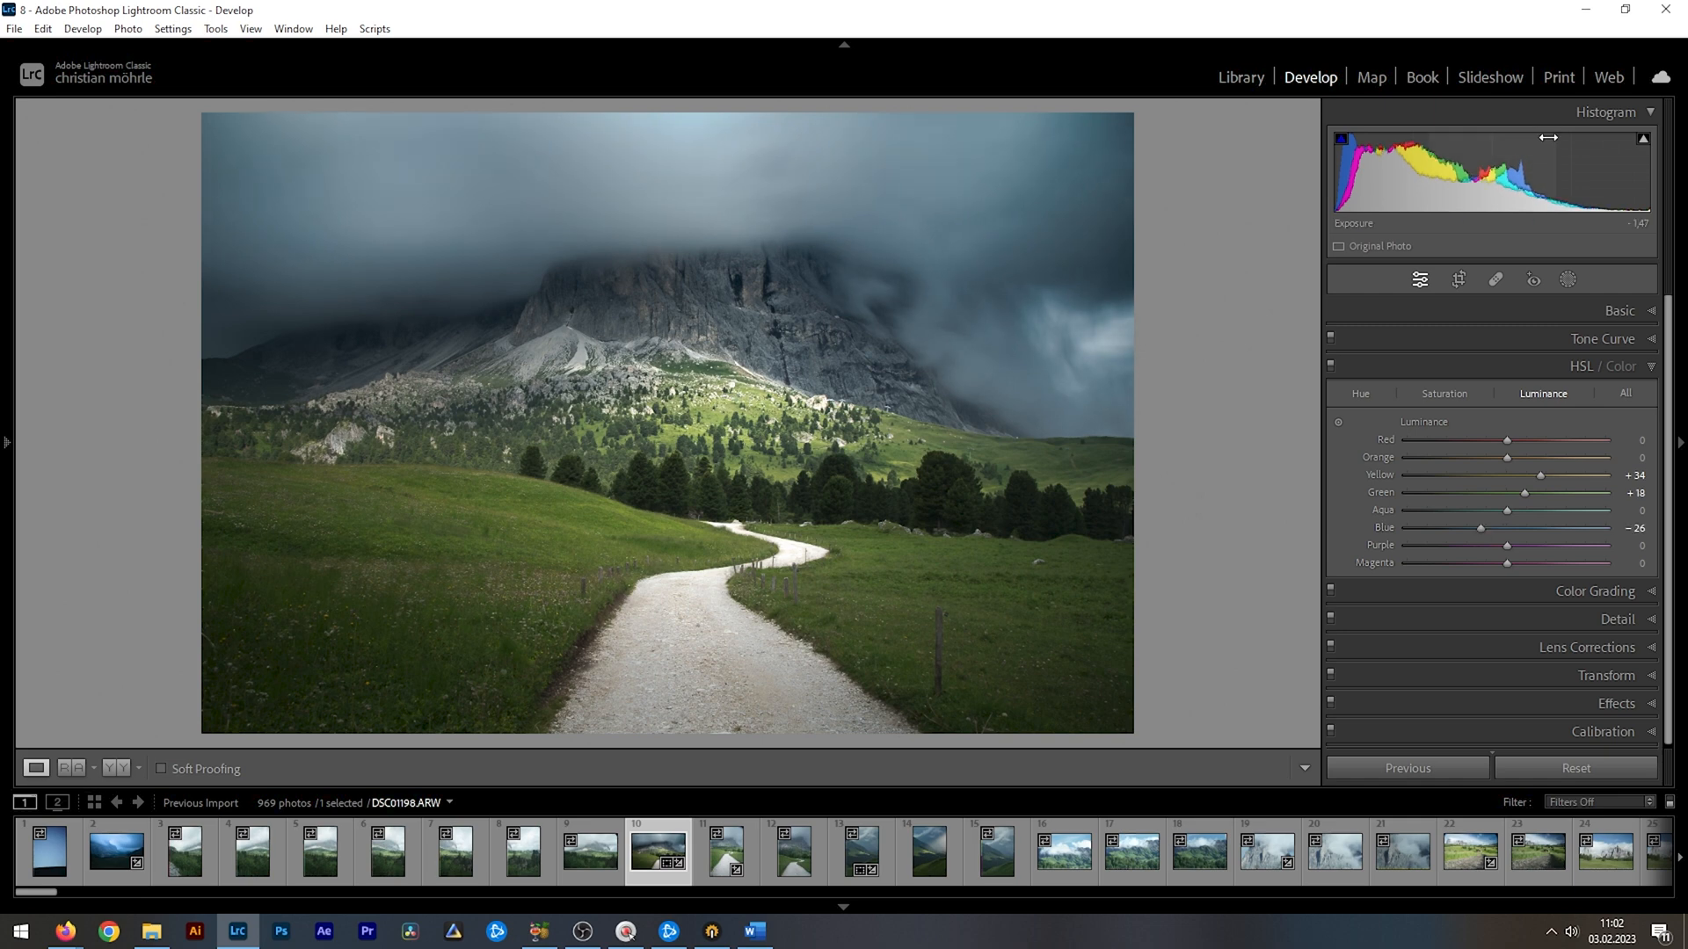